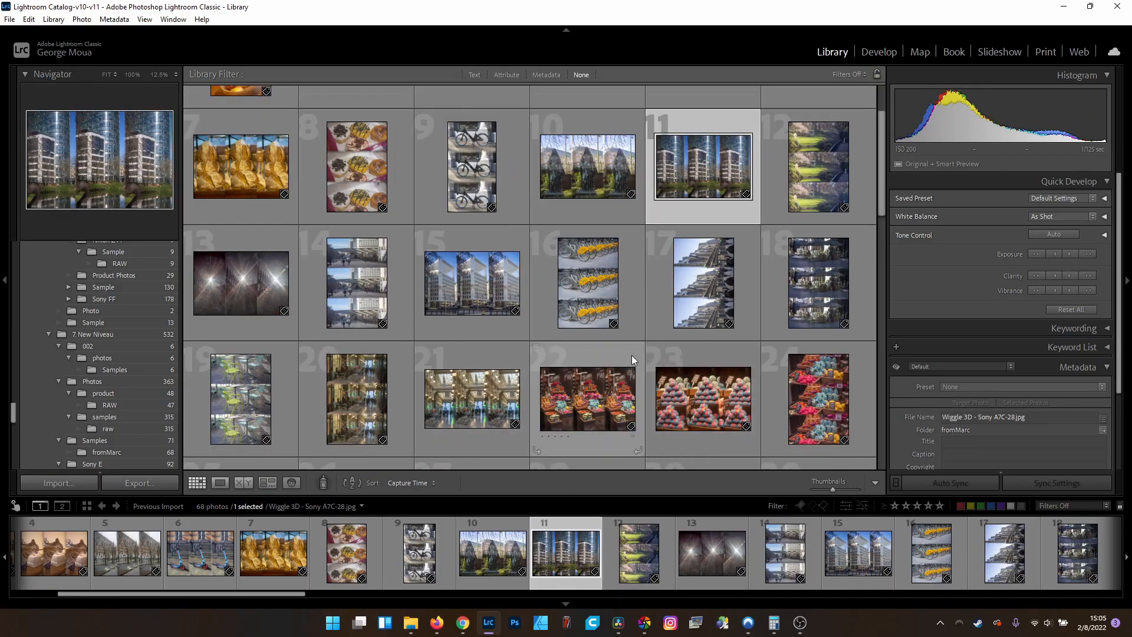
Step: Scroll the 68-photo Library grid past image 40 to the Wiggle 3D portrait thumbnails
scroll(down, 3)
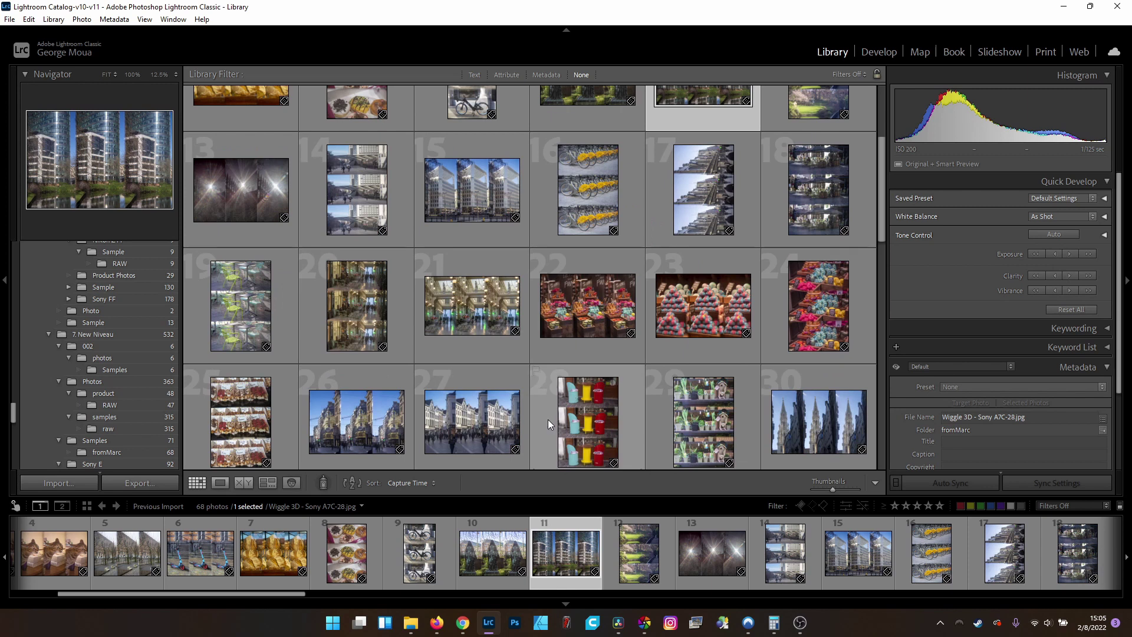
scroll(down, 3)
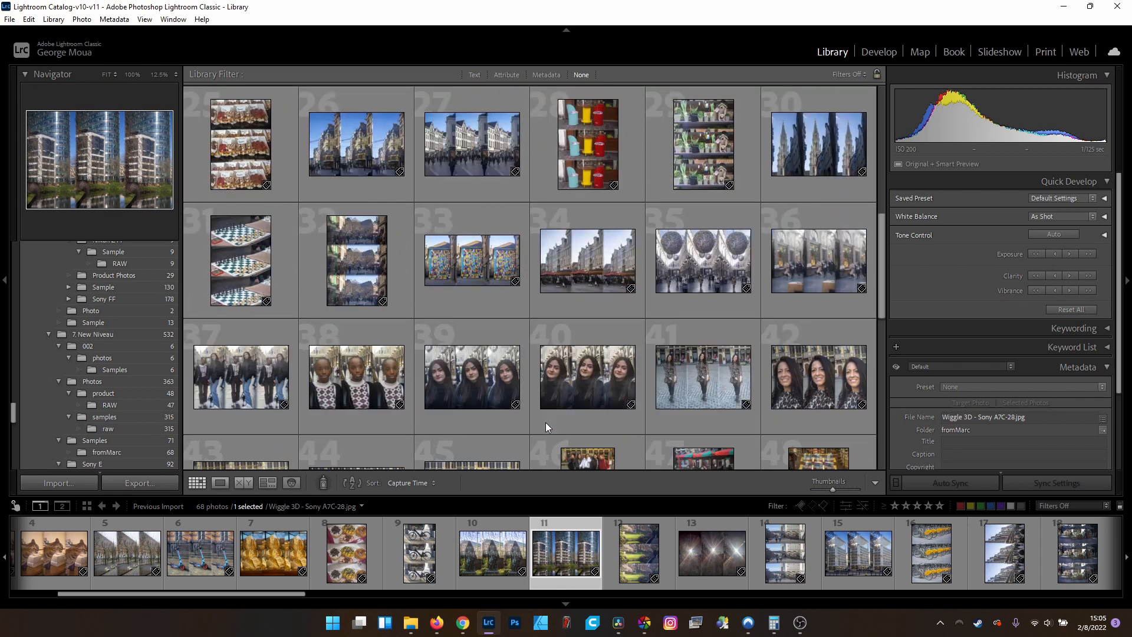
scroll(down, 3)
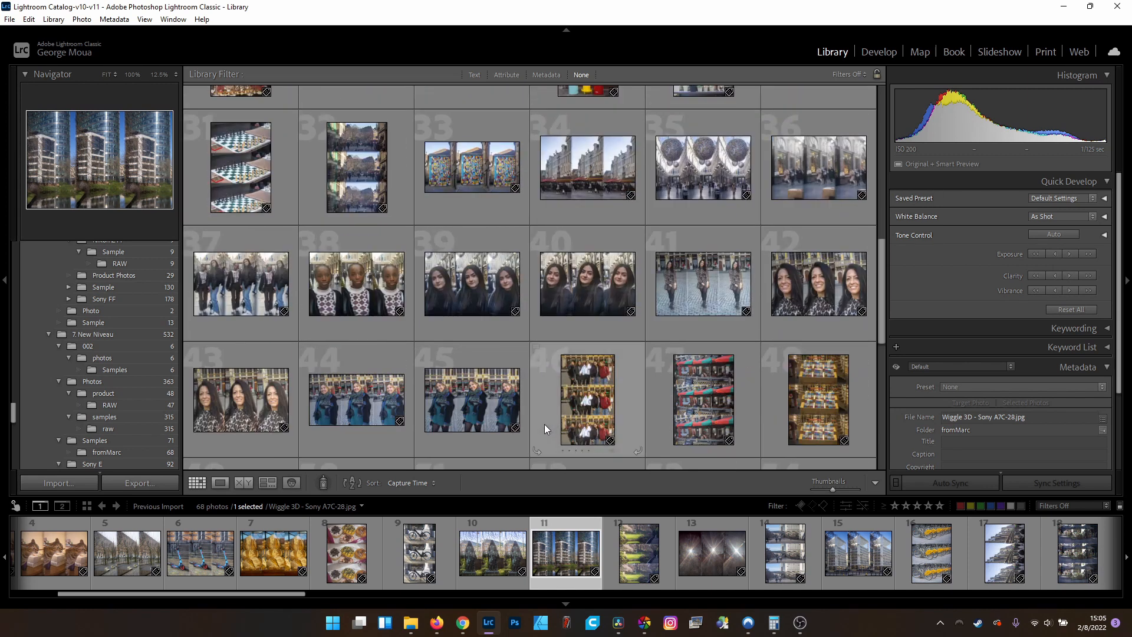
mouse_move(541, 434)
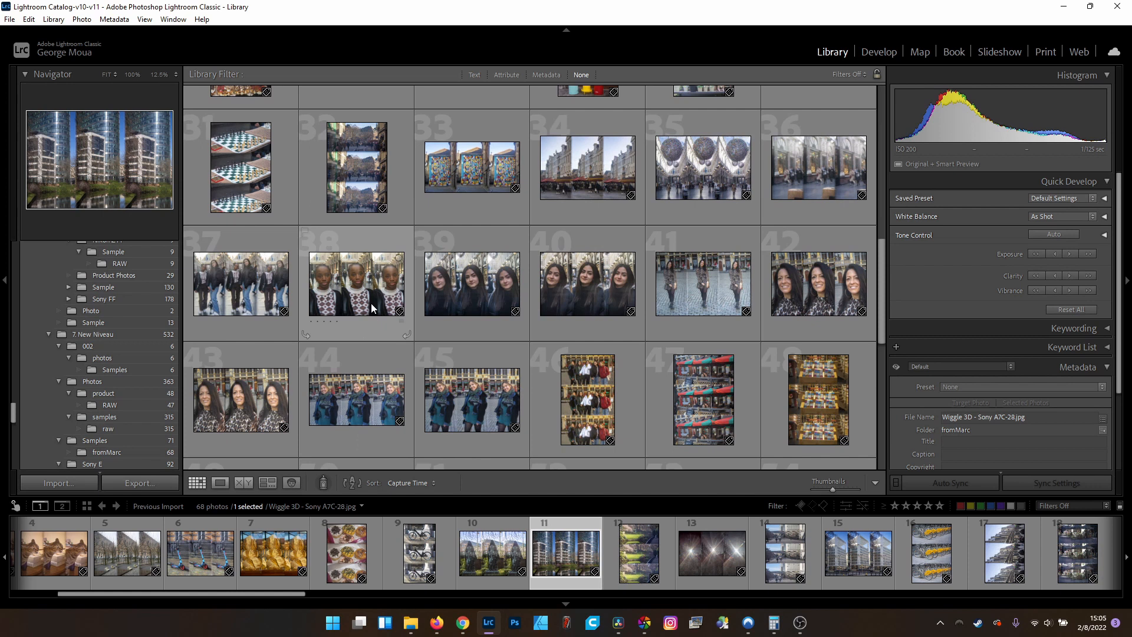
Step: Give the girl's, a dark-haired woman's and the group wiggle frames three stars each
double_click(356, 282)
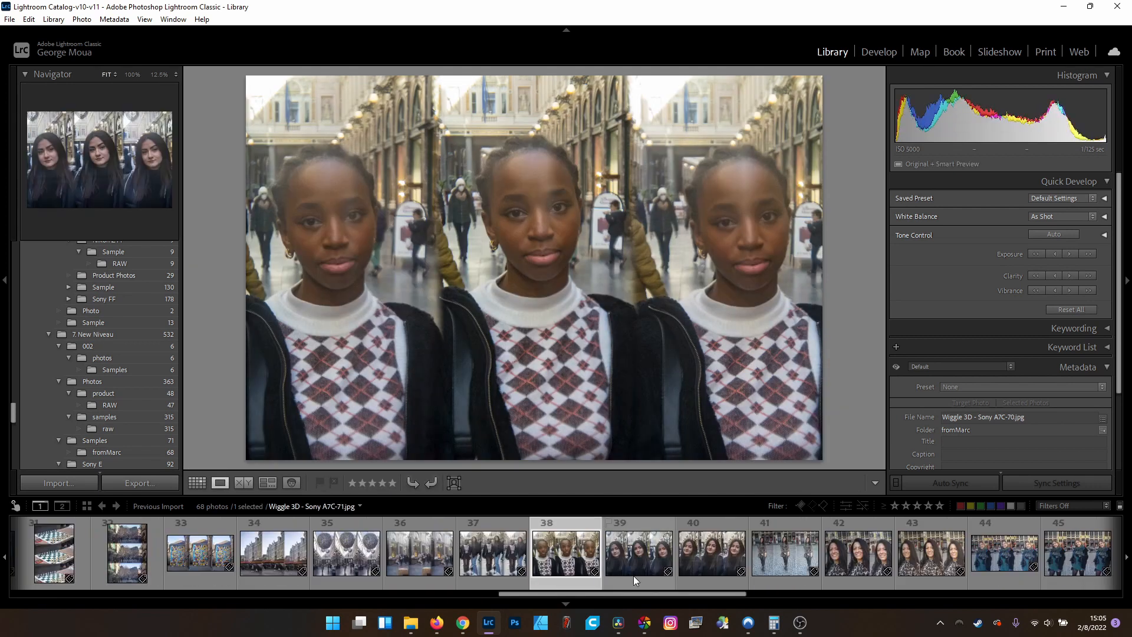
mouse_move(635, 569)
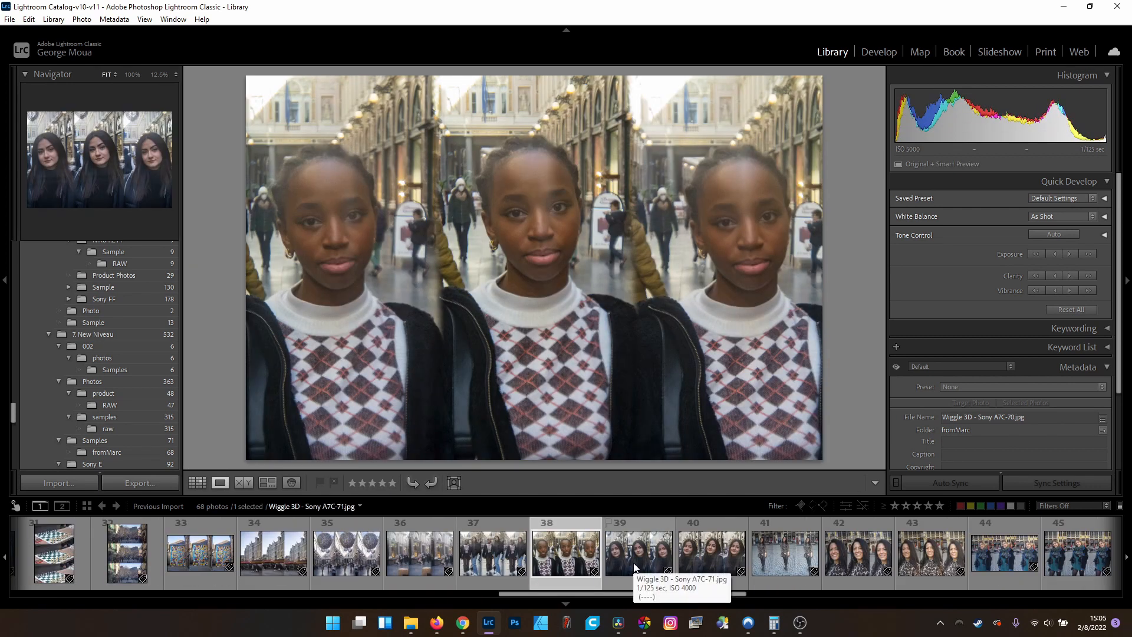
click(638, 553)
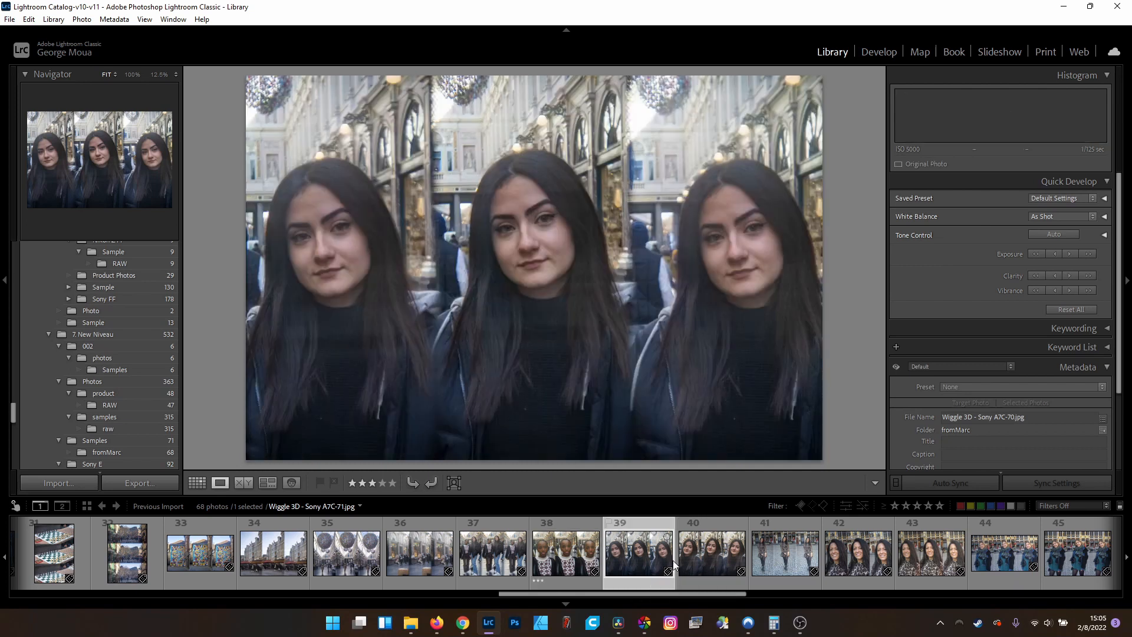
click(711, 553)
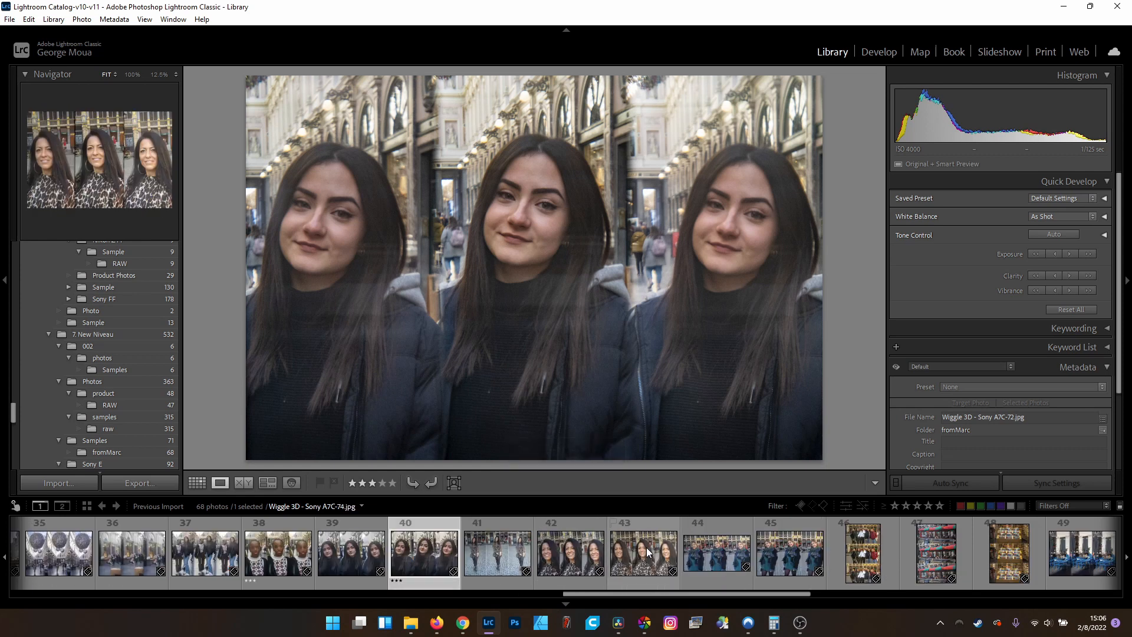
click(790, 552)
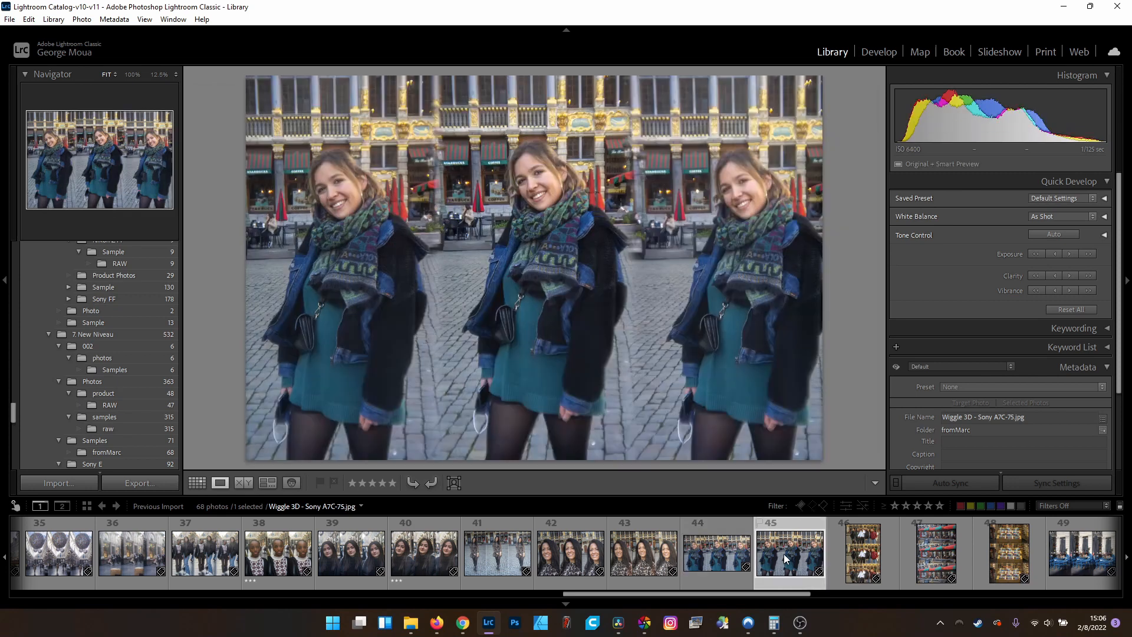
click(861, 552)
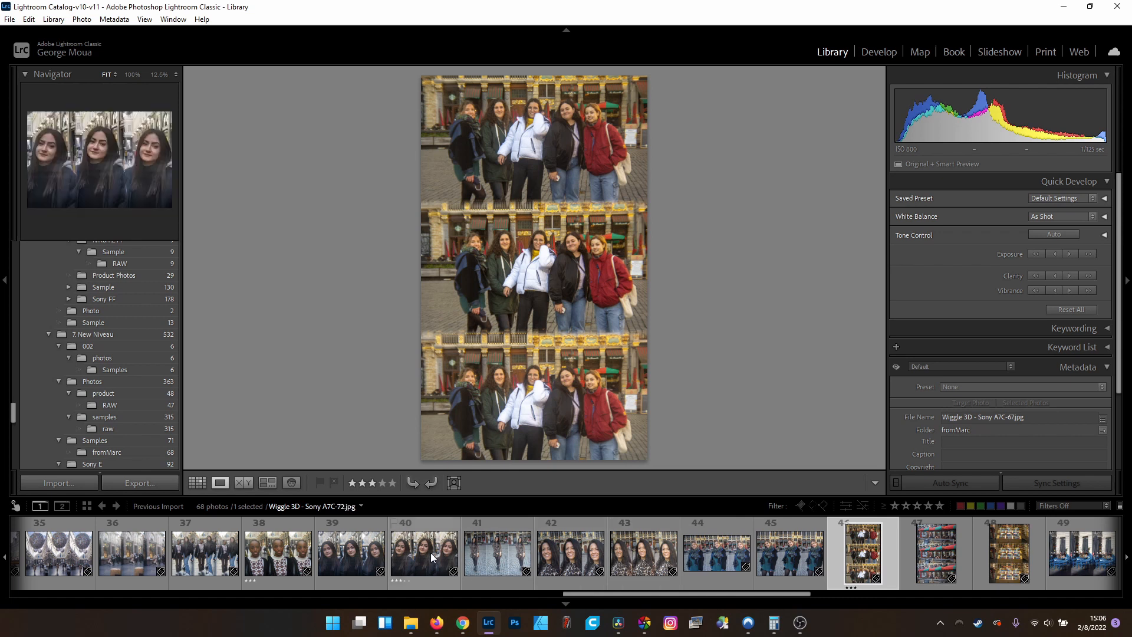
mouse_move(386, 561)
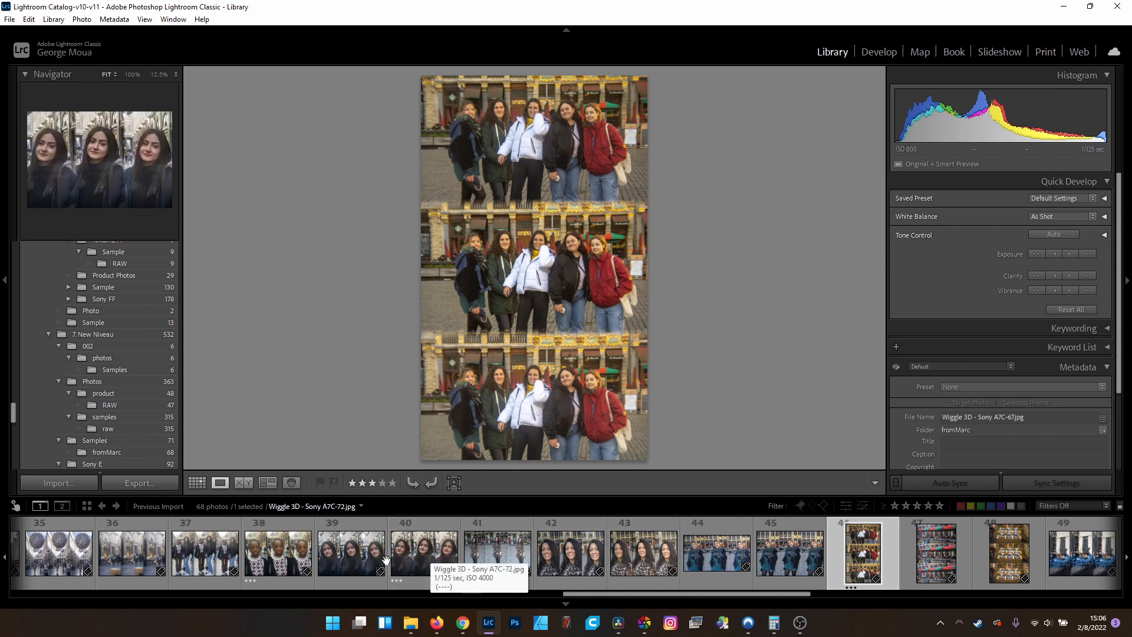
mouse_move(278, 553)
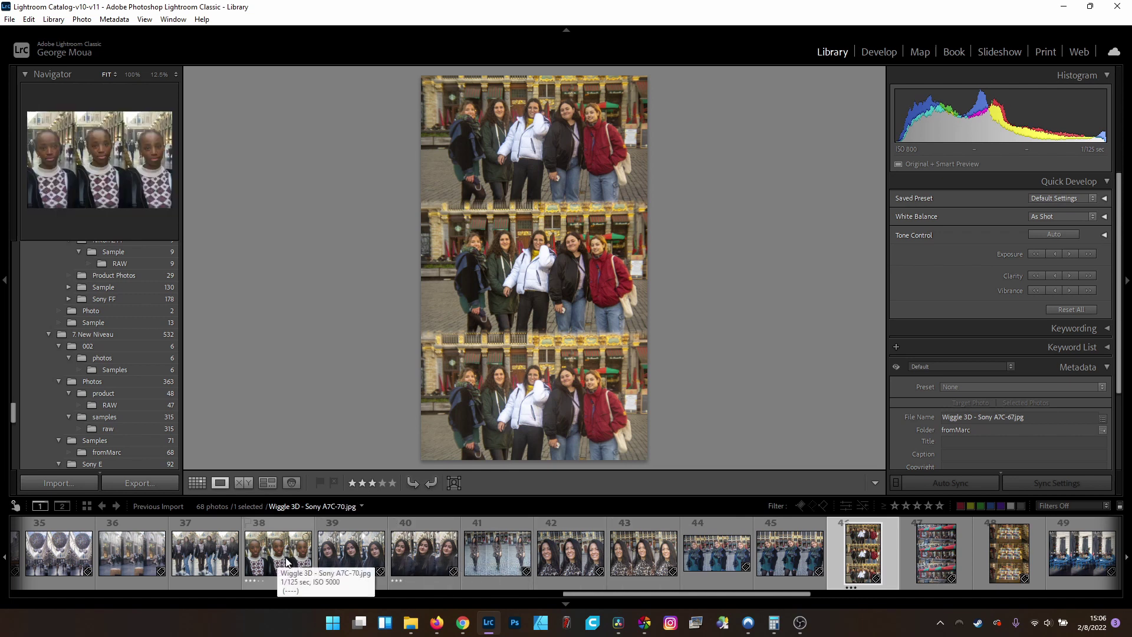
click(278, 552)
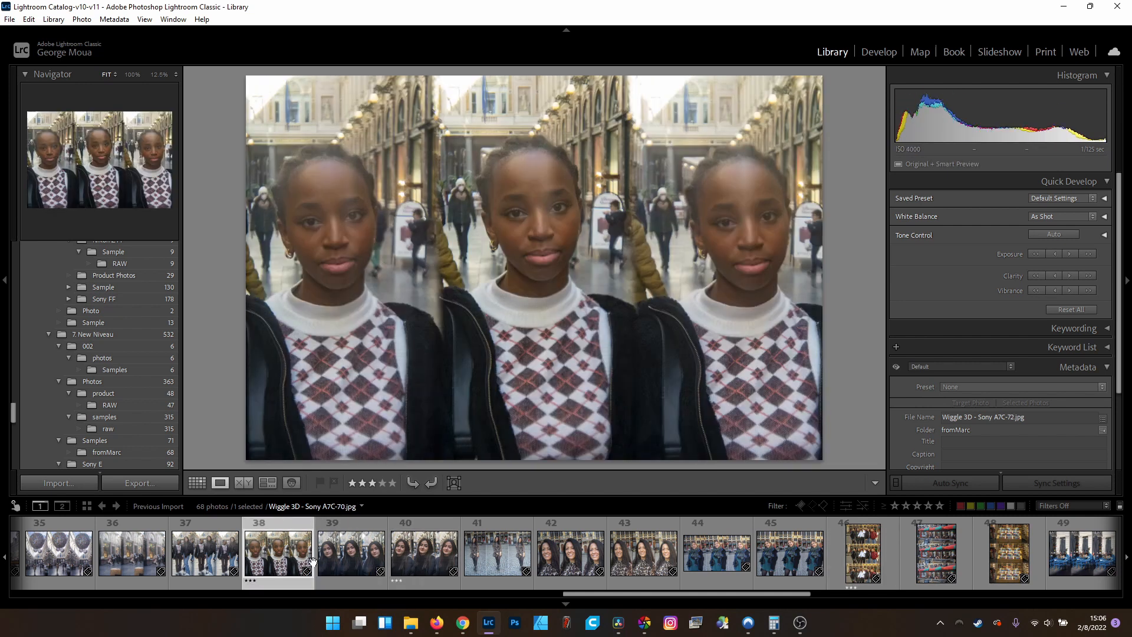
mouse_move(477, 543)
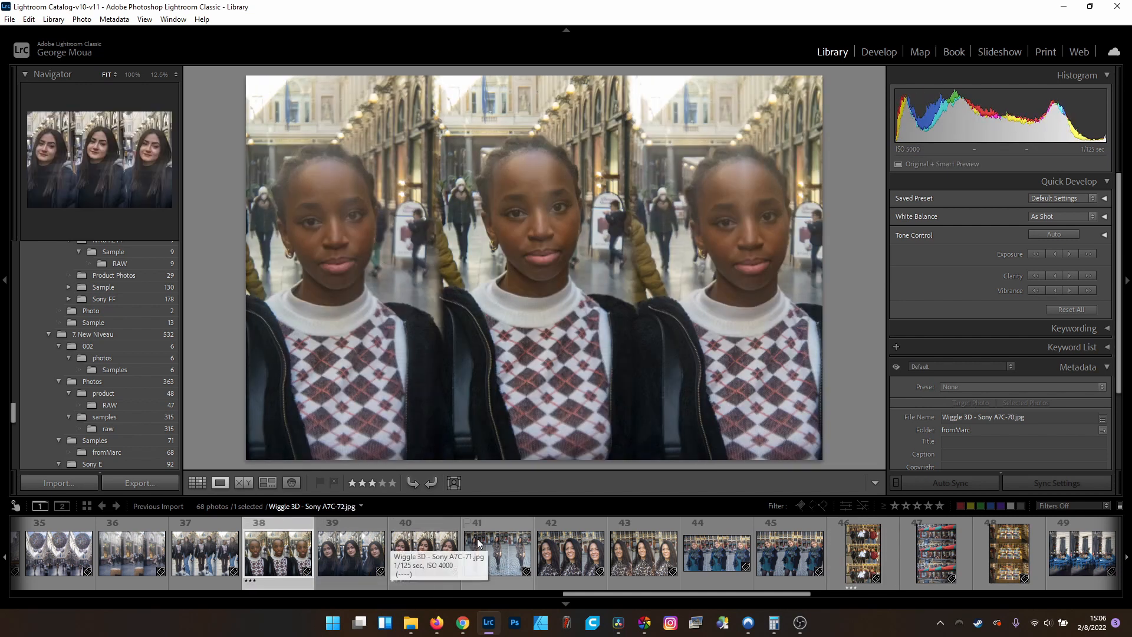
click(424, 554)
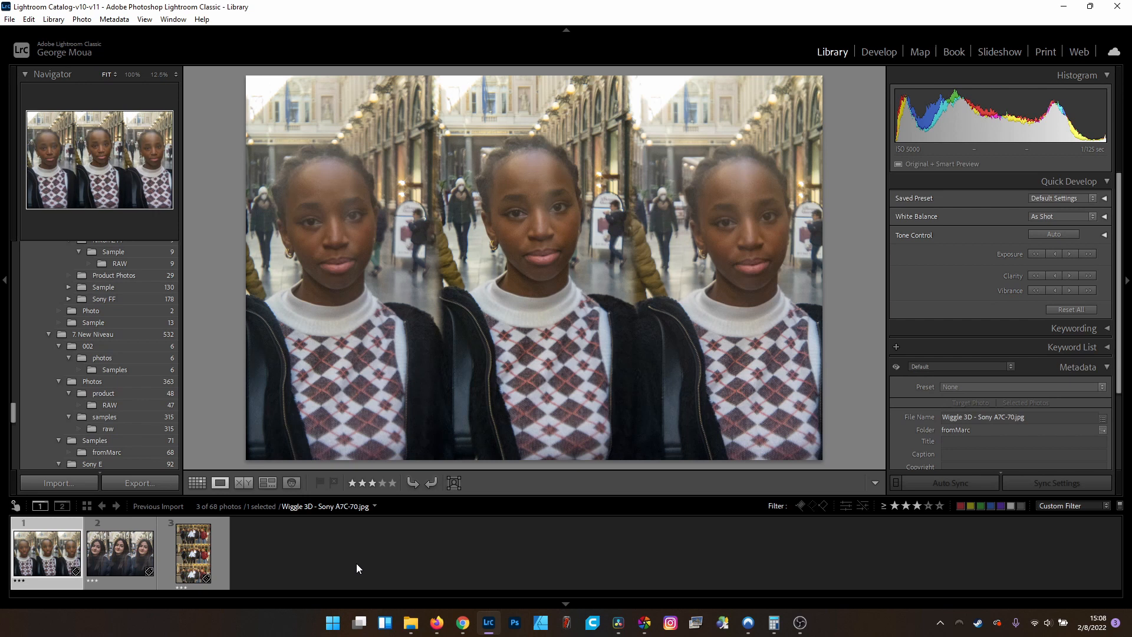
Step: Create two virtual copies of each 3-star wiggle photo, giving nine filtered frames
click(193, 553)
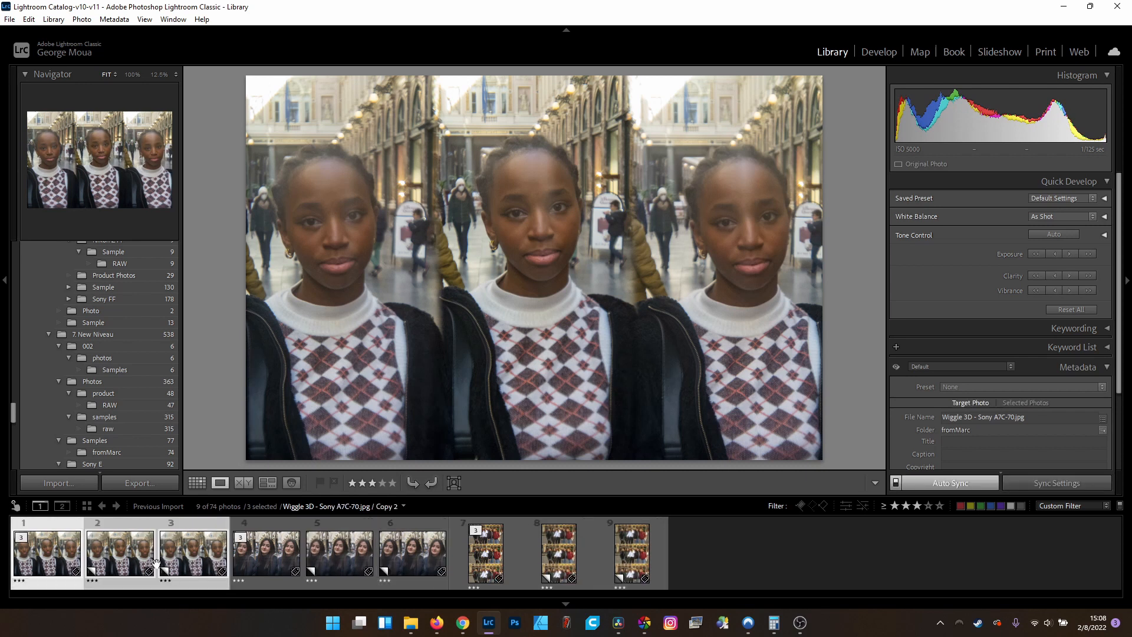
click(46, 552)
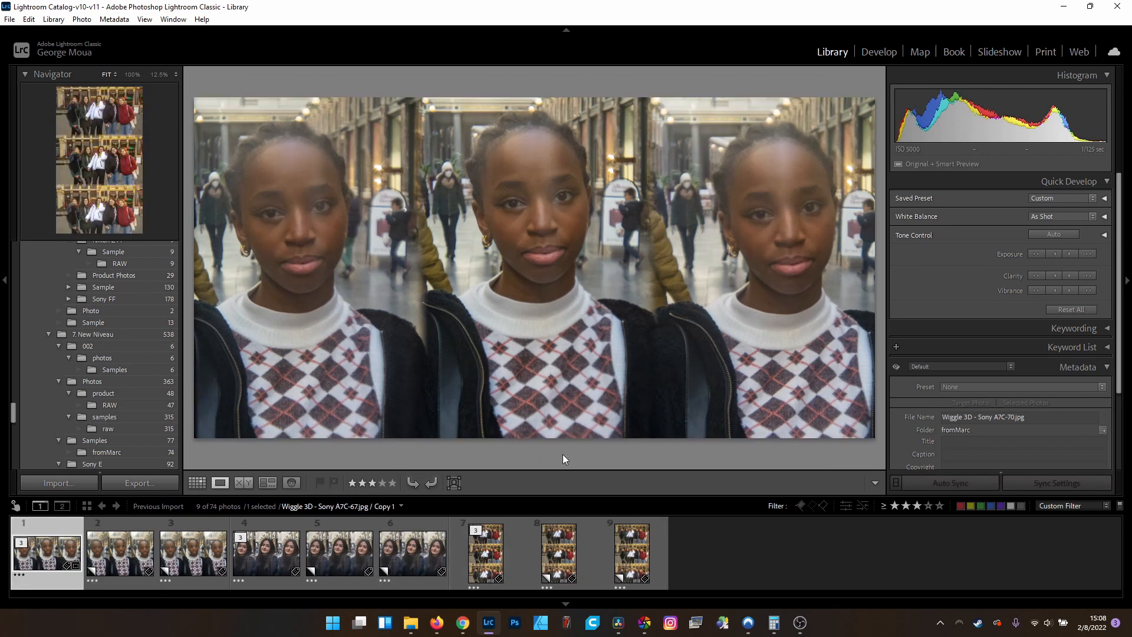
Step: Crop the girl's first copy to a tall single-view slice in Develop
click(878, 51)
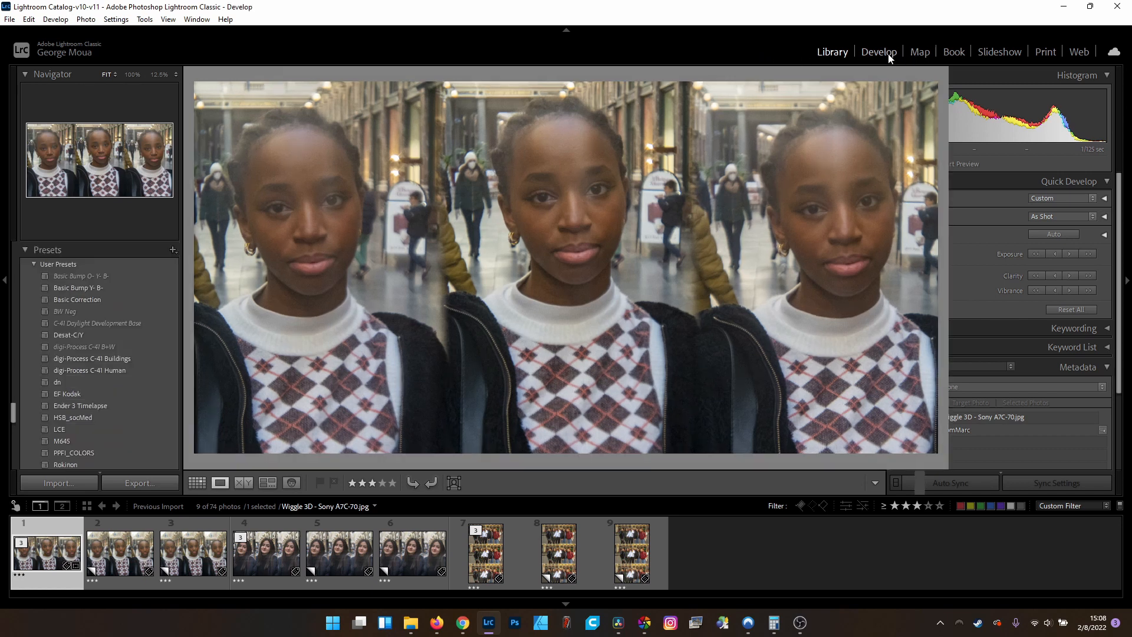
click(878, 51)
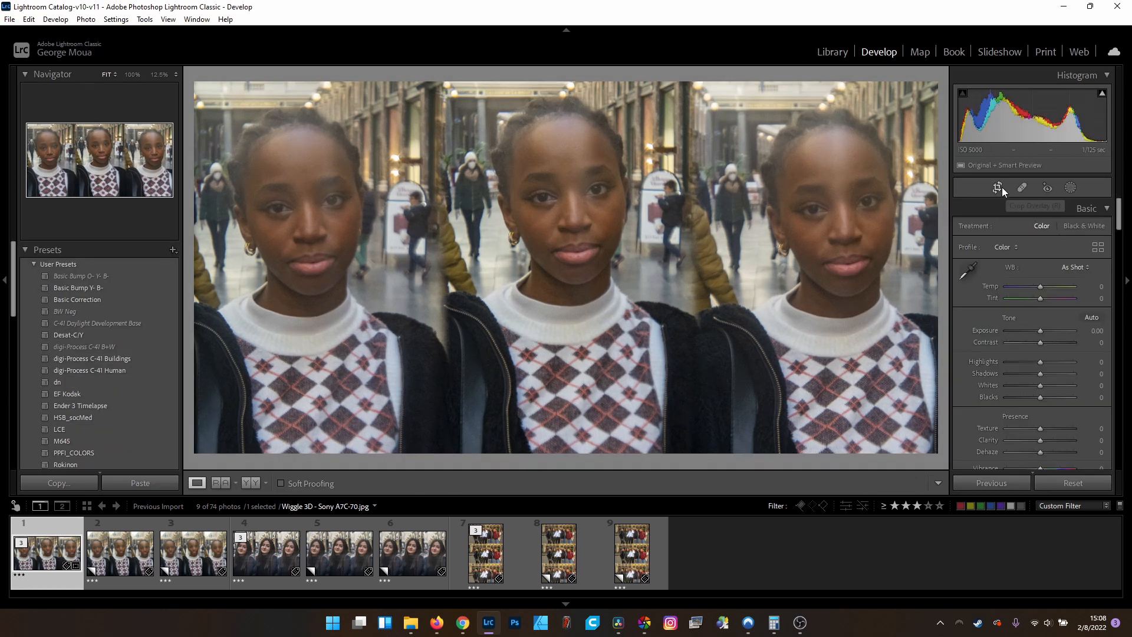
click(997, 188)
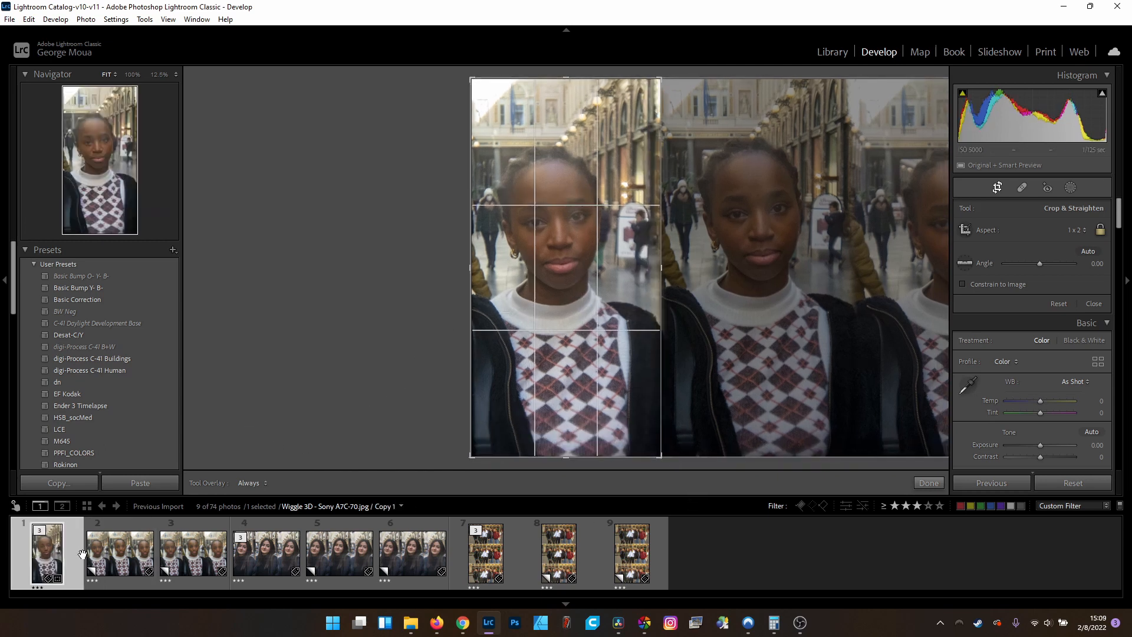
Step: Crop the girl's second copy to a 1x2 aspect, isolating another single view
click(120, 553)
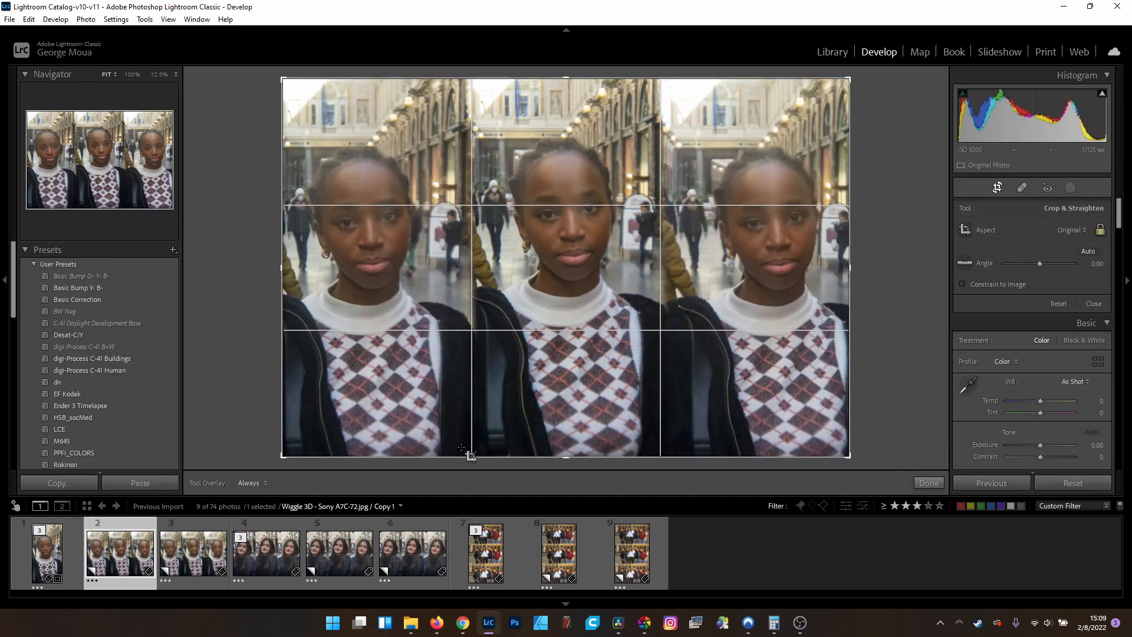
click(1071, 230)
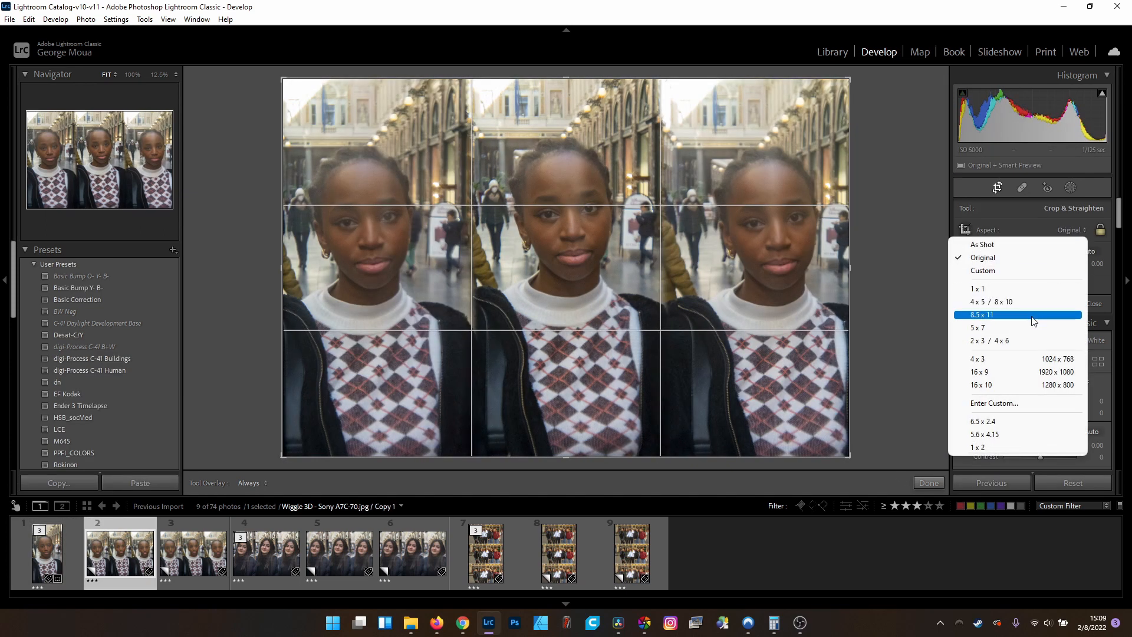
click(977, 446)
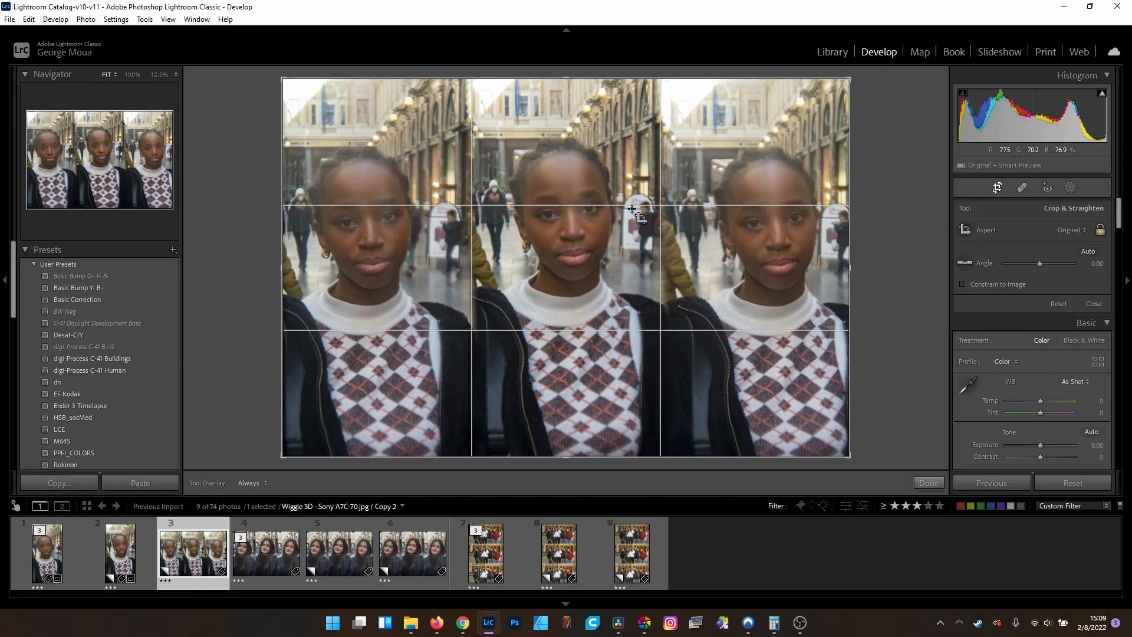
click(1073, 229)
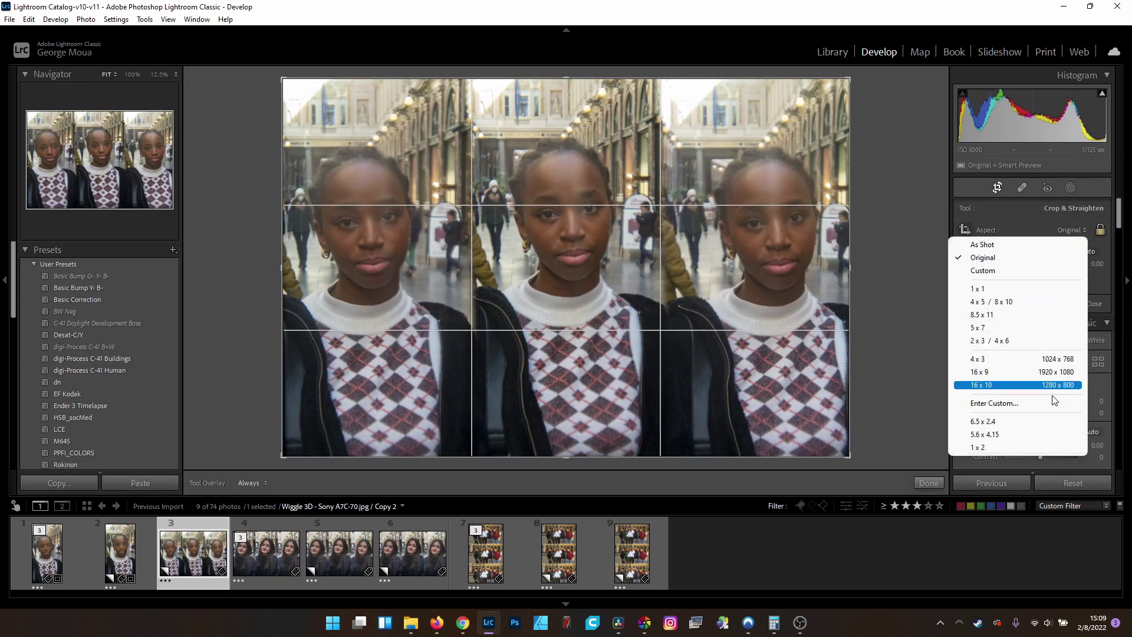
click(977, 446)
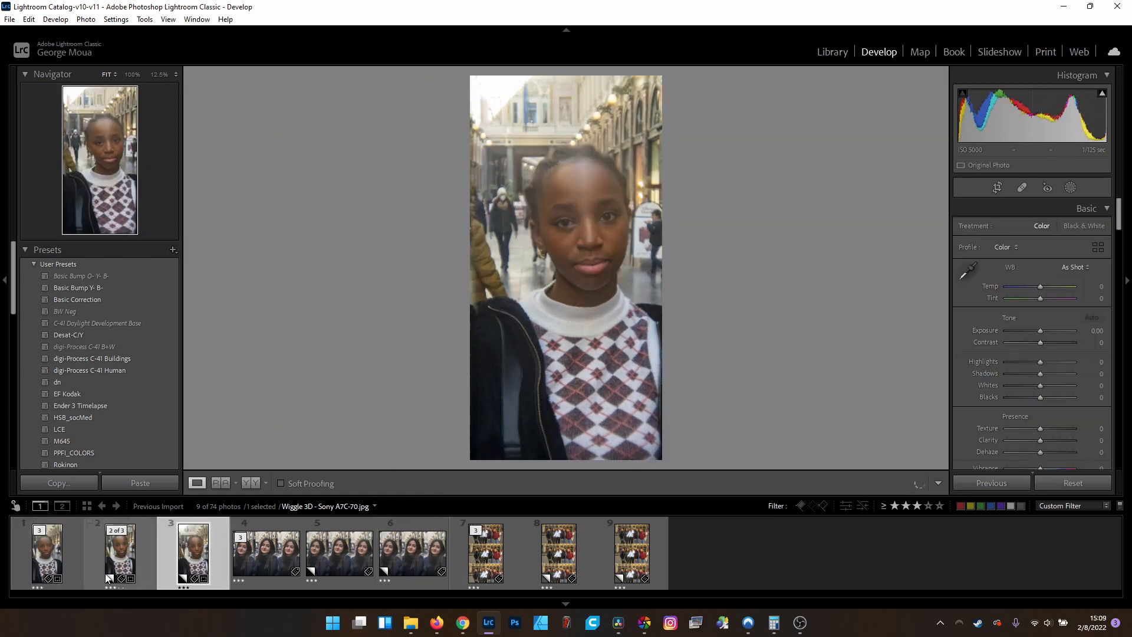
Step: Compare the girl's first two copies and give the second slight extra contrast
click(46, 554)
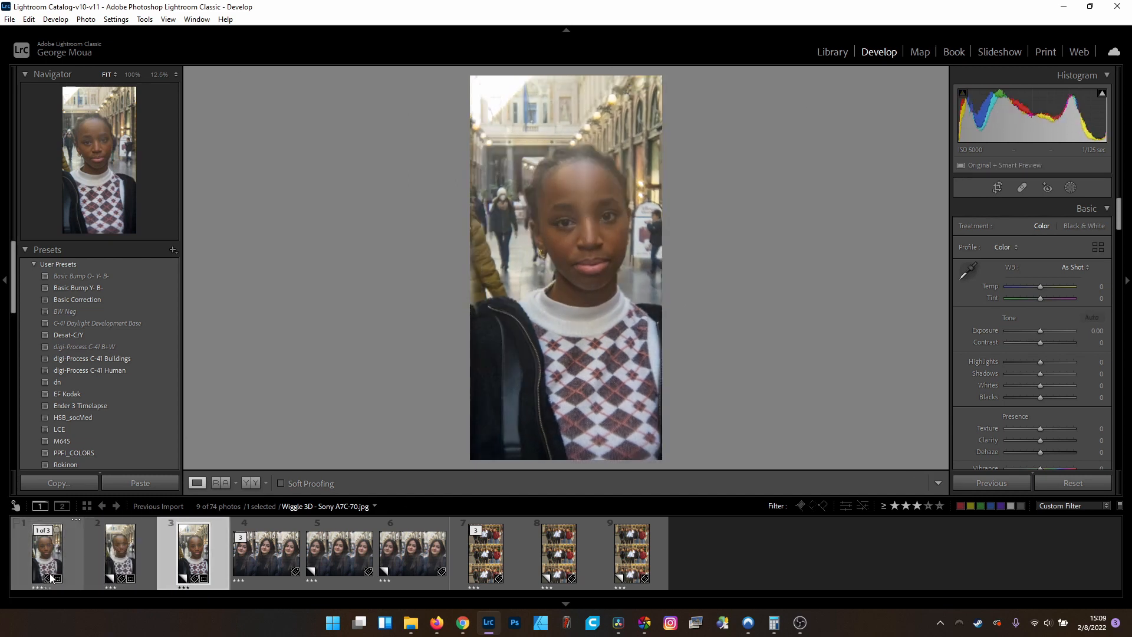
click(120, 552)
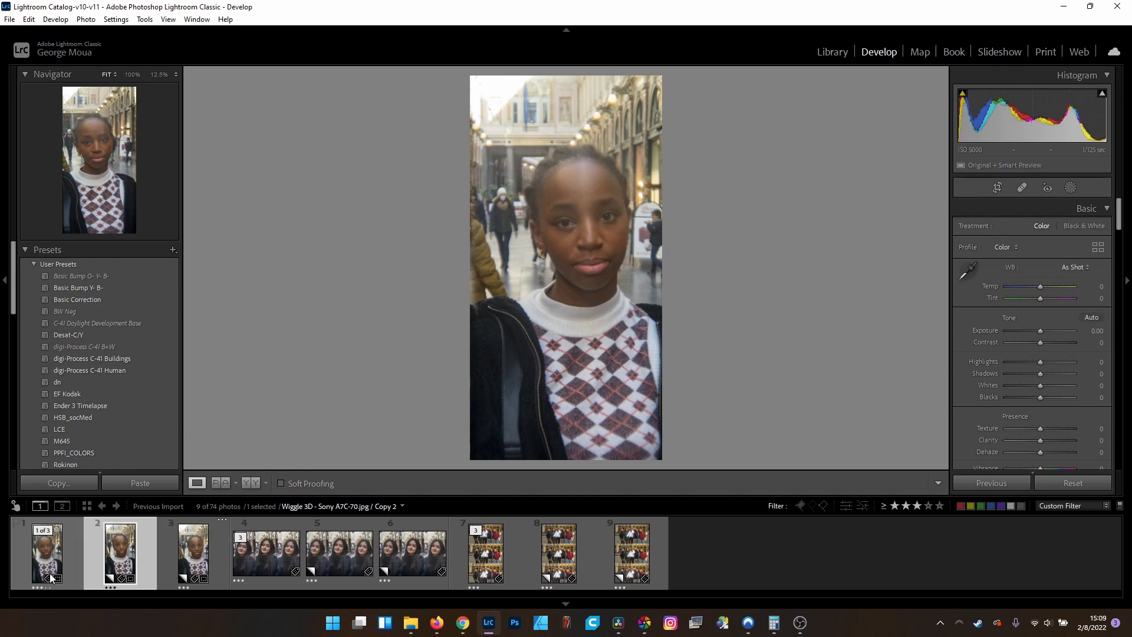
click(46, 552)
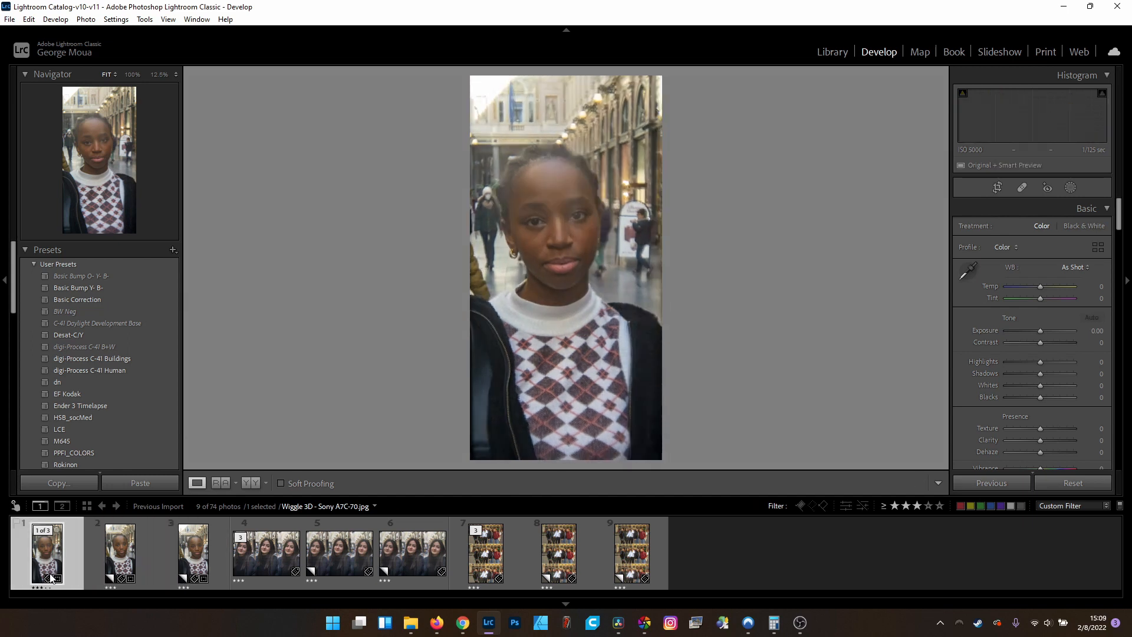
click(1090, 317)
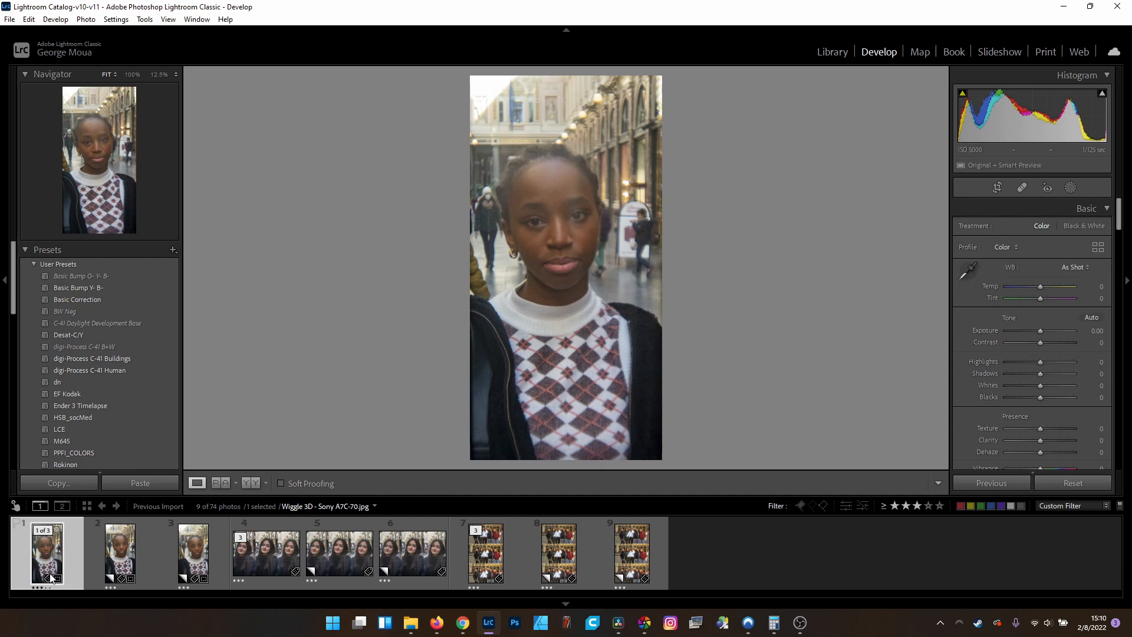
Step: Compare the argyle-sweater copies and settle on the third for colour adjustments
click(192, 553)
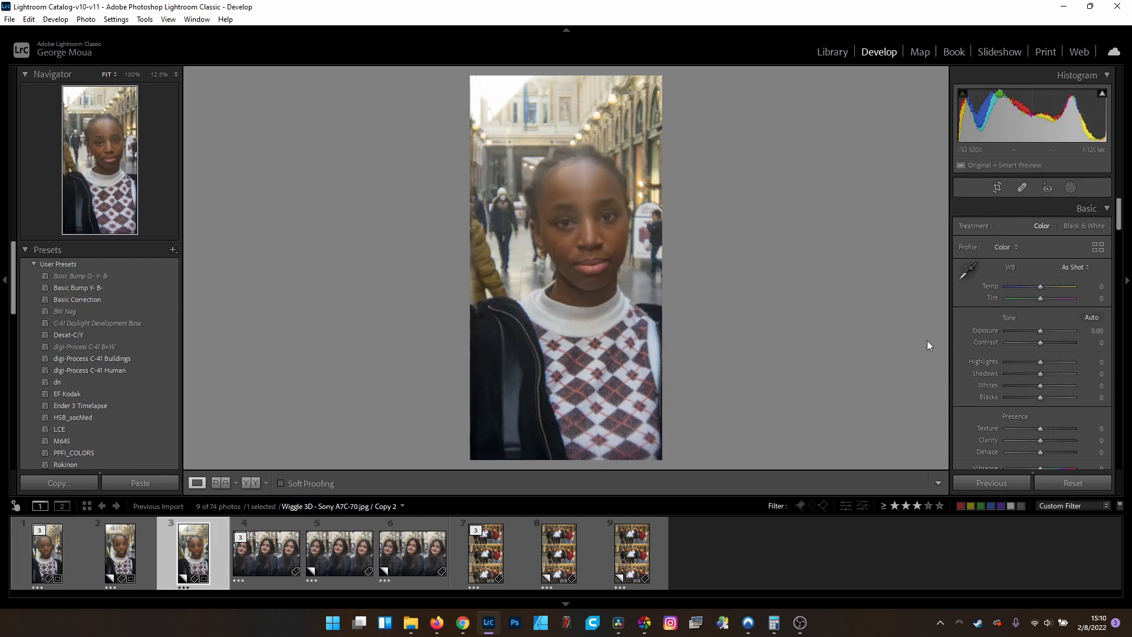
click(119, 552)
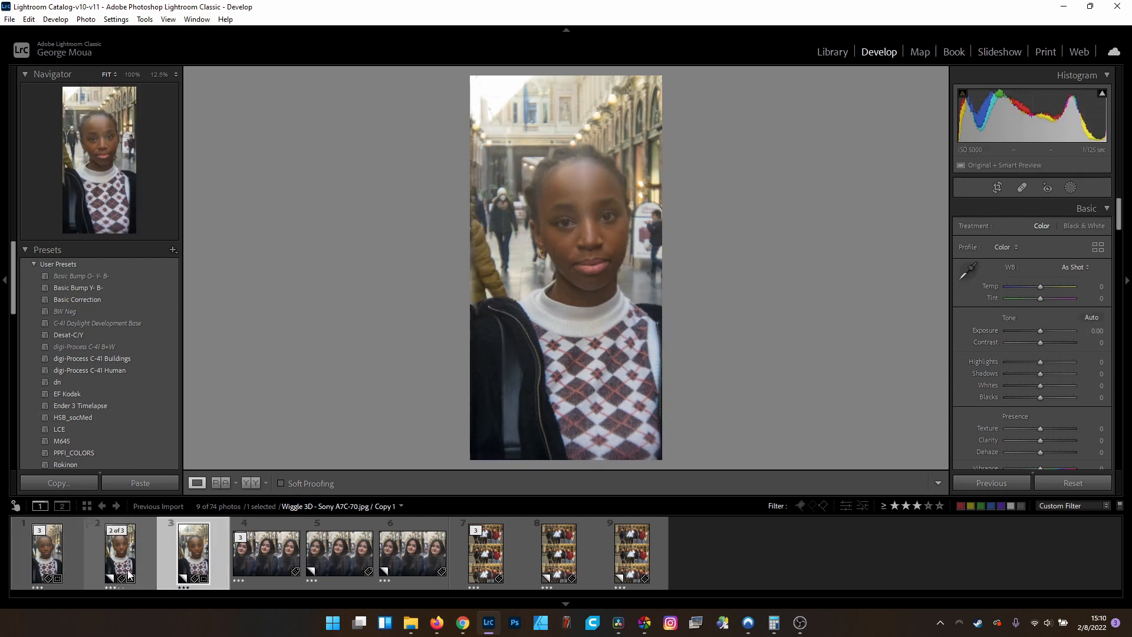
click(192, 553)
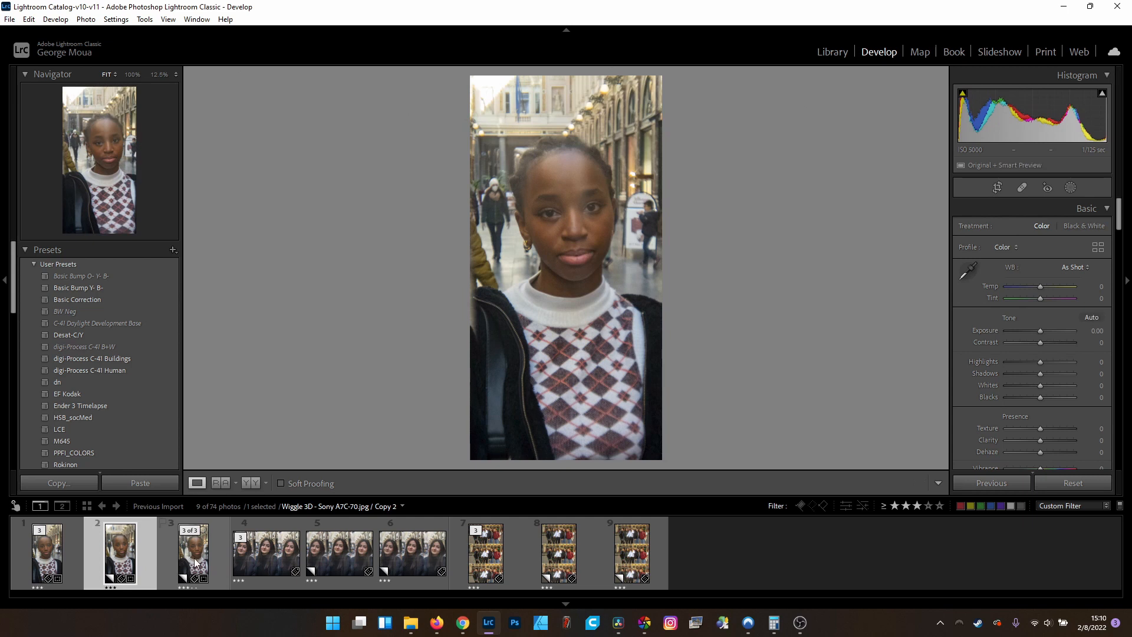
click(192, 552)
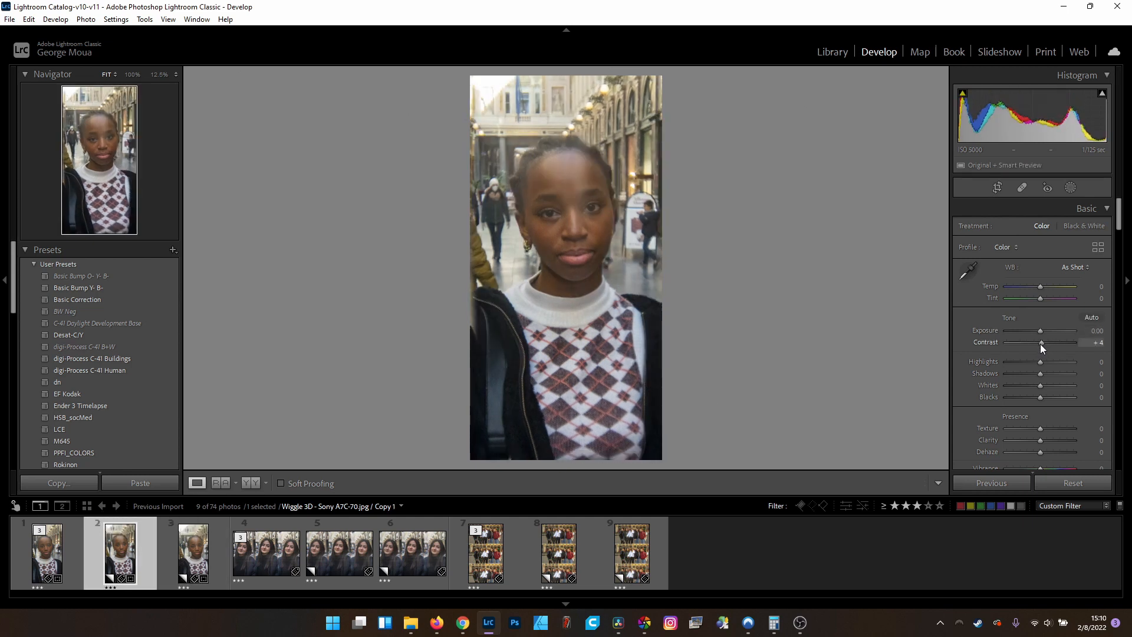
click(192, 552)
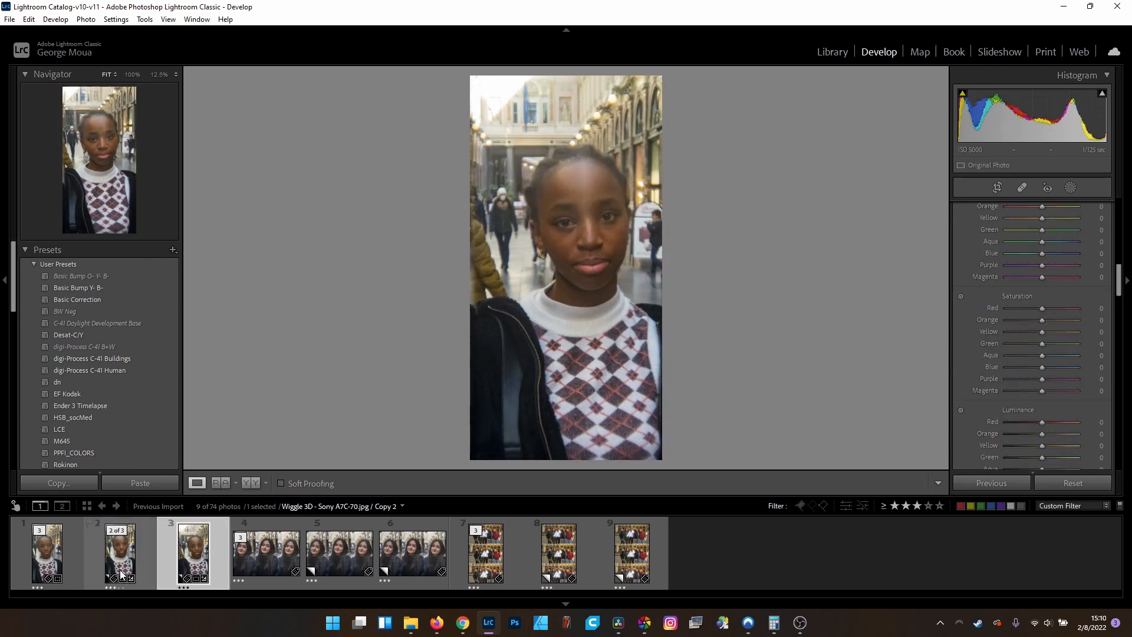
Step: Crop the group photo copy to a 16:9 single wide view
click(412, 553)
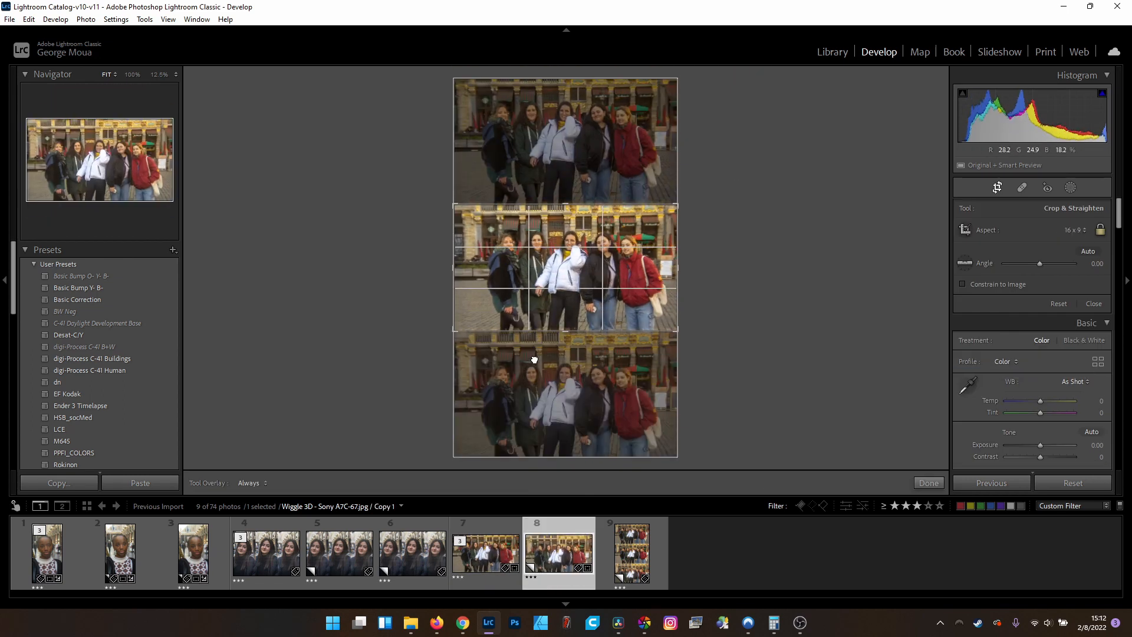
click(929, 483)
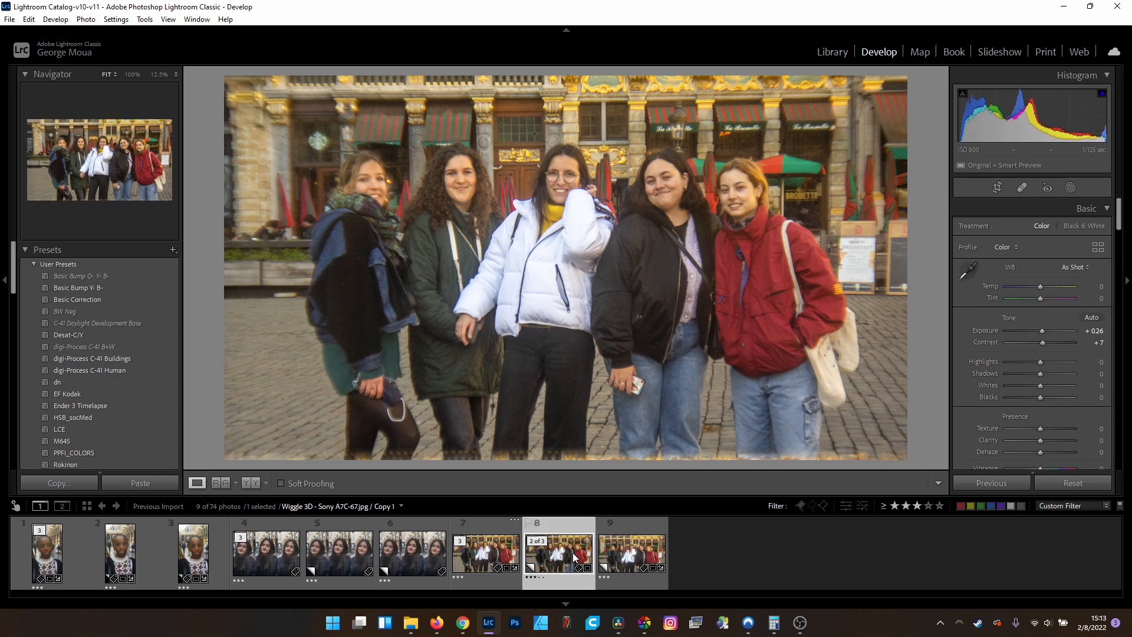
Step: Export the six selected edited frames with the Full-Sized JPG preset
click(485, 562)
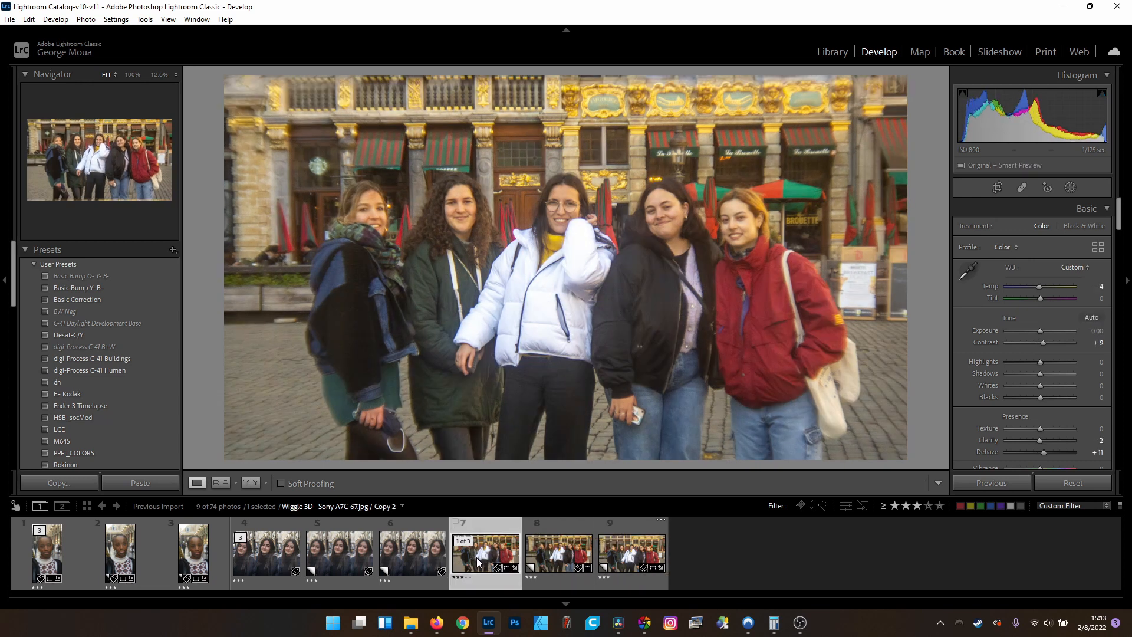
click(193, 554)
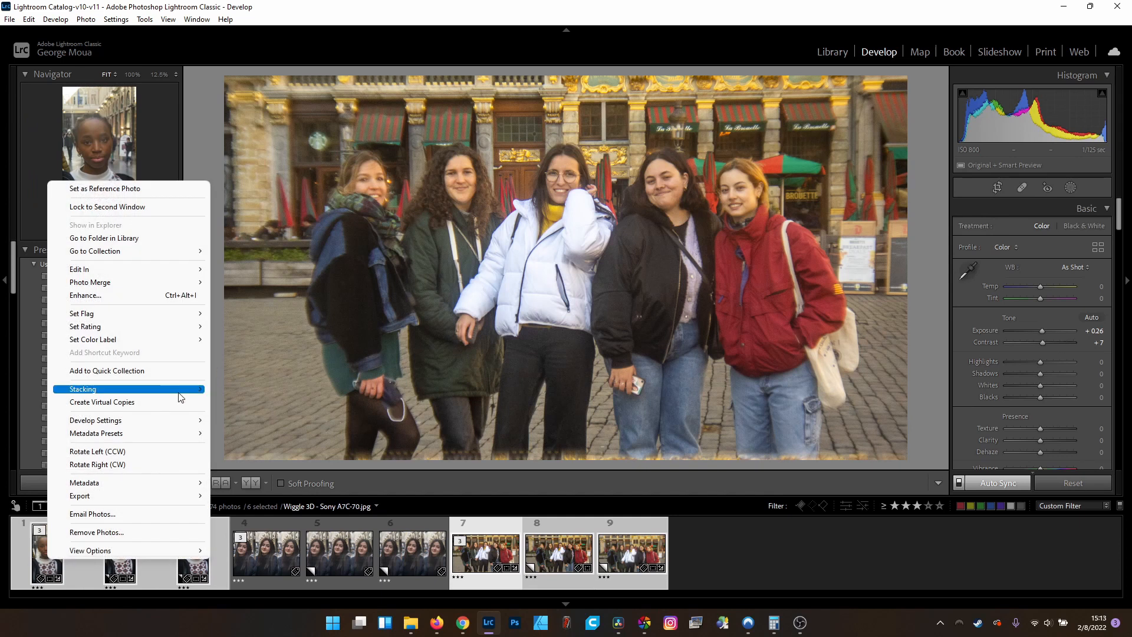
mouse_move(80, 496)
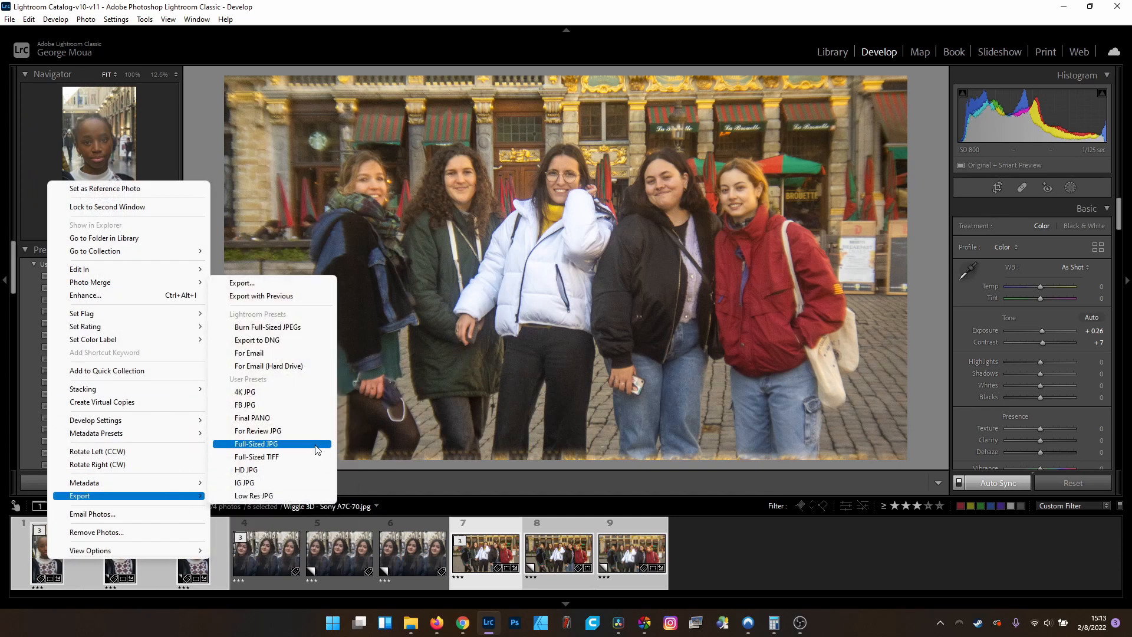
click(257, 443)
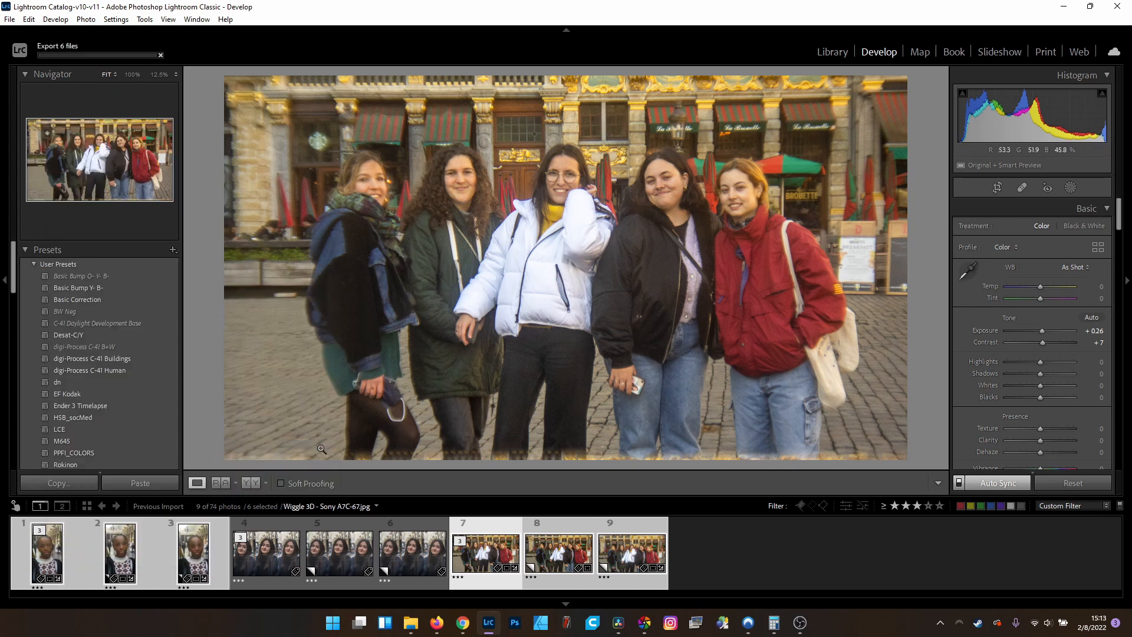
click(615, 623)
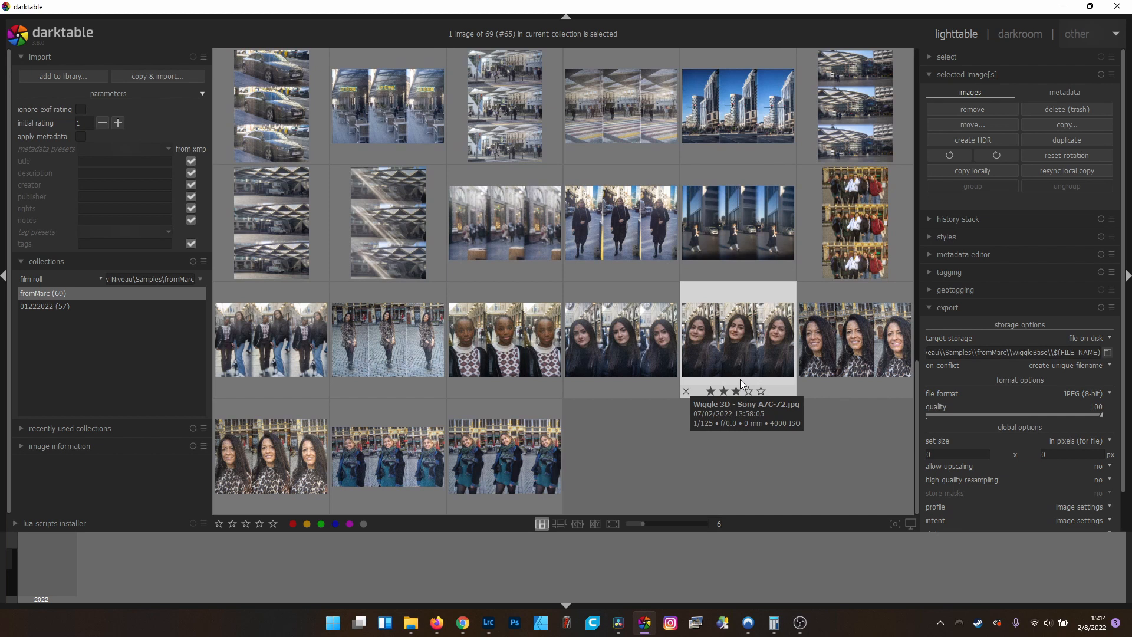
mouse_move(902, 241)
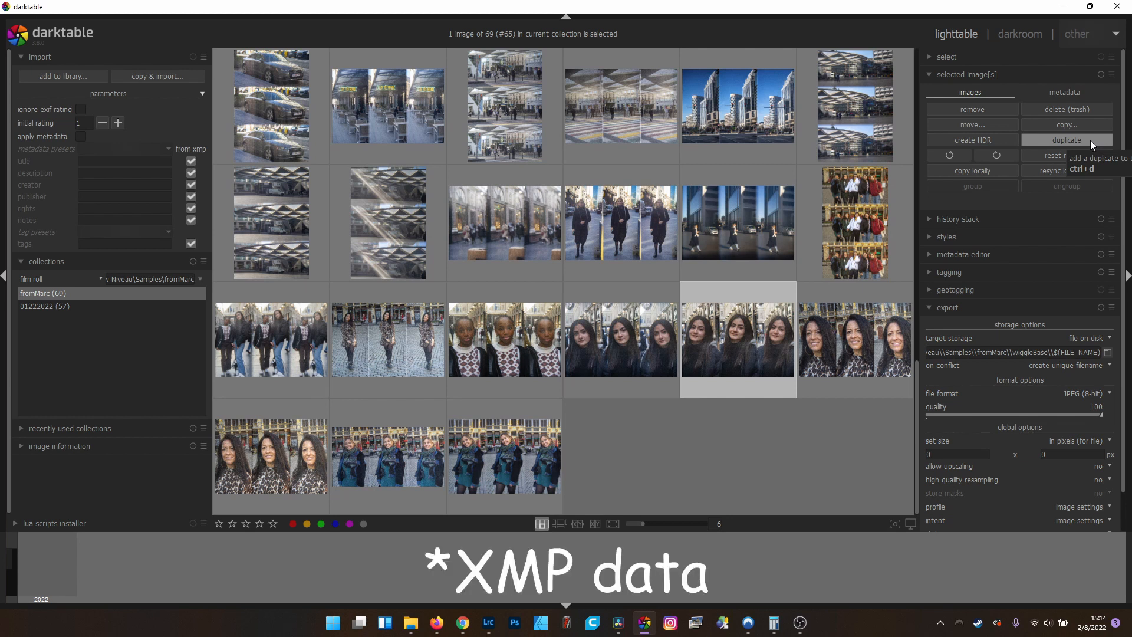
Step: Duplicate the dark-haired woman's triptych twice, bringing the roll to 71, and open it for editing
click(1065, 141)
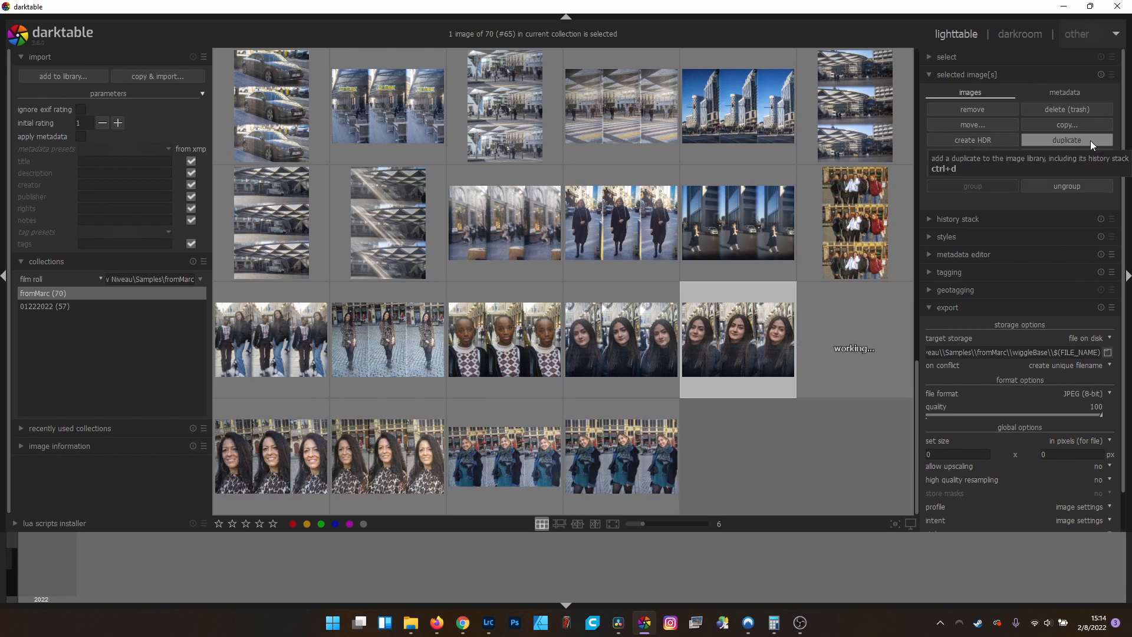
click(1065, 141)
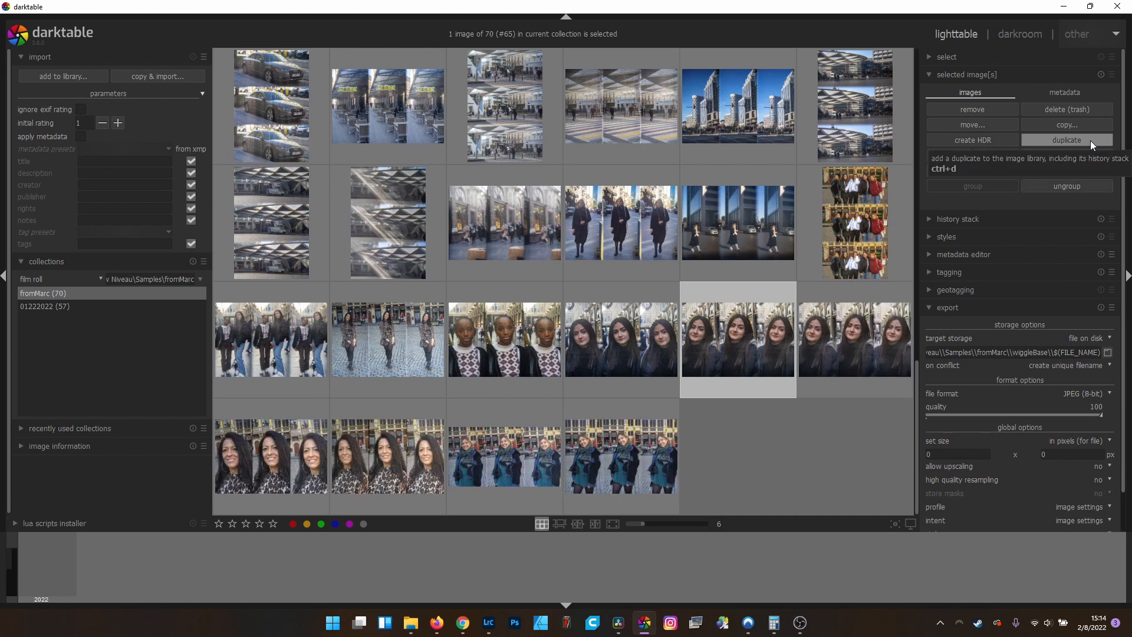
click(1066, 140)
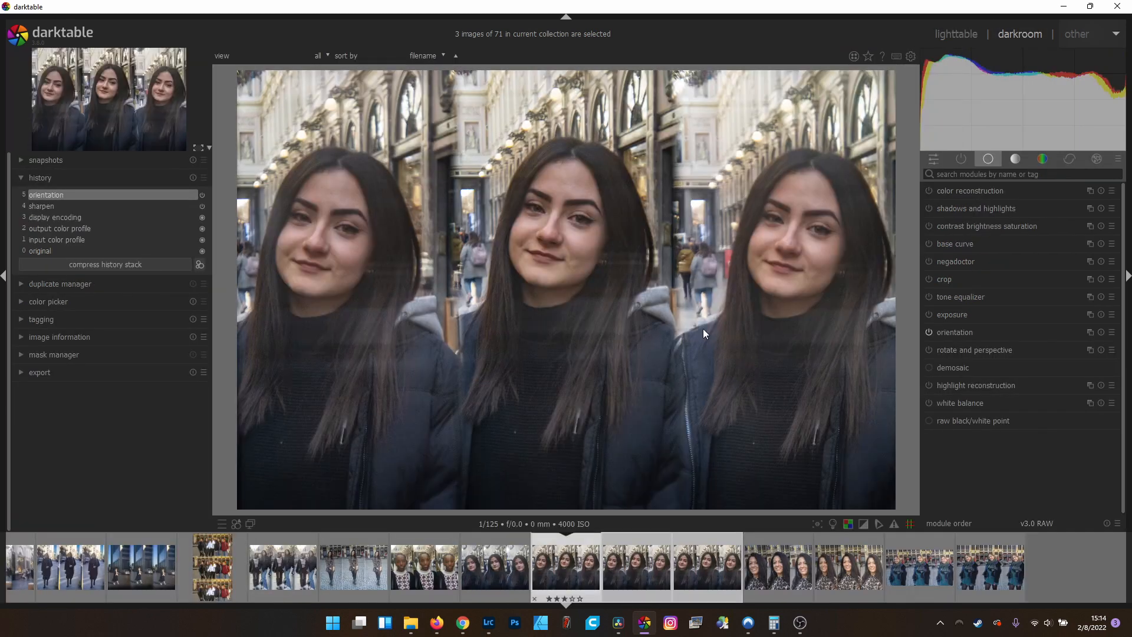
Step: Crop each copy of the woman's triptych to a tall 2:1 portrait, one with a tone curve
click(707, 565)
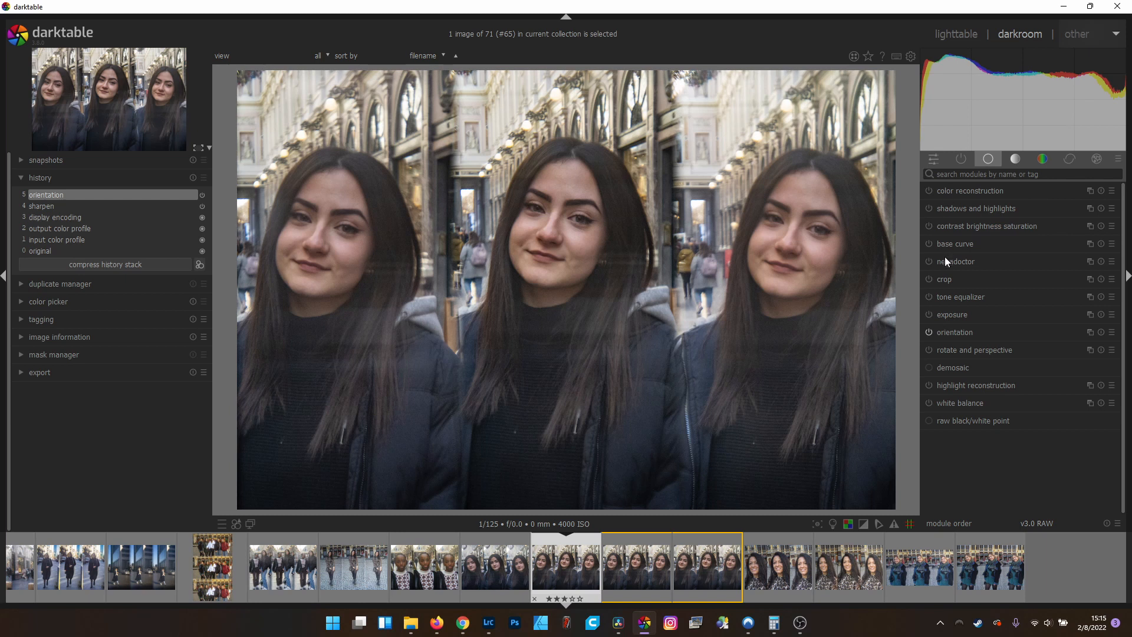
click(945, 279)
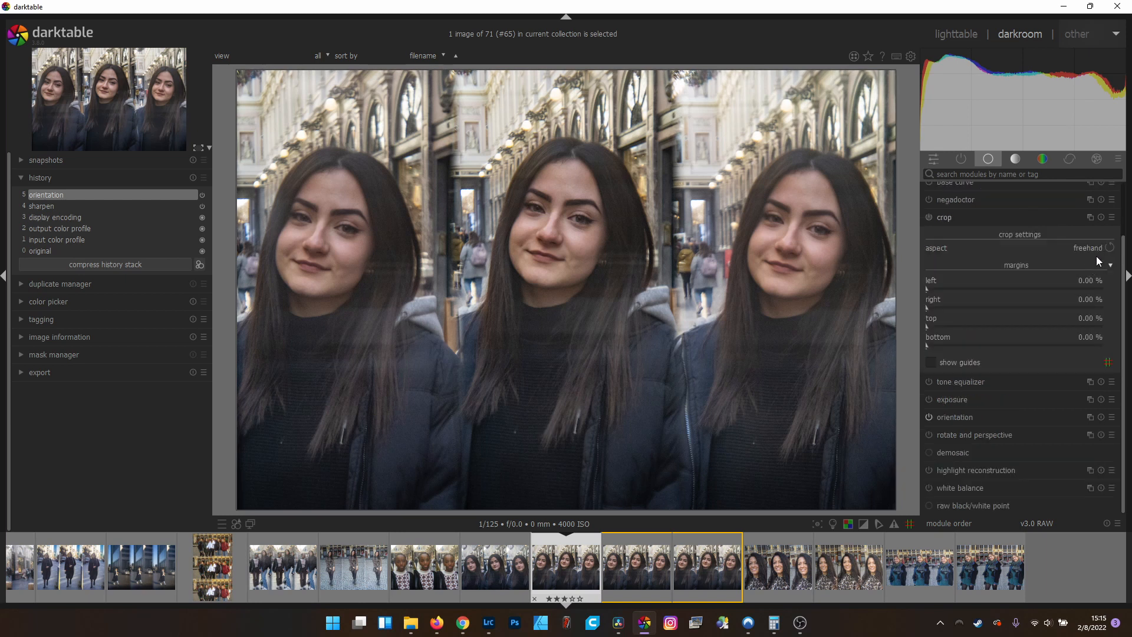
click(1086, 247)
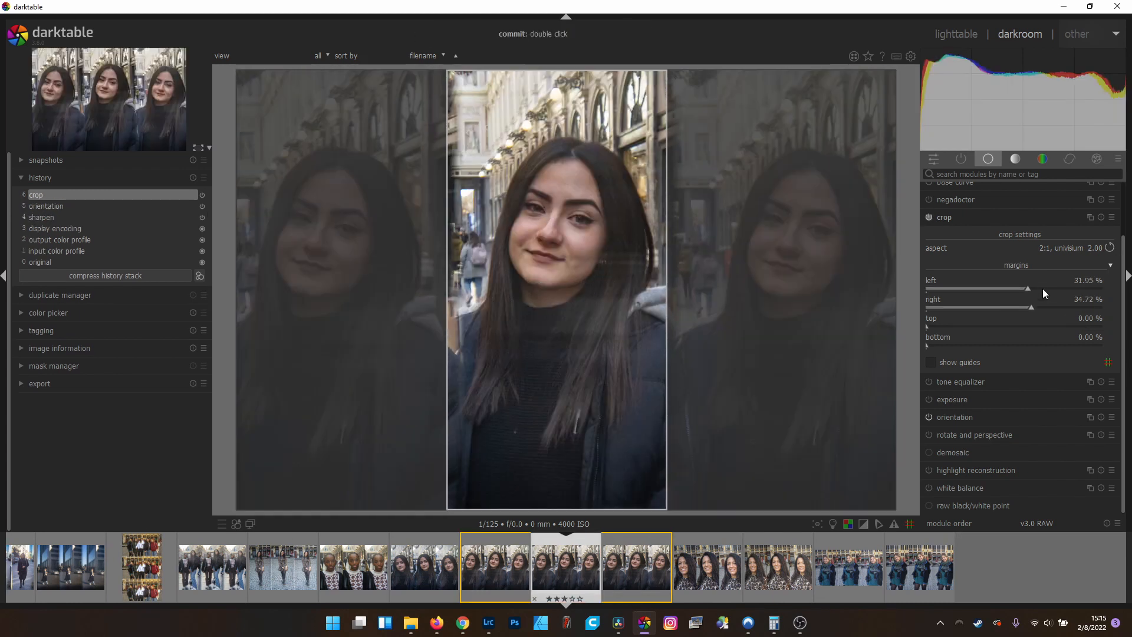
click(423, 566)
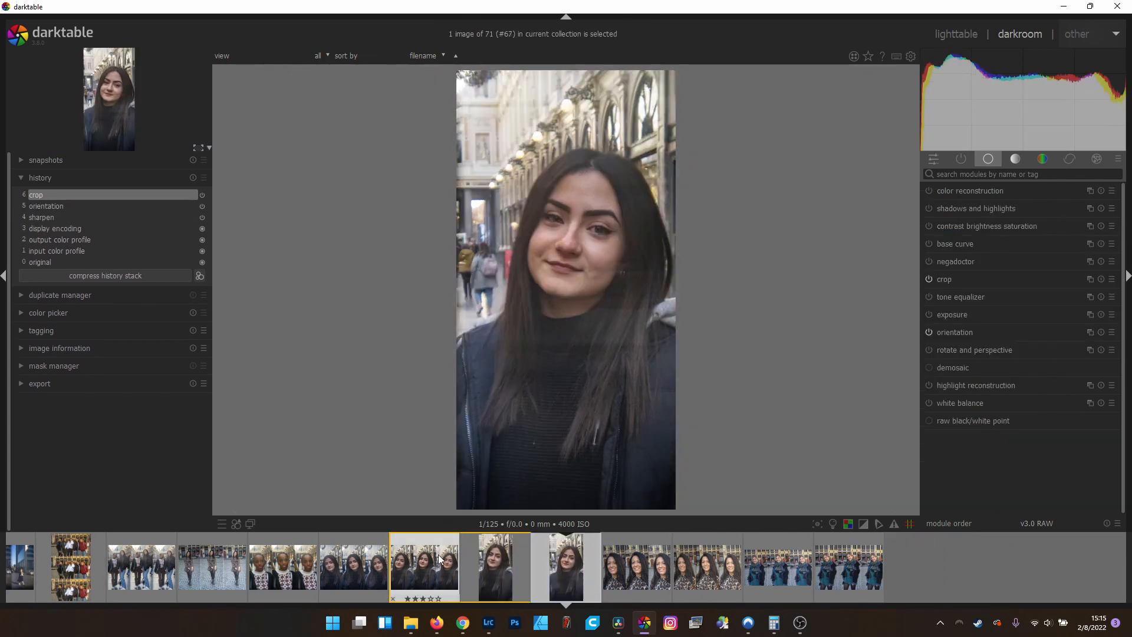
click(565, 566)
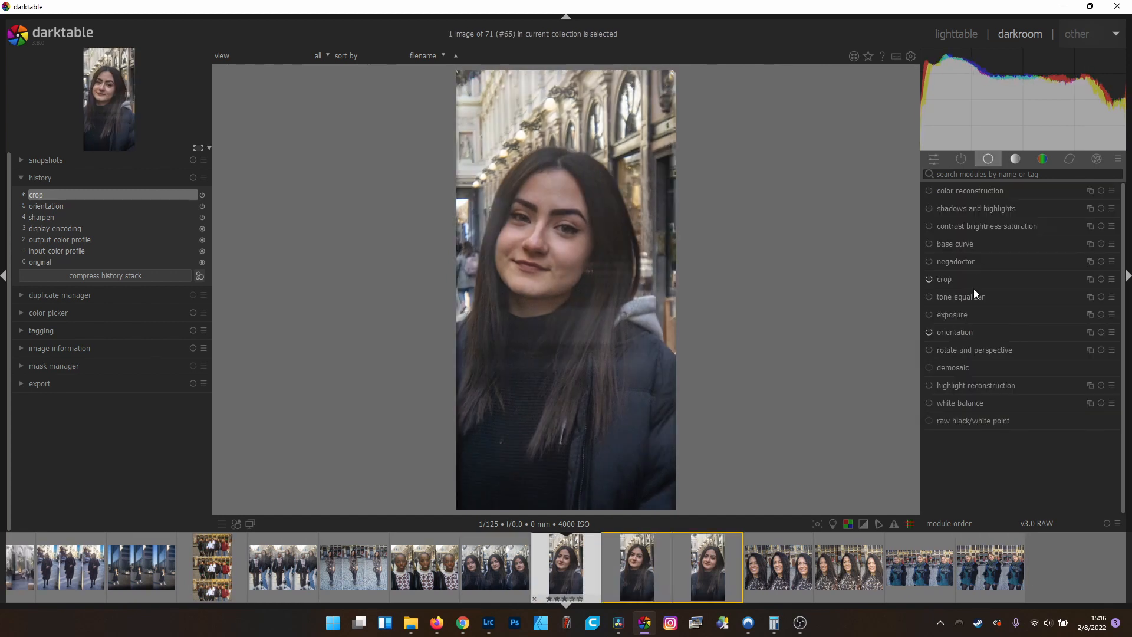
click(1041, 158)
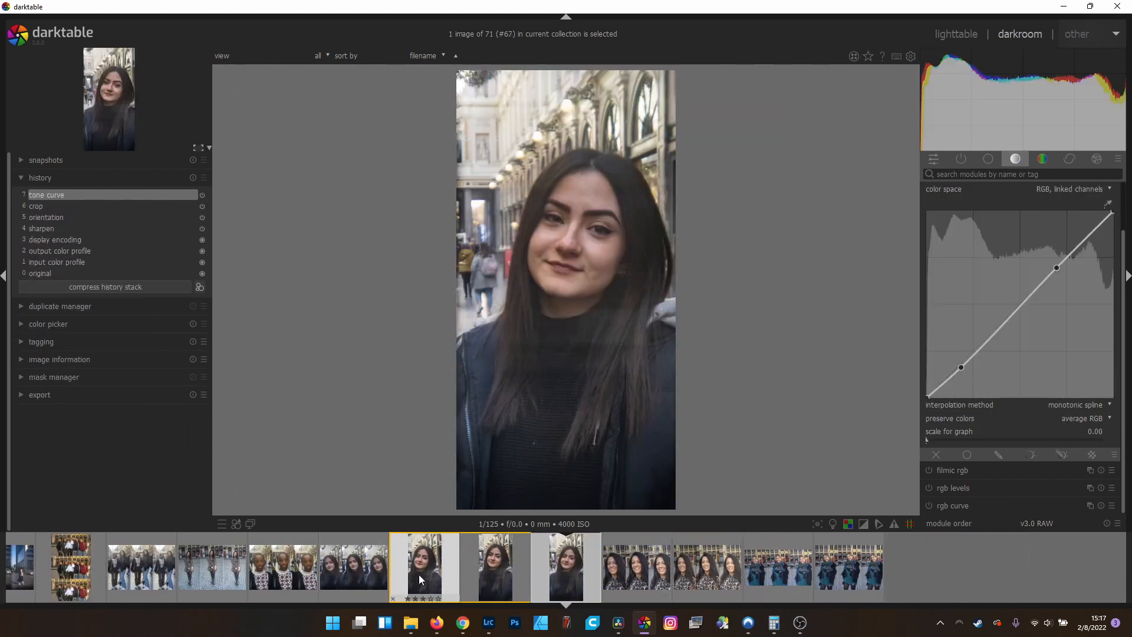
Step: Export the three cropped portrait copies from lighttable as JPEGs, size set in cm
click(955, 34)
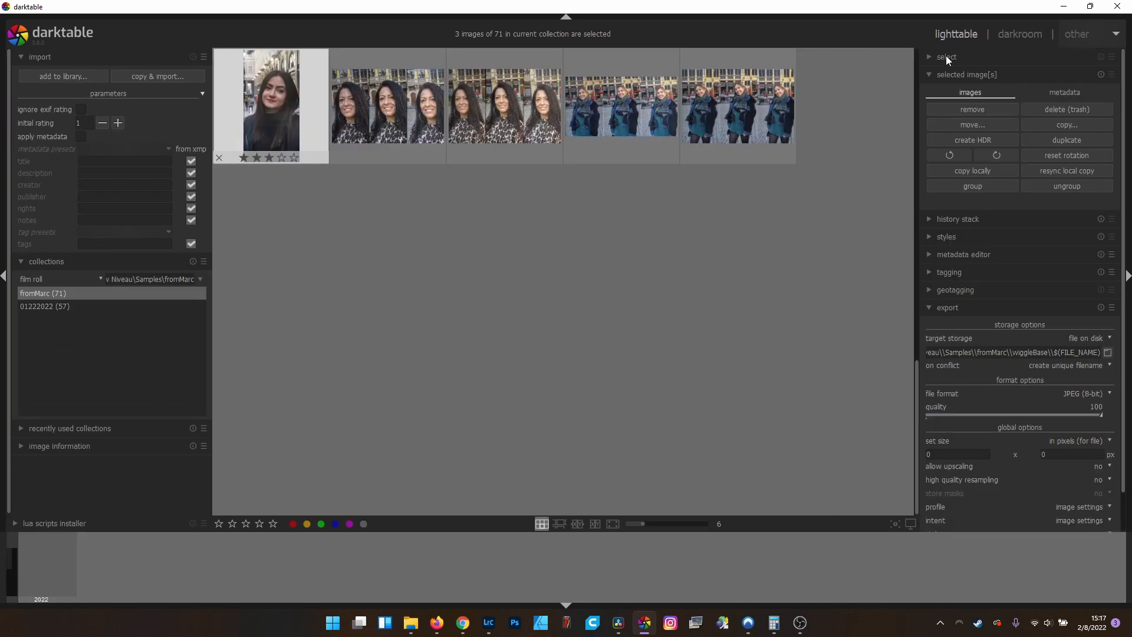
click(1079, 440)
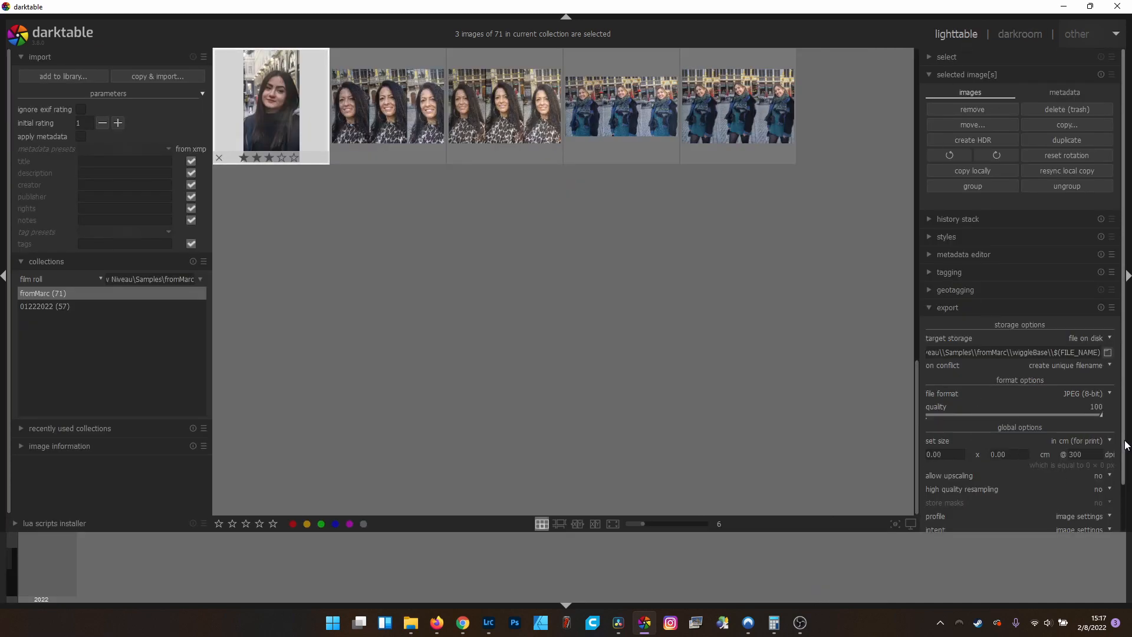
scroll(down, 3)
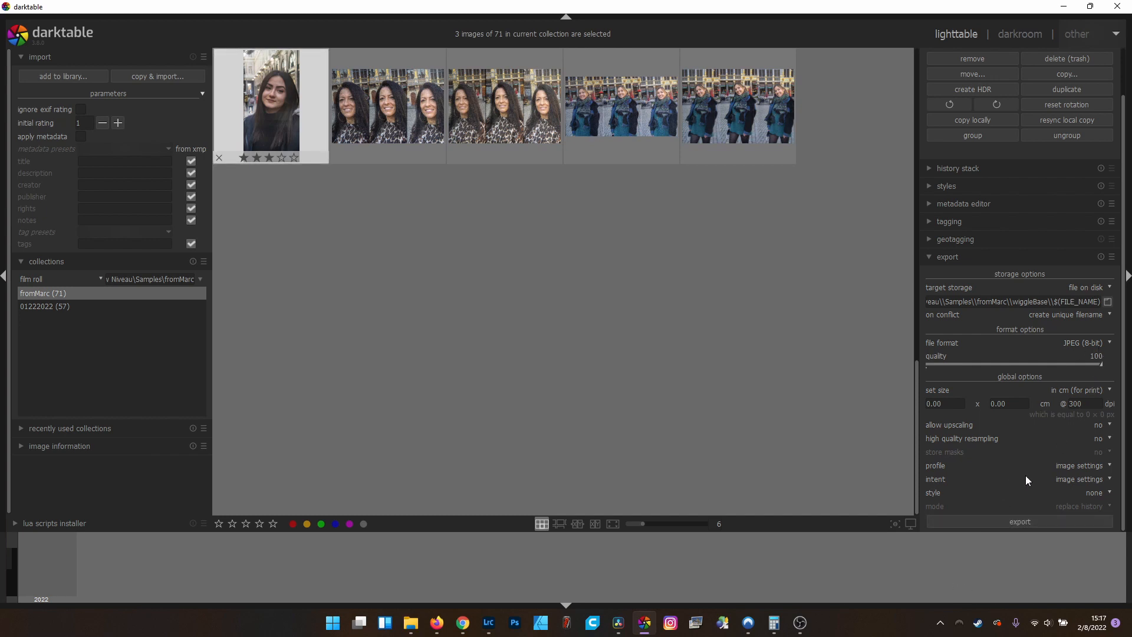
click(1018, 521)
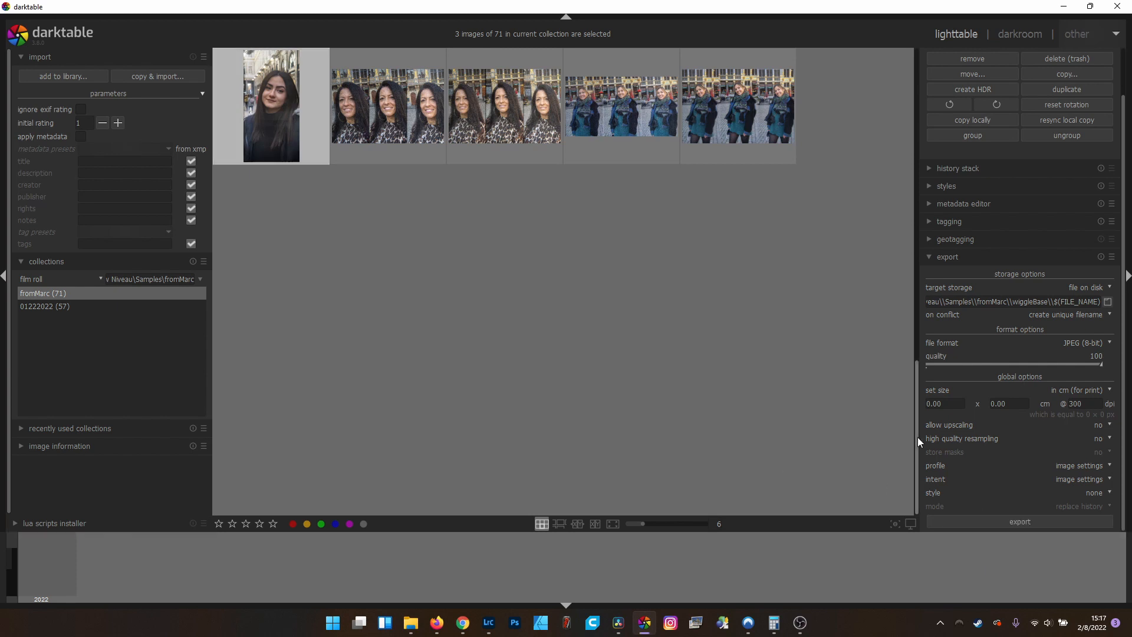
click(617, 623)
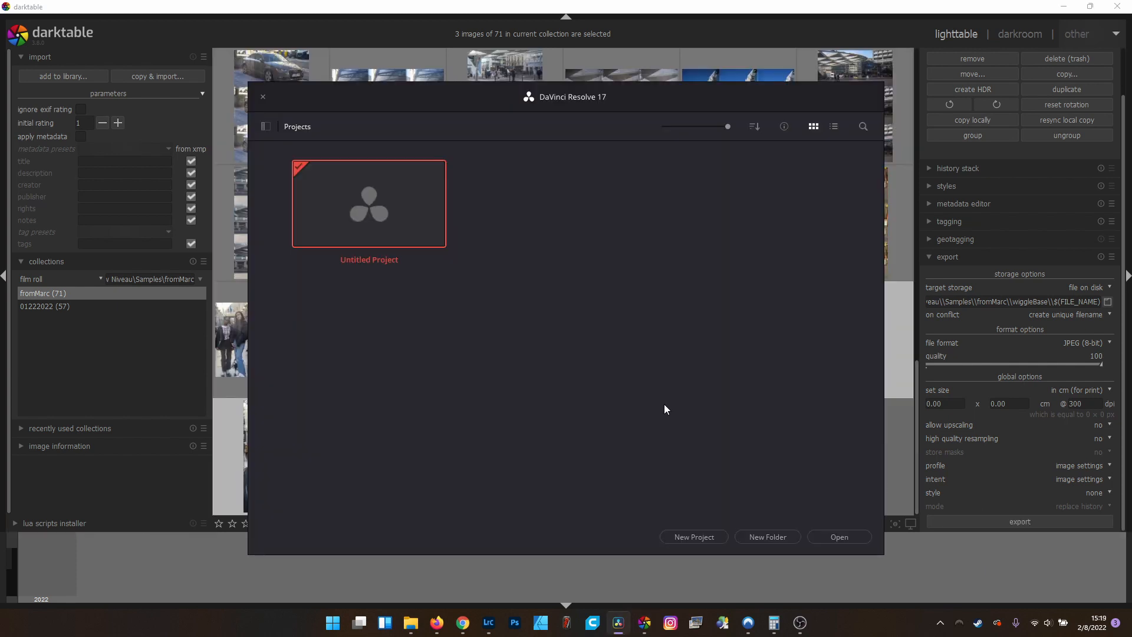
Step: Create a new project named wiggleGramTest in the Project Manager
click(692, 537)
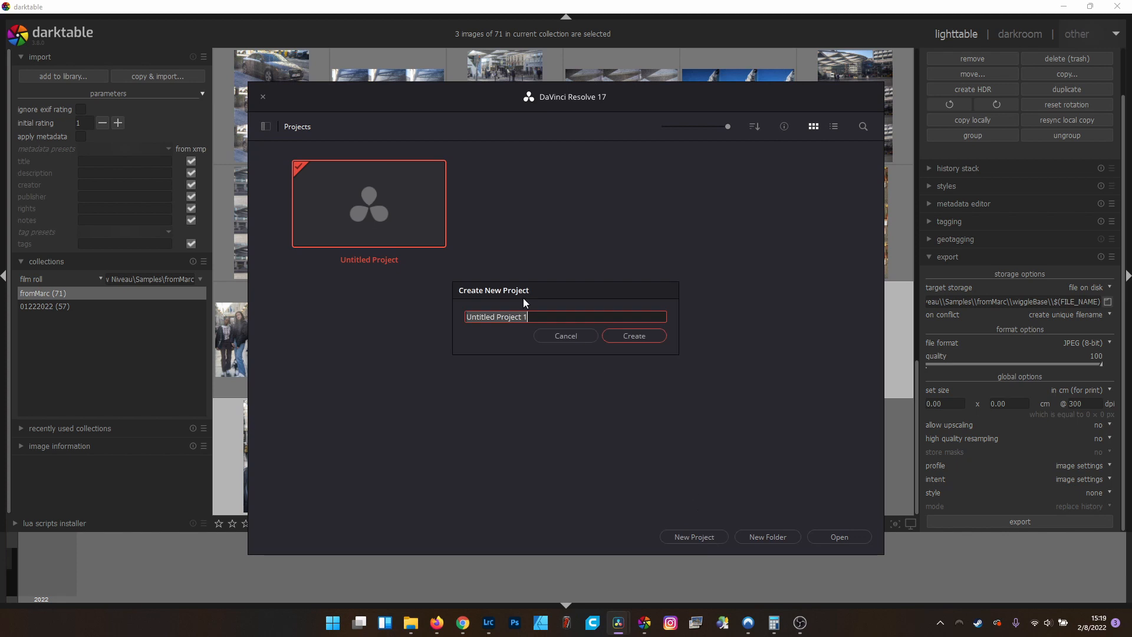
text(wiggle)
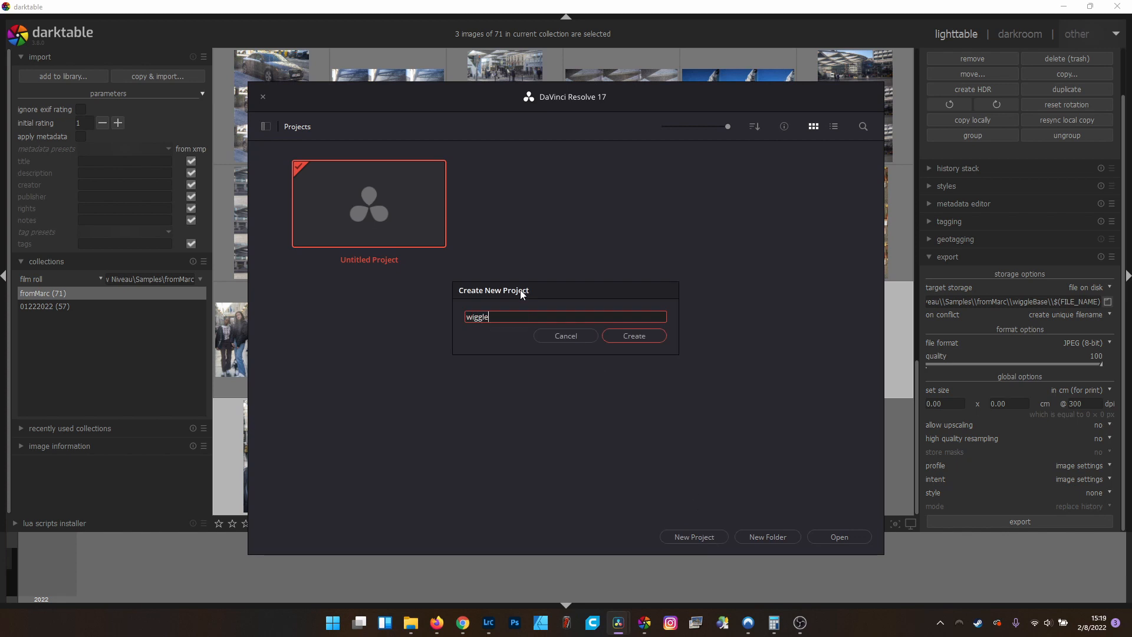
click(633, 335)
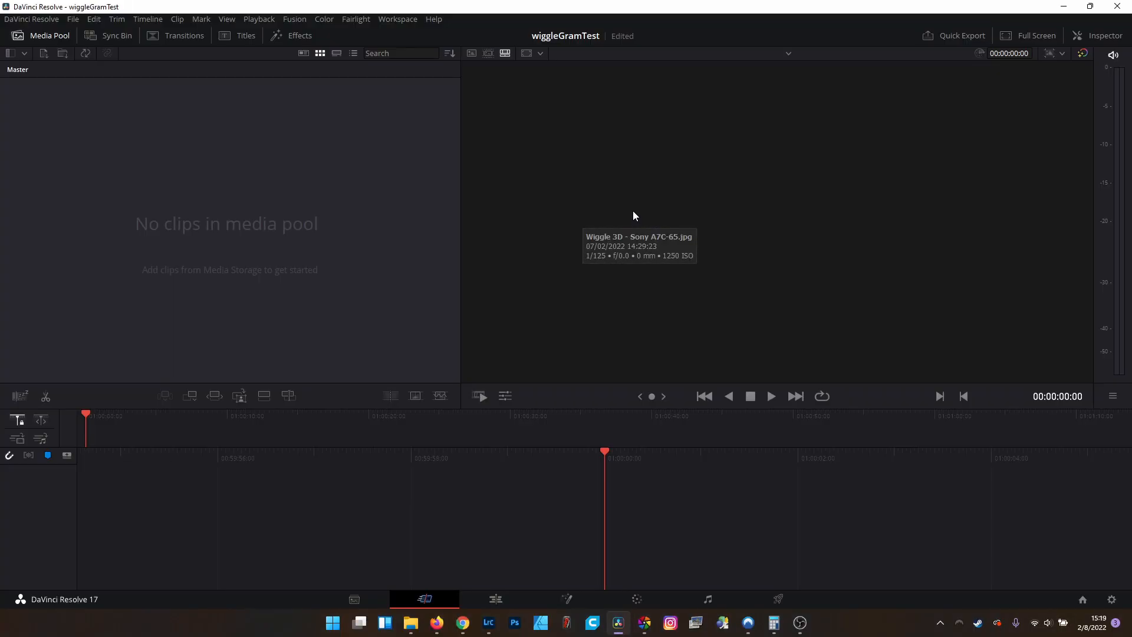
mouse_move(625, 207)
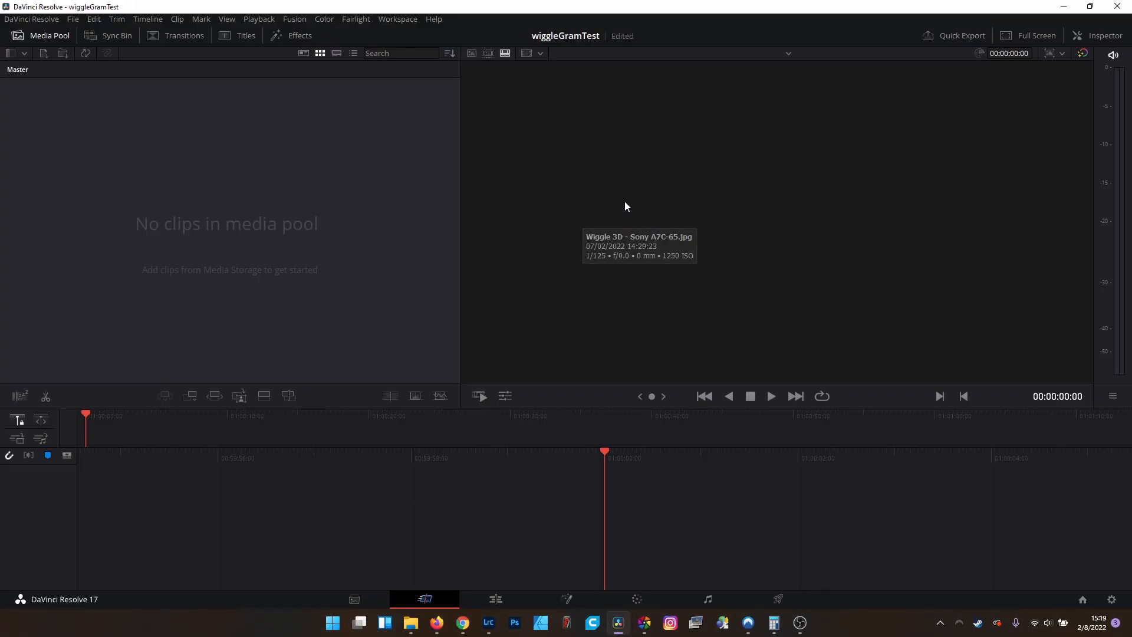
mouse_move(624, 209)
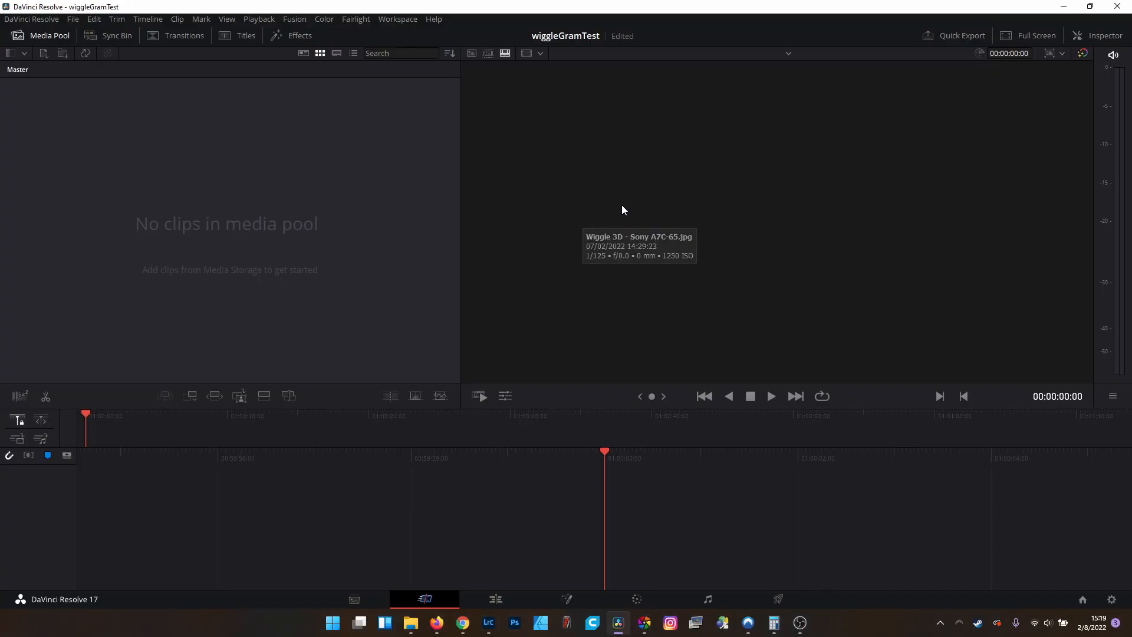
mouse_move(627, 212)
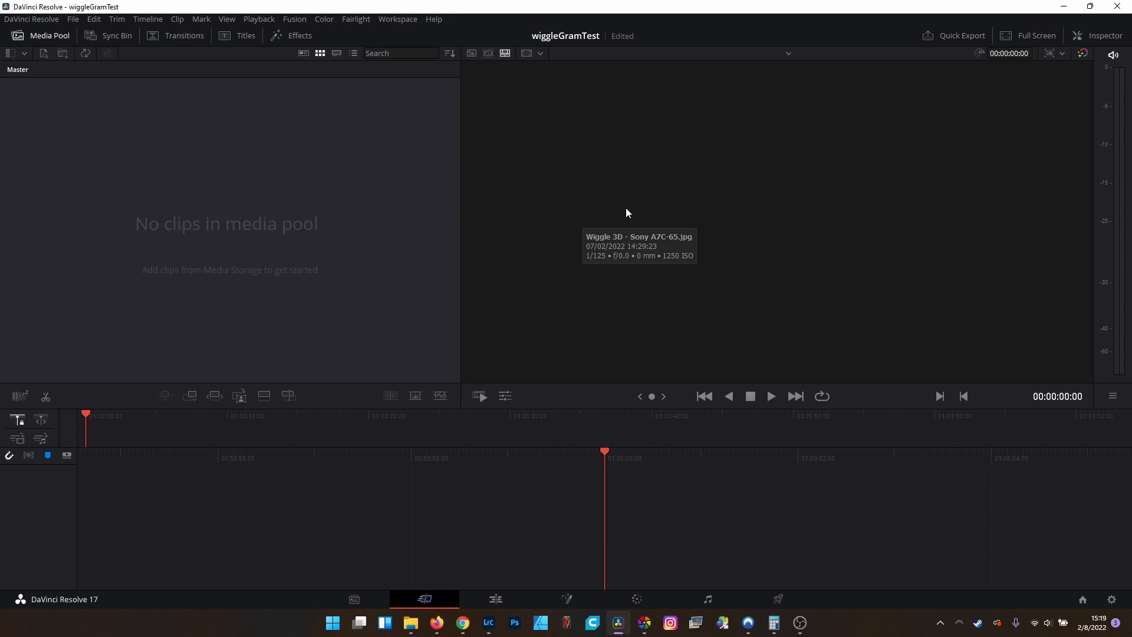
mouse_move(594, 229)
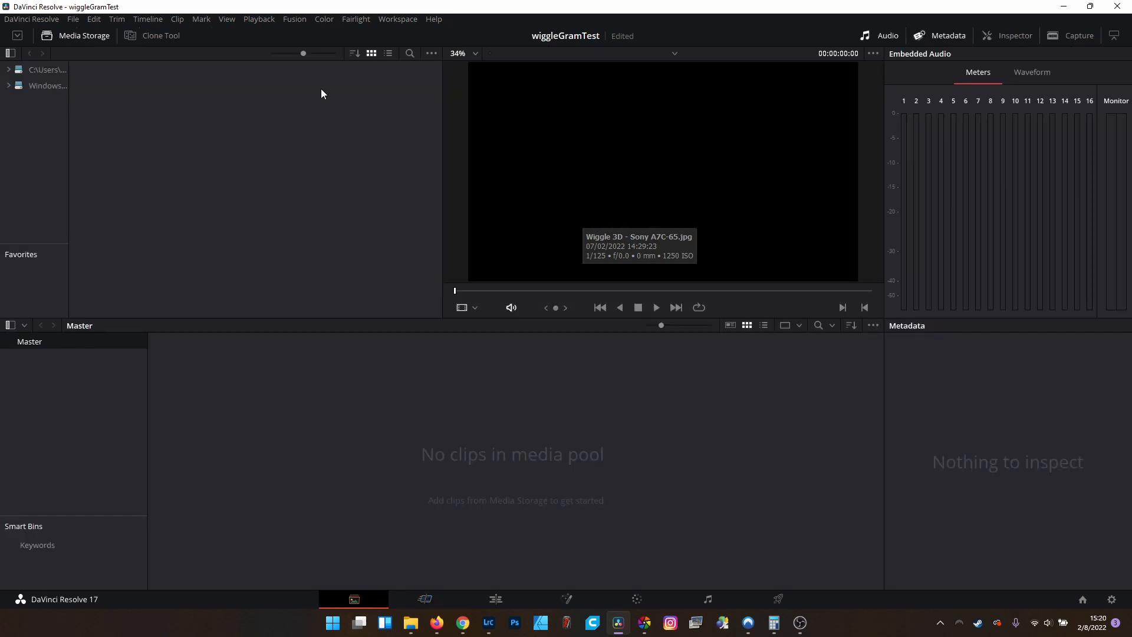
Step: Enable Show Individual Frames in the Media Storage options menu
click(430, 52)
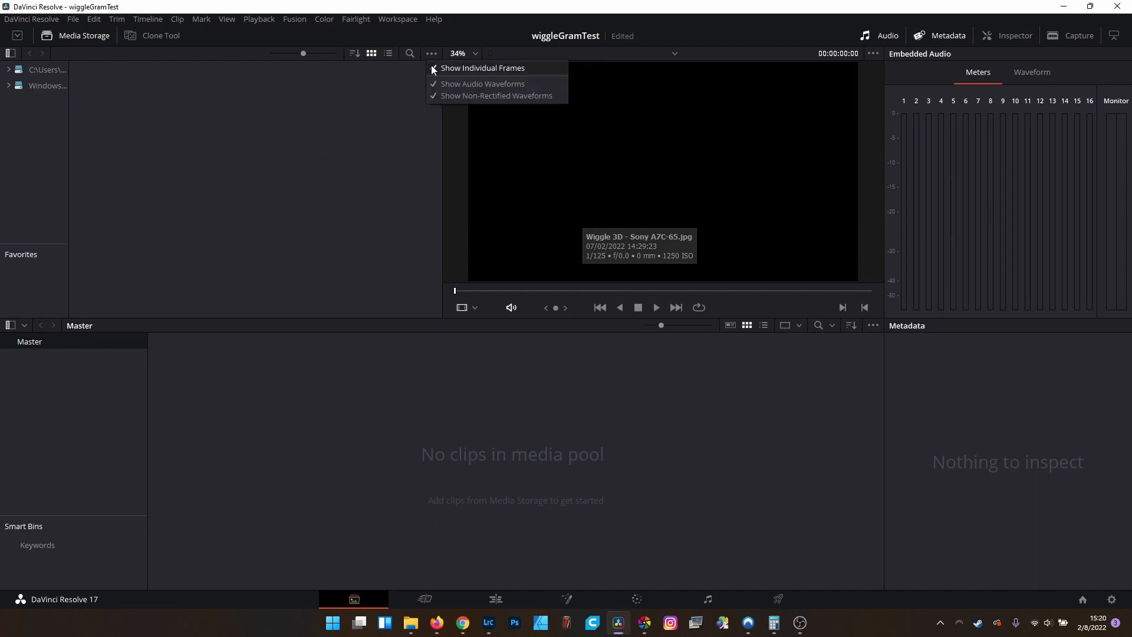
click(481, 68)
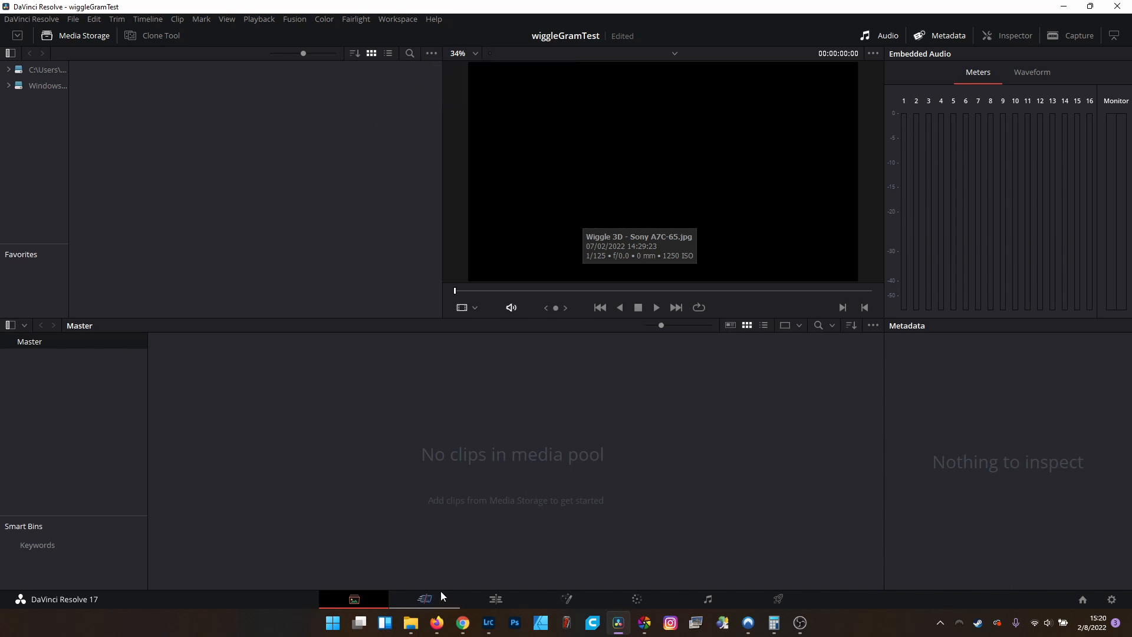
Step: On the Edit page, set User > Editing standard still duration to 2 frames and save
click(495, 598)
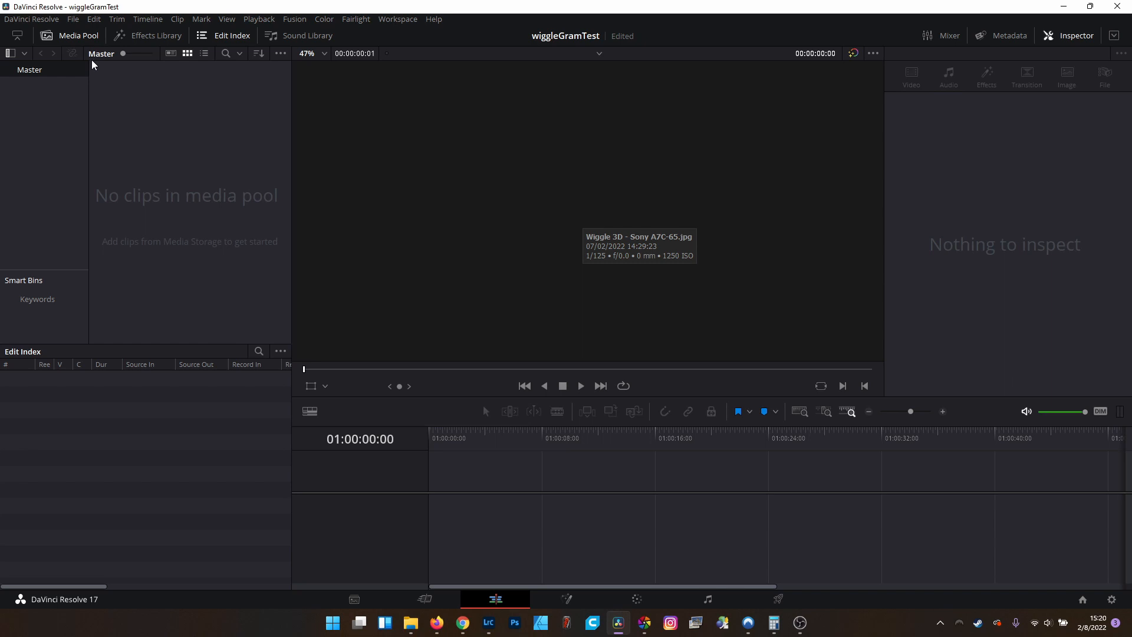
mouse_move(97, 99)
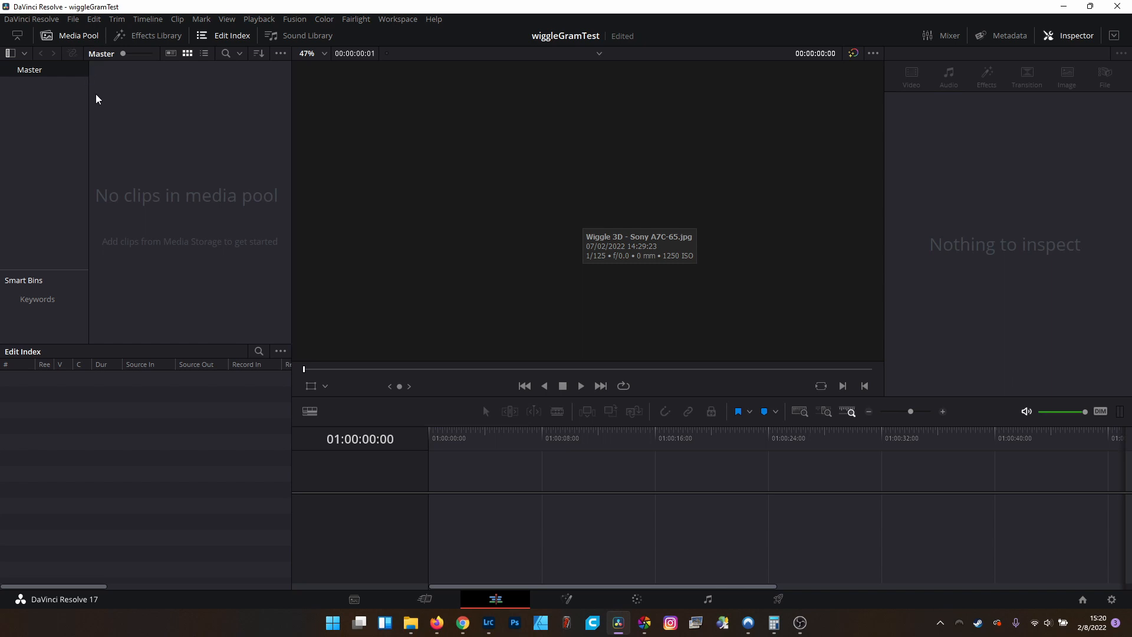
mouse_move(96, 96)
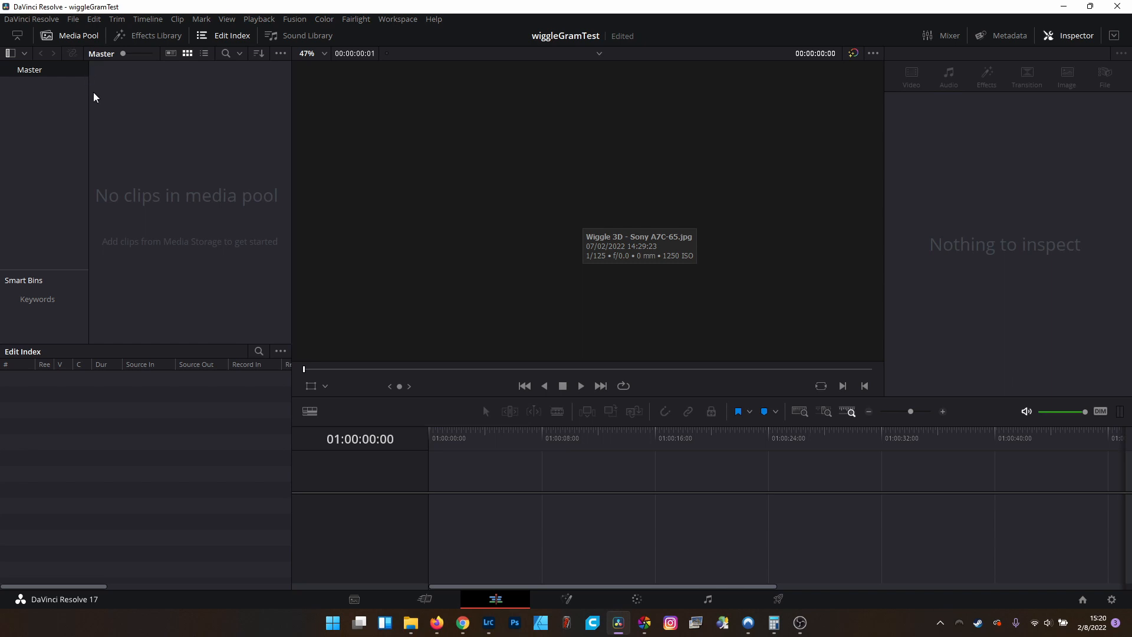
mouse_move(95, 93)
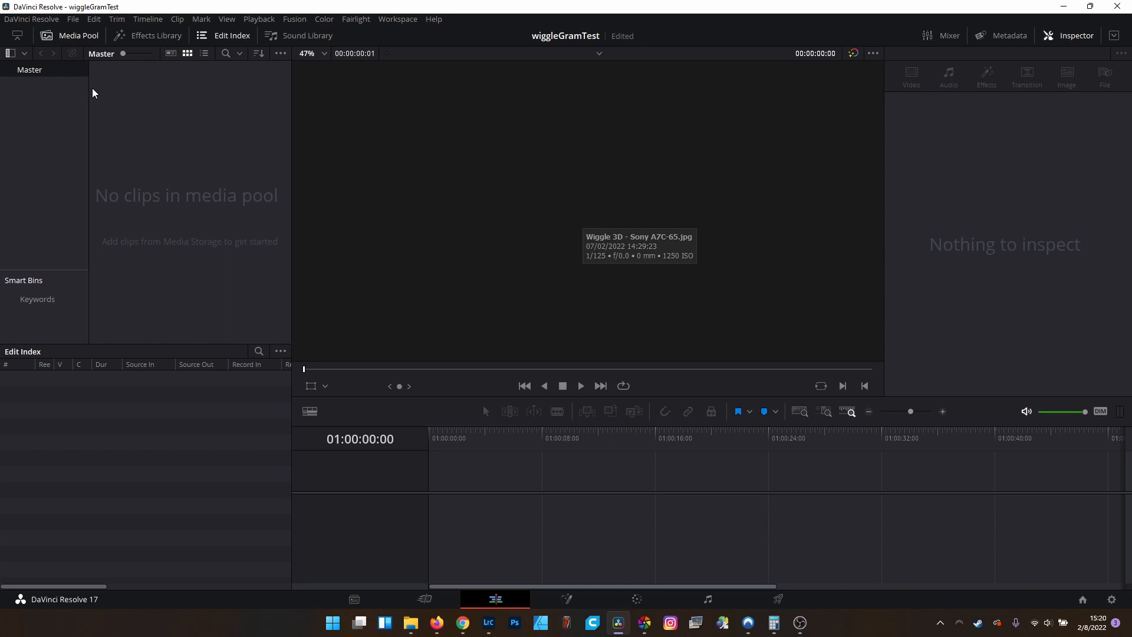
click(32, 18)
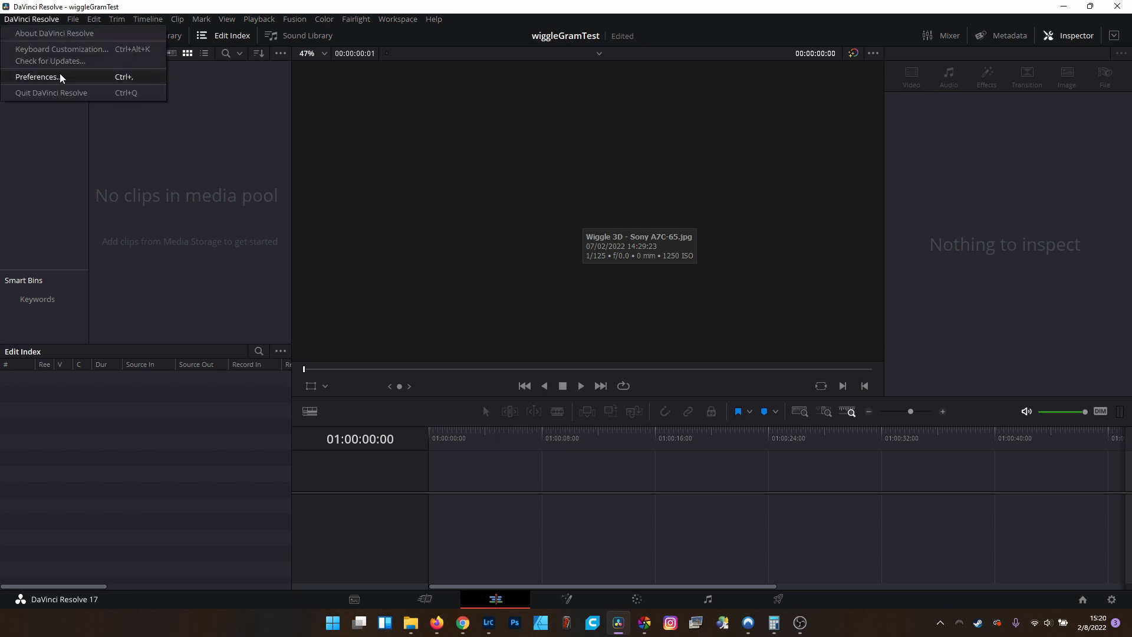
click(37, 77)
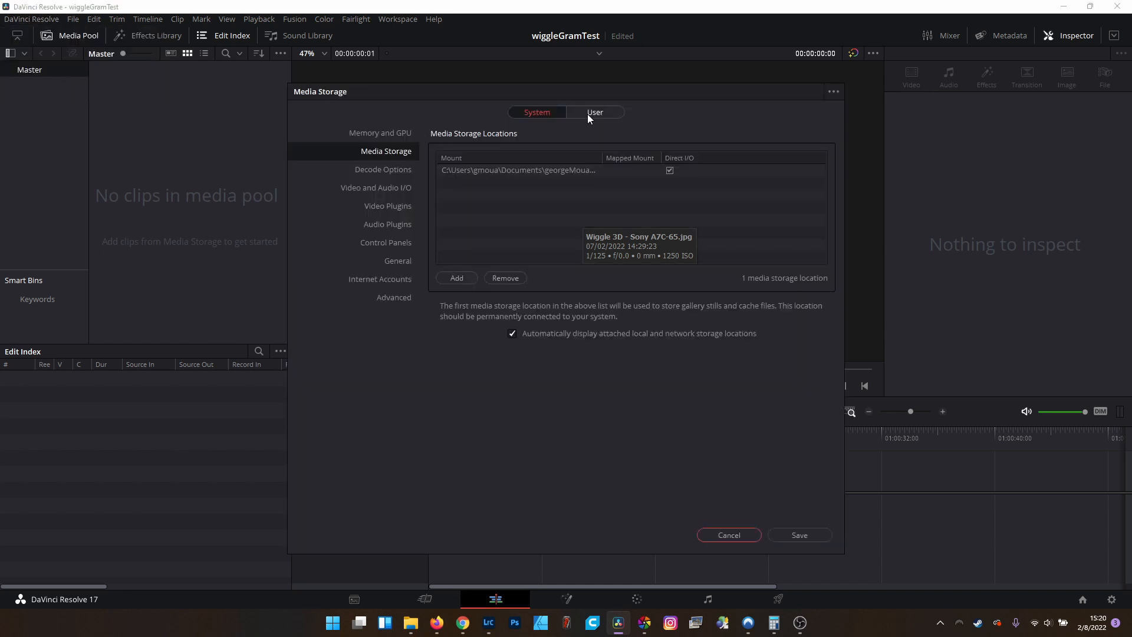
click(594, 112)
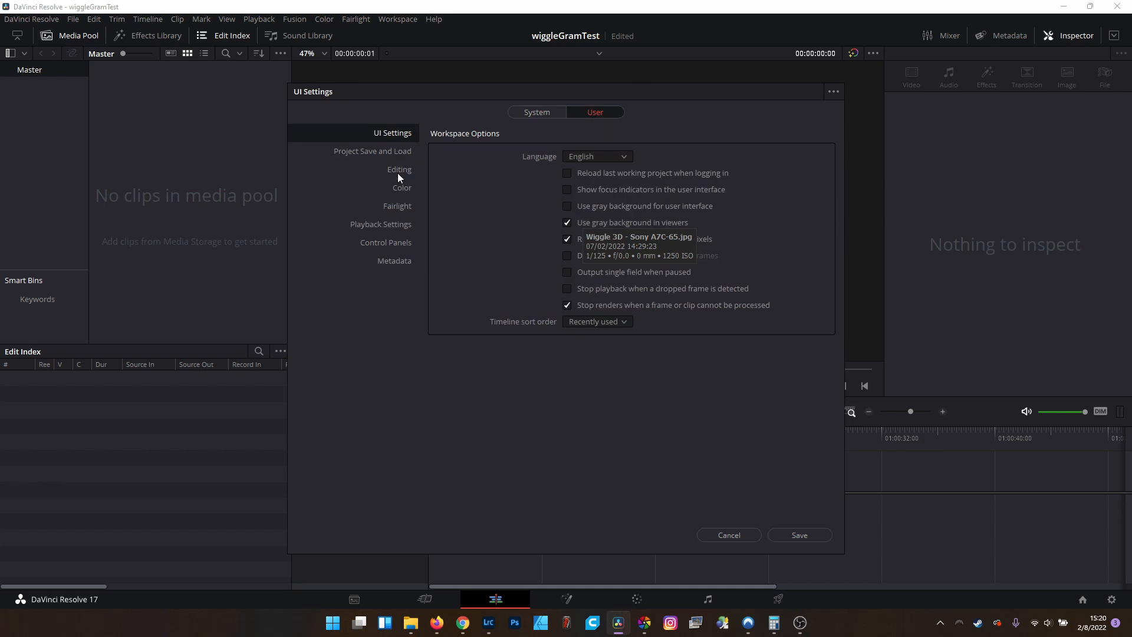
click(400, 169)
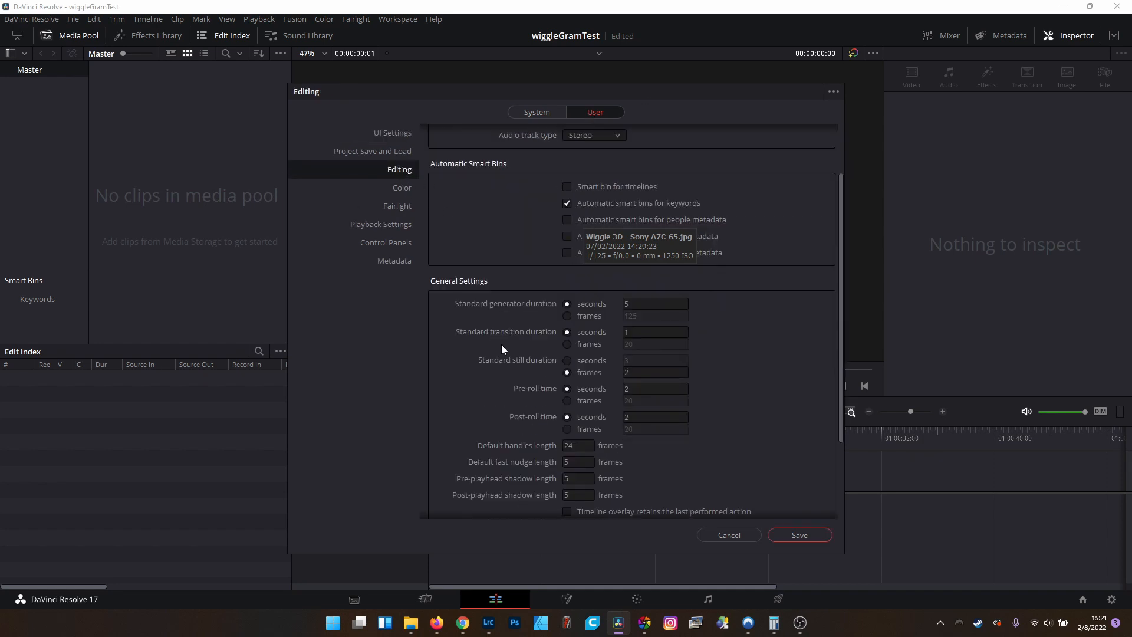
mouse_move(573, 370)
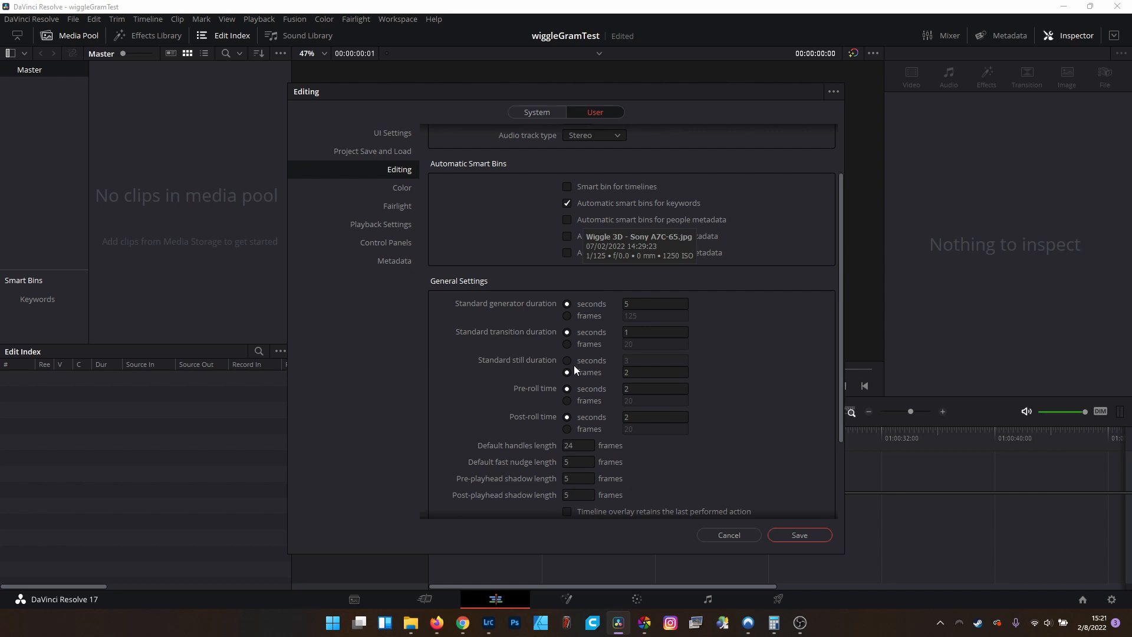
mouse_move(594, 376)
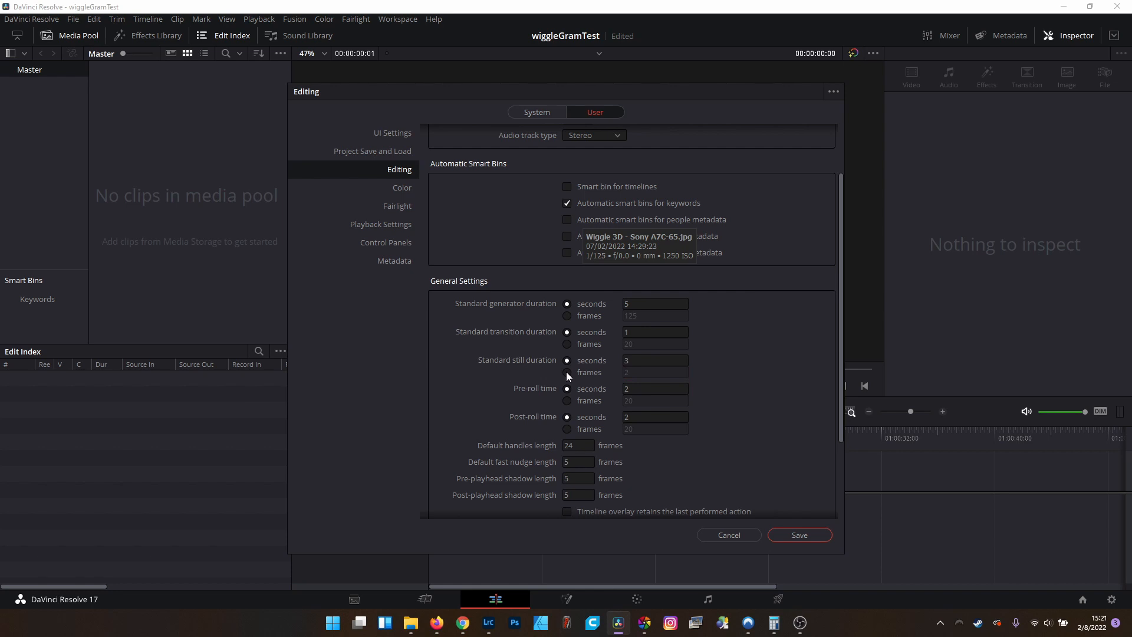
click(566, 372)
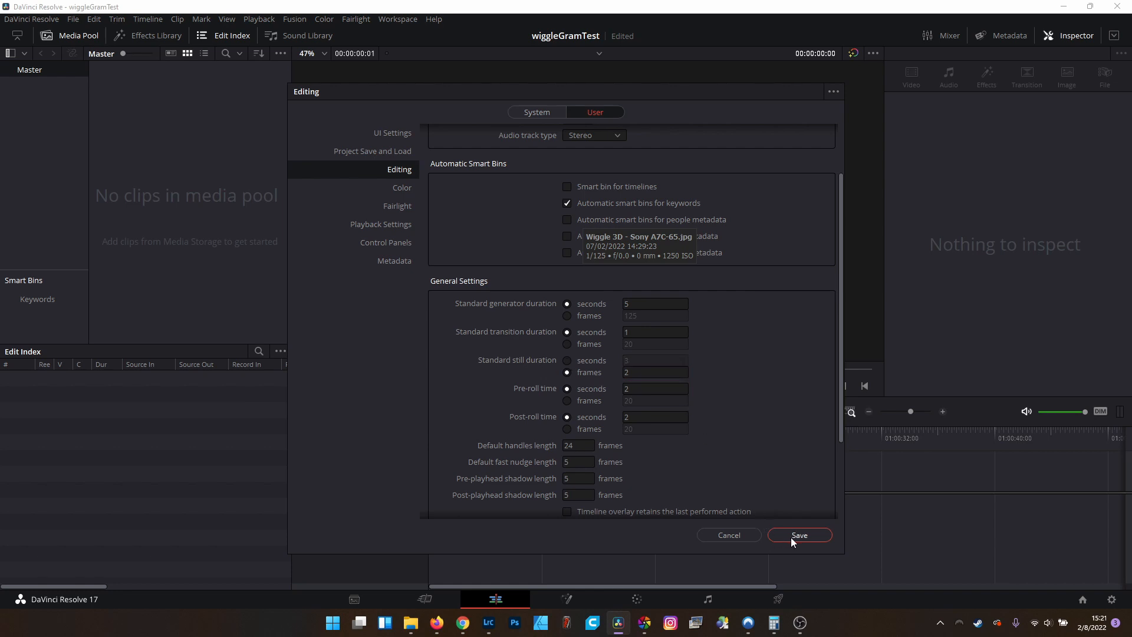
click(72, 19)
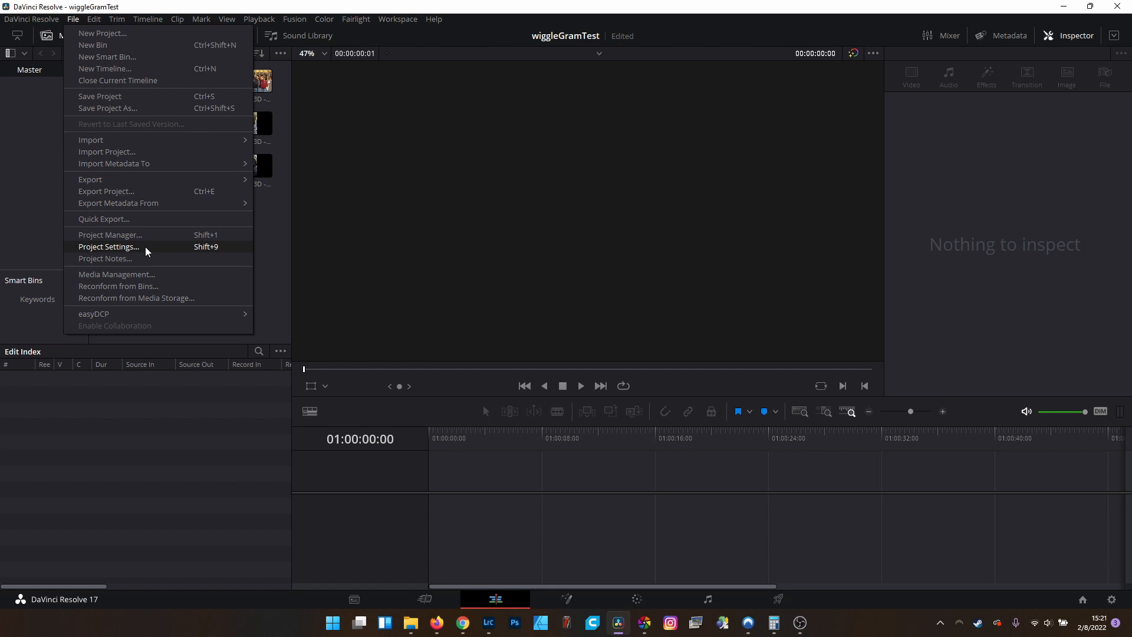
Step: Set a custom 1080 x 1620 timeline resolution in Project Settings and save
click(109, 246)
text(1080)
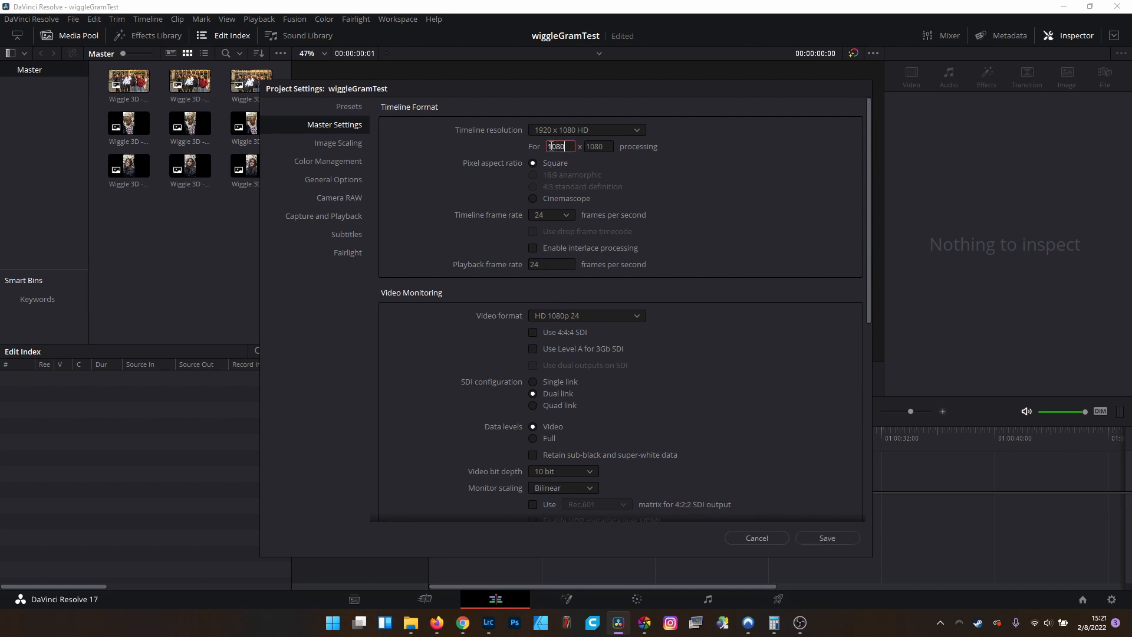
click(598, 145)
text(1620)
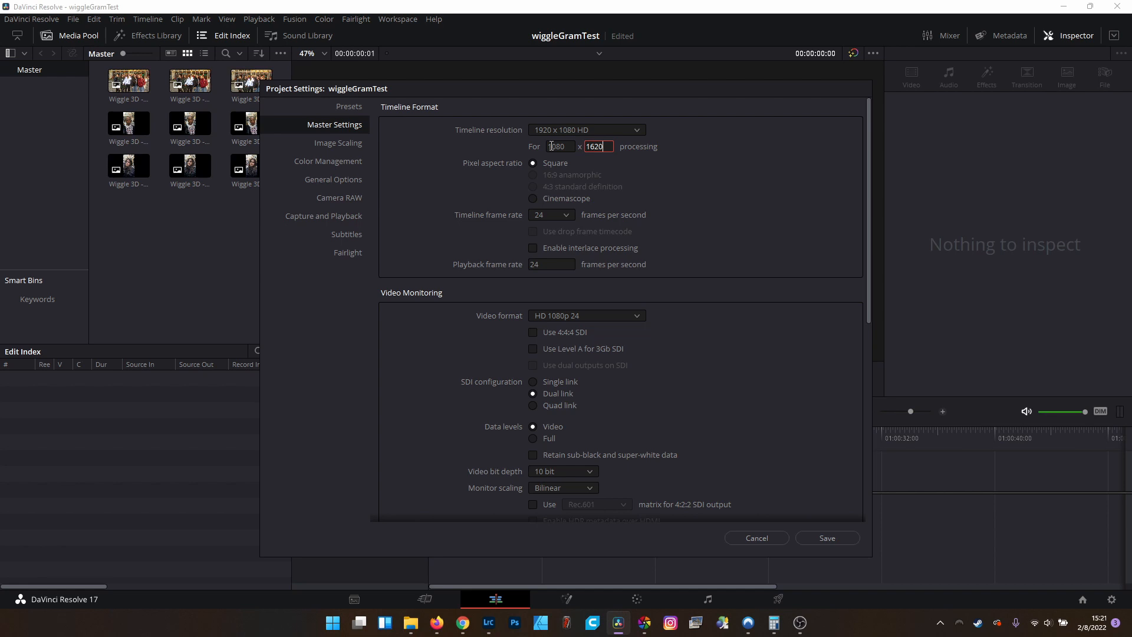
click(755, 537)
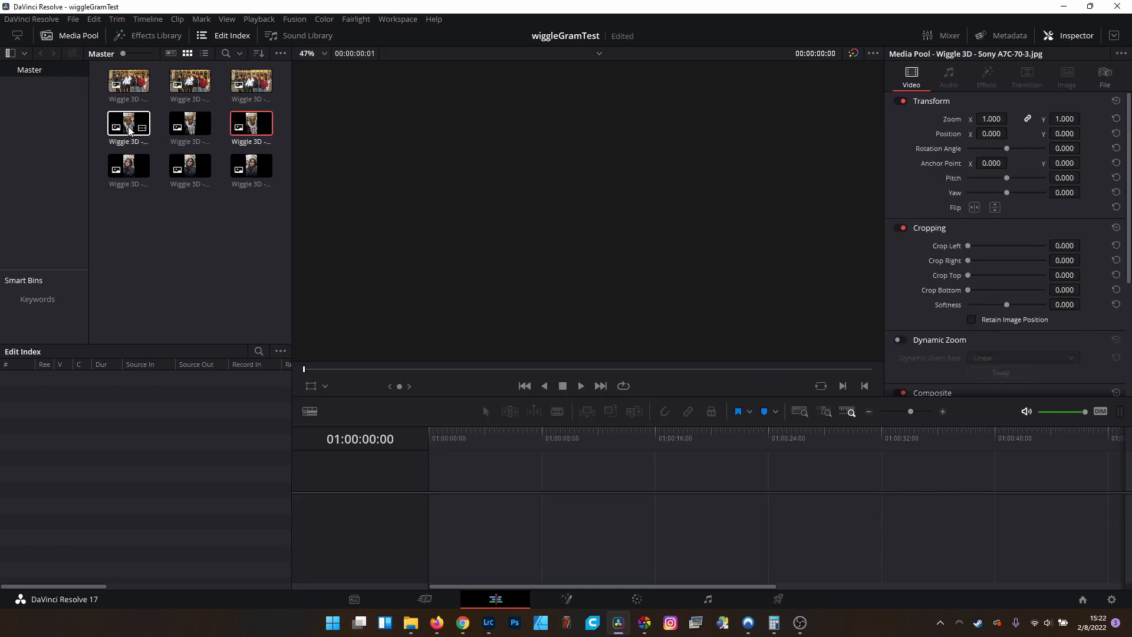
Step: Create timeline wiggleGramTest001 from the three selected portrait photos
right_click(129, 125)
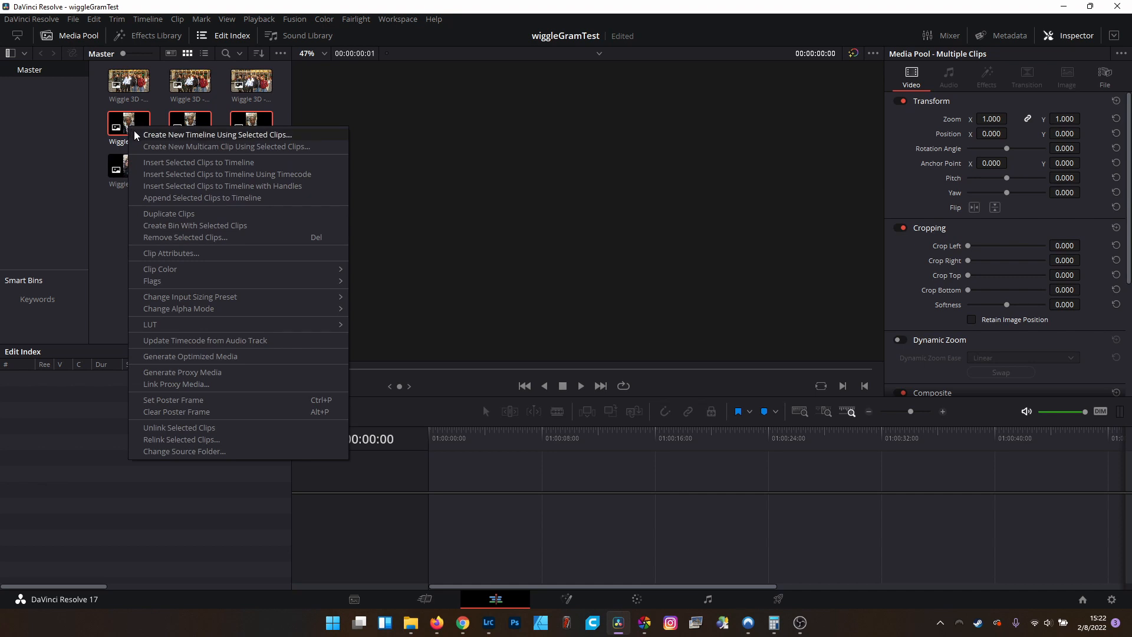
mouse_move(144, 138)
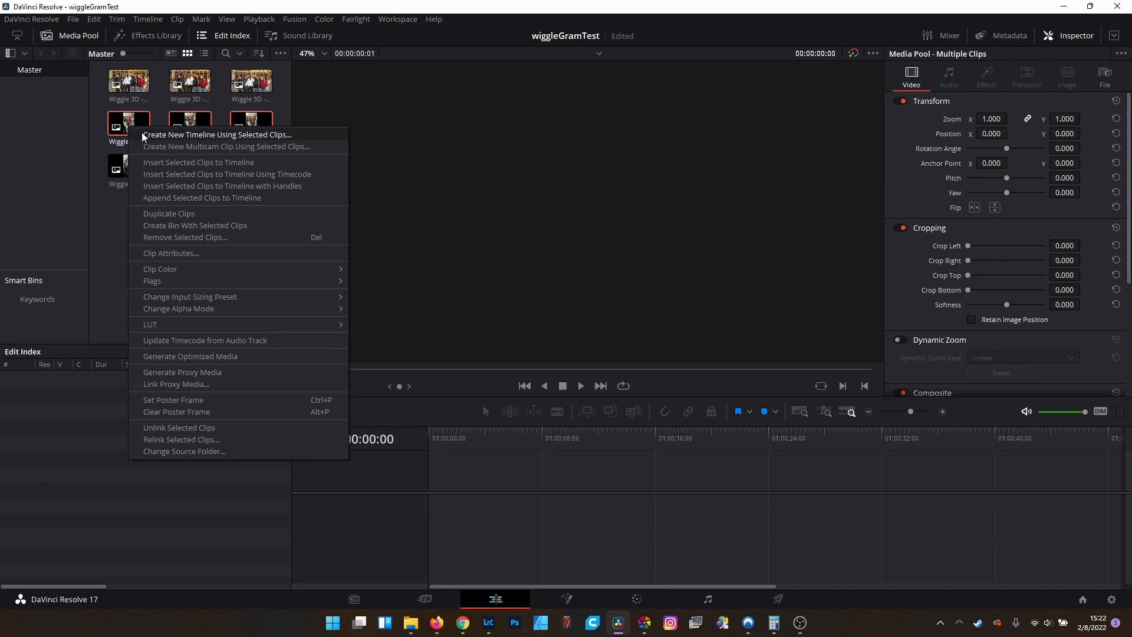
click(218, 135)
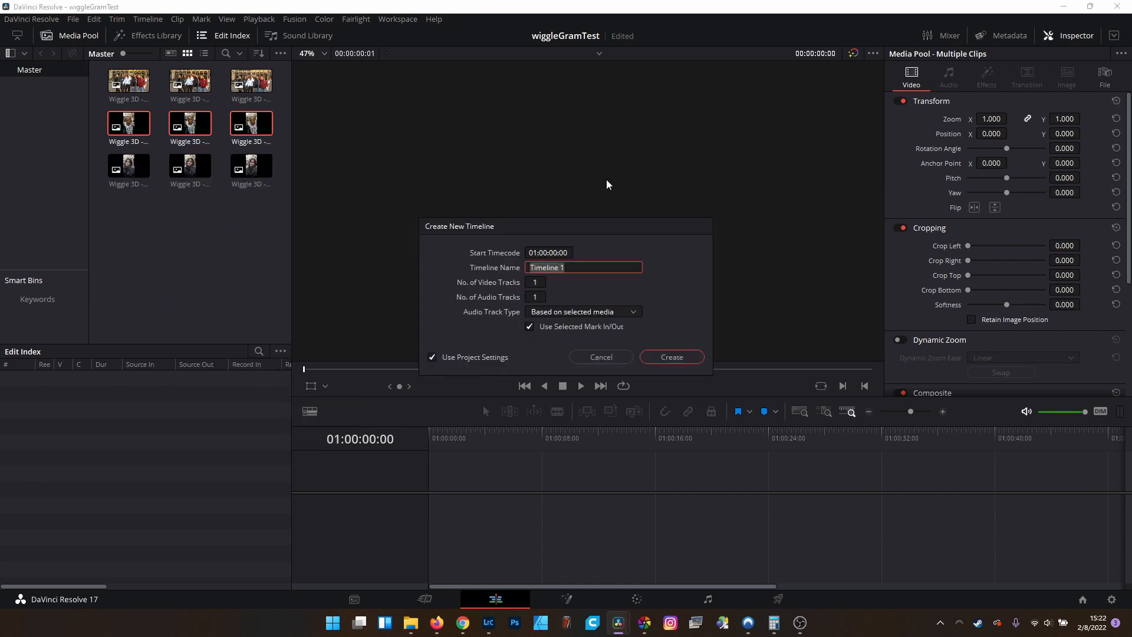
text(wiggleGrameTest)
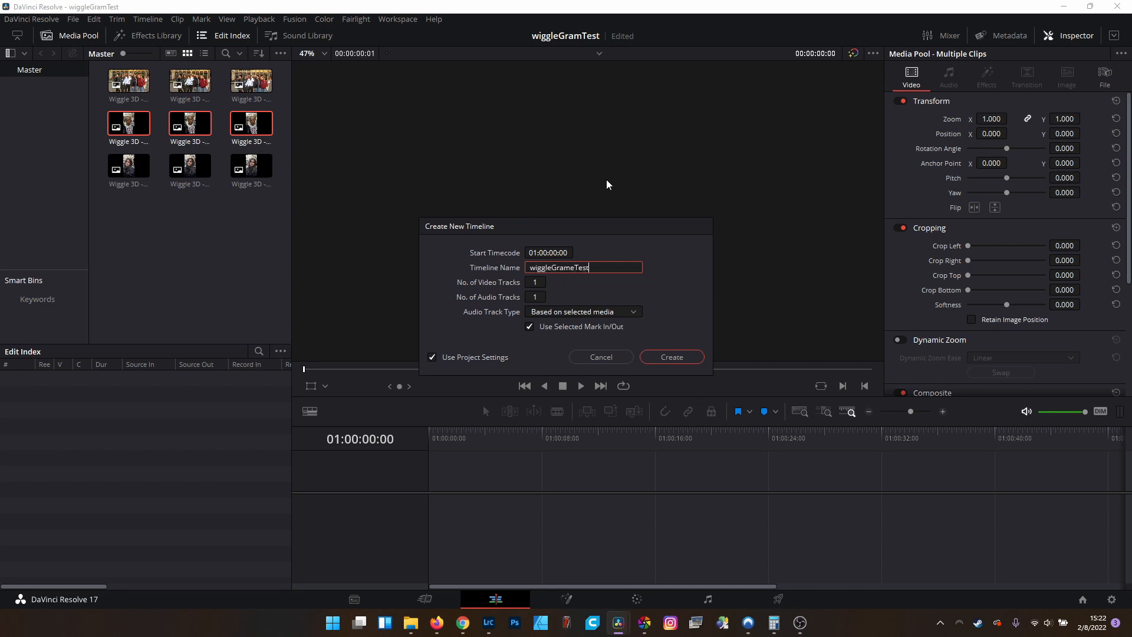
text(001)
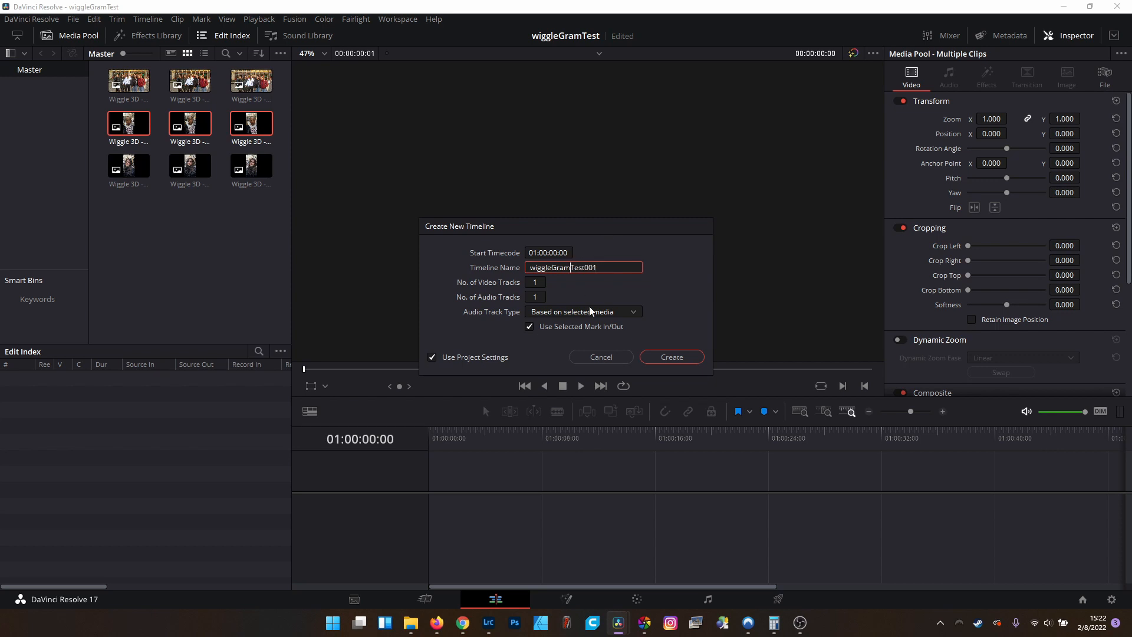
click(670, 357)
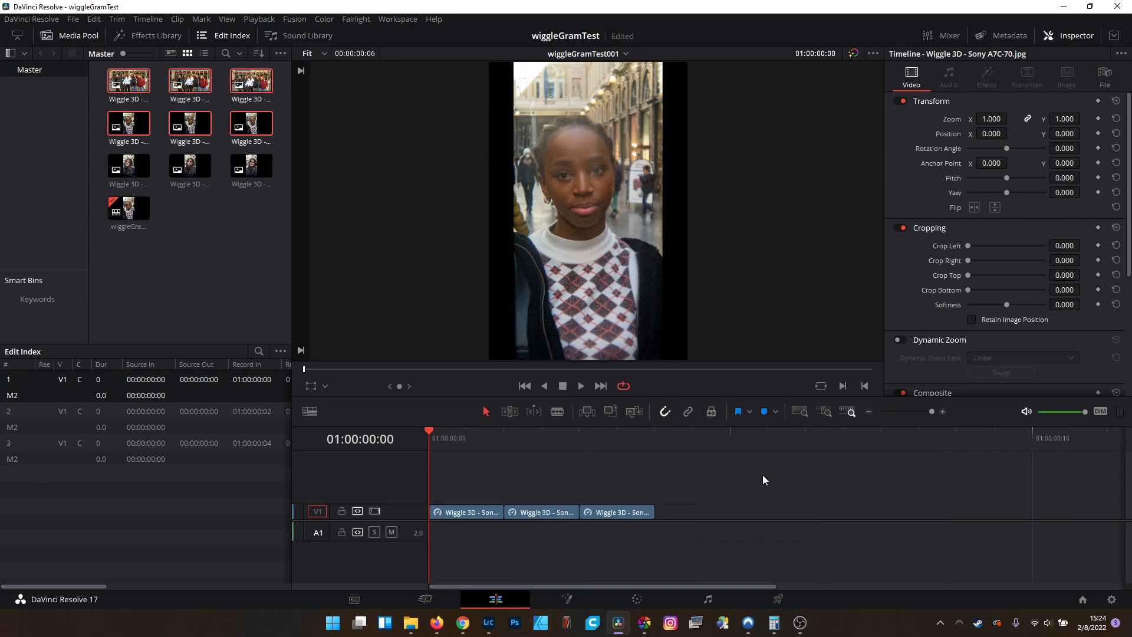
mouse_move(665, 421)
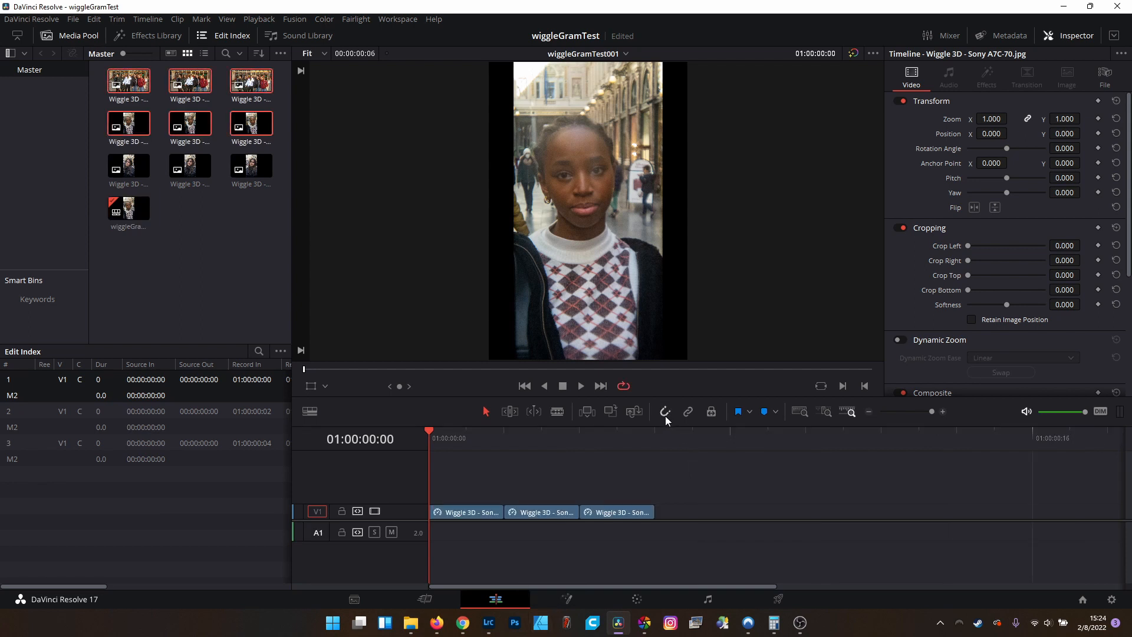
mouse_move(749, 623)
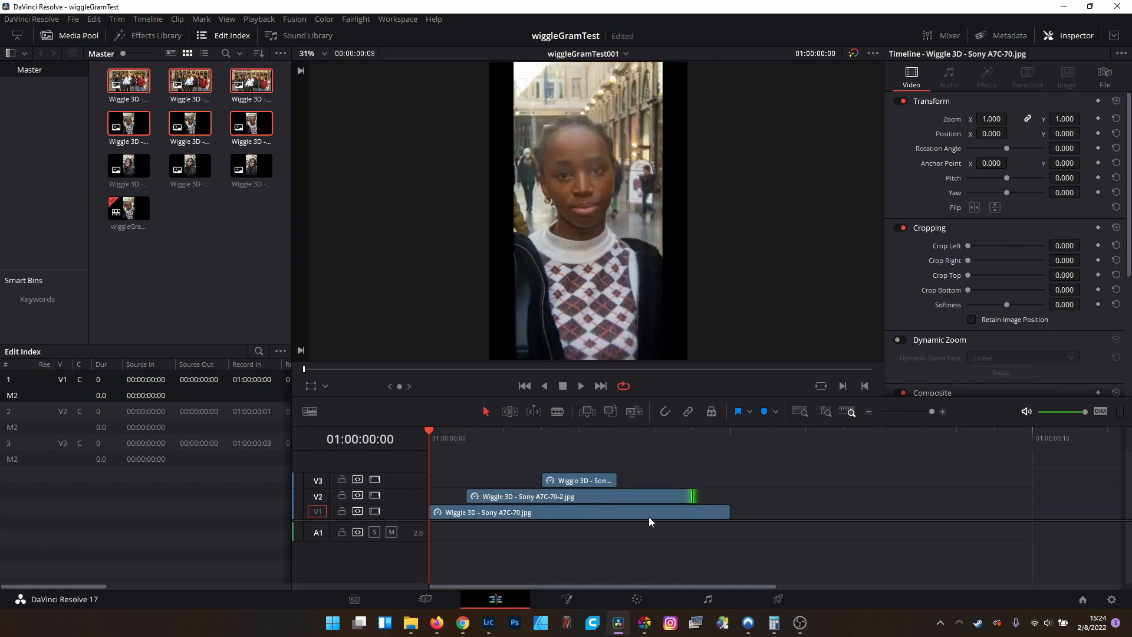
mouse_move(508, 499)
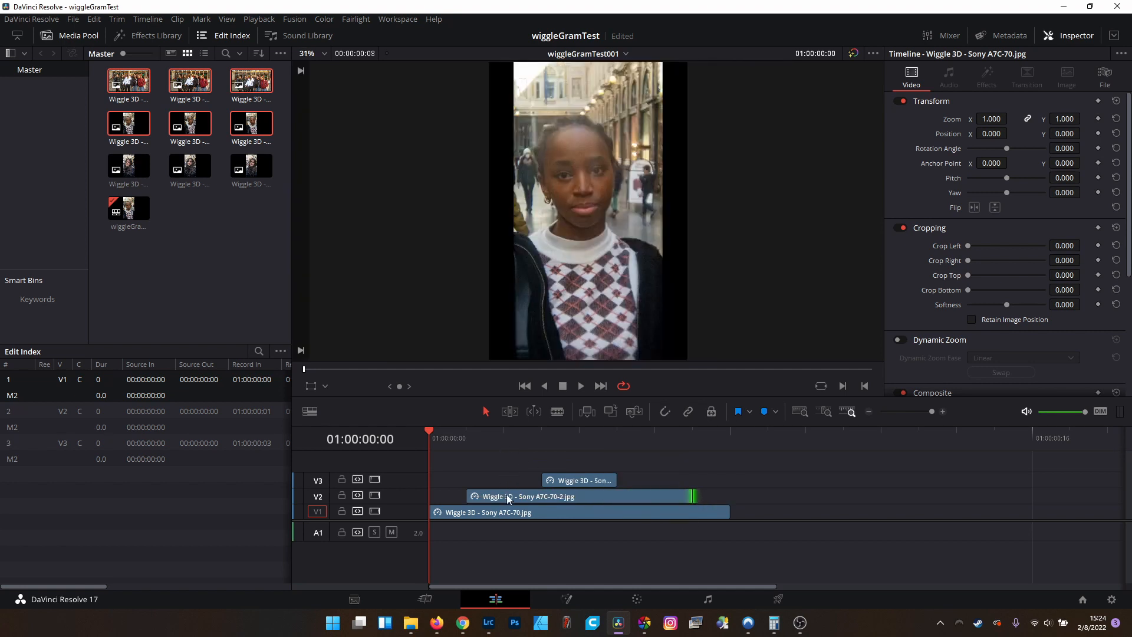
Step: Select all three staggered frame clips on V1, V2 and V3 together
click(578, 479)
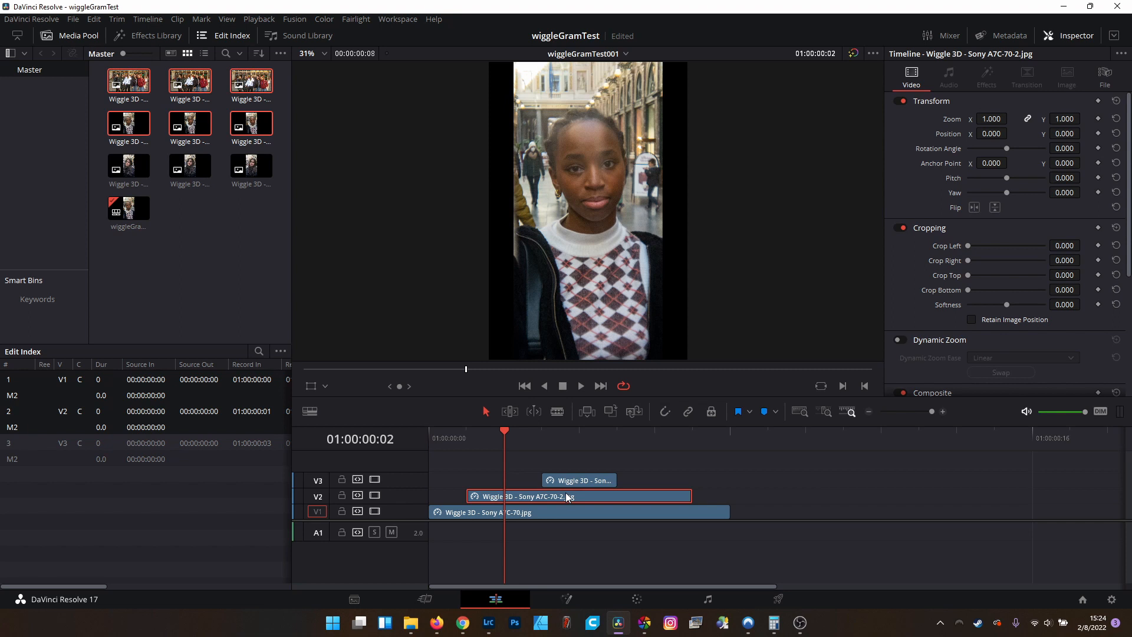
mouse_move(511, 495)
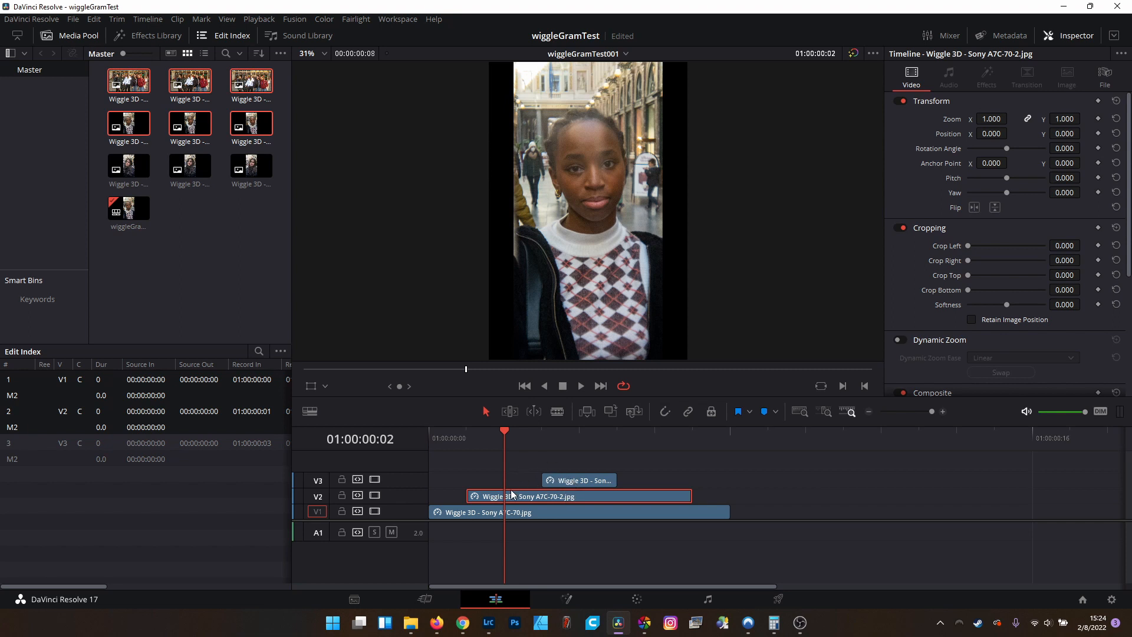
click(520, 511)
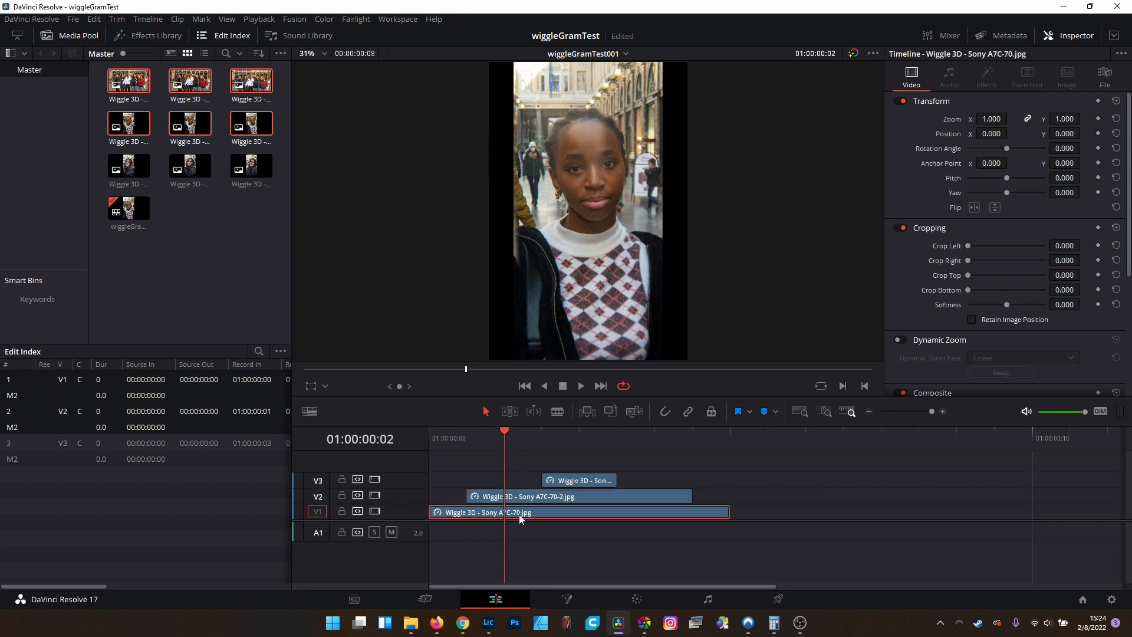
click(578, 480)
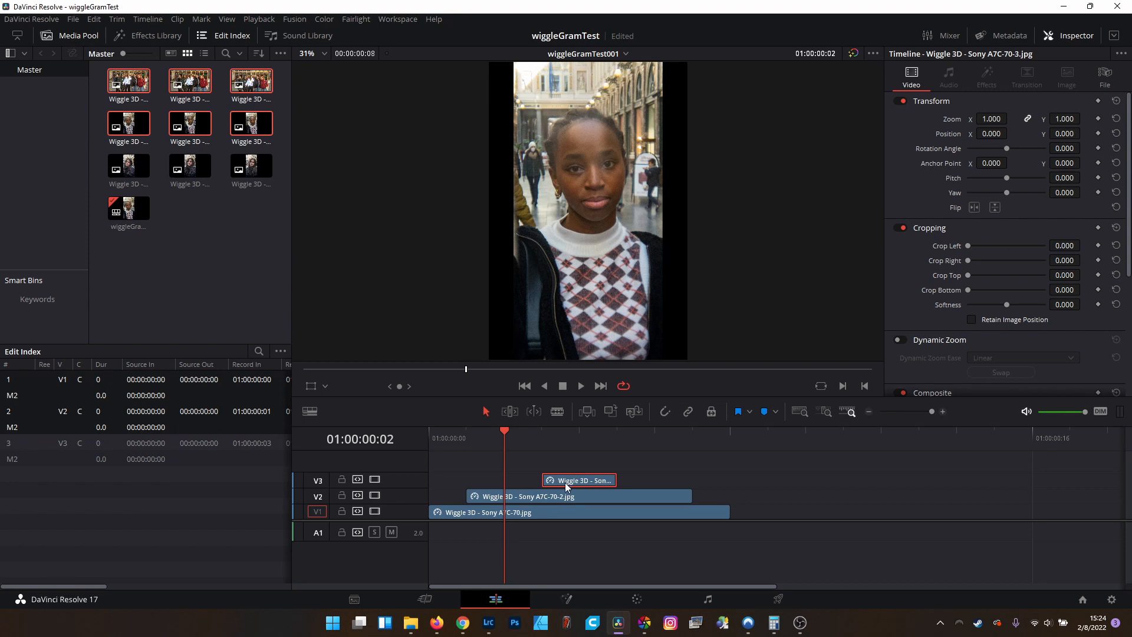
click(577, 496)
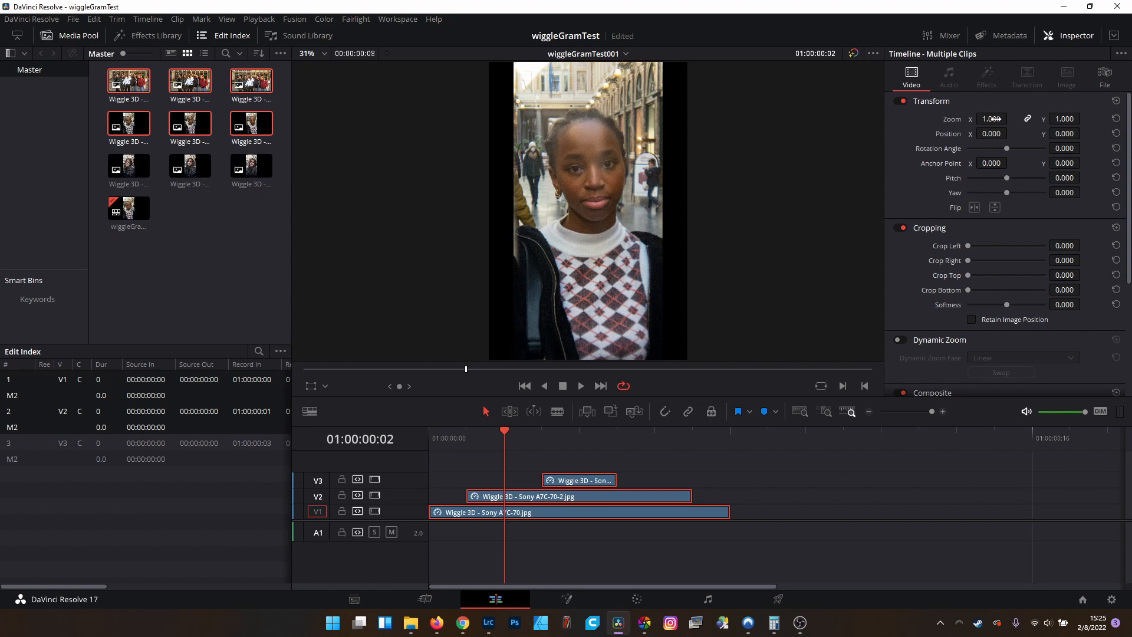
Step: Set Zoom to 1.520 and Position Y to -196 on all three clips
click(1013, 116)
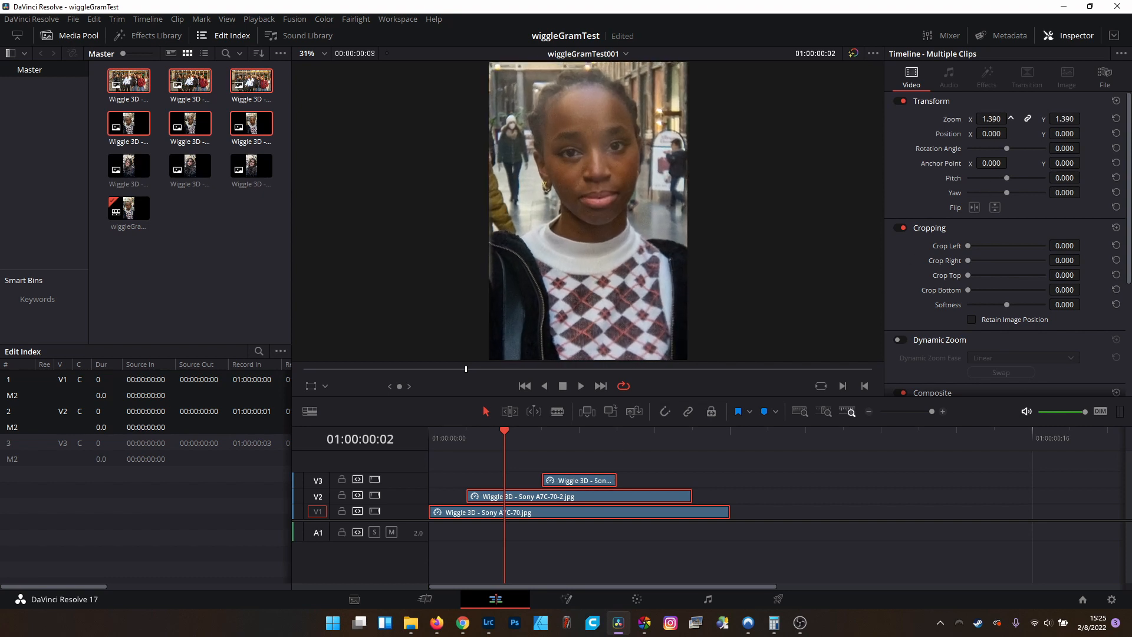
click(1013, 117)
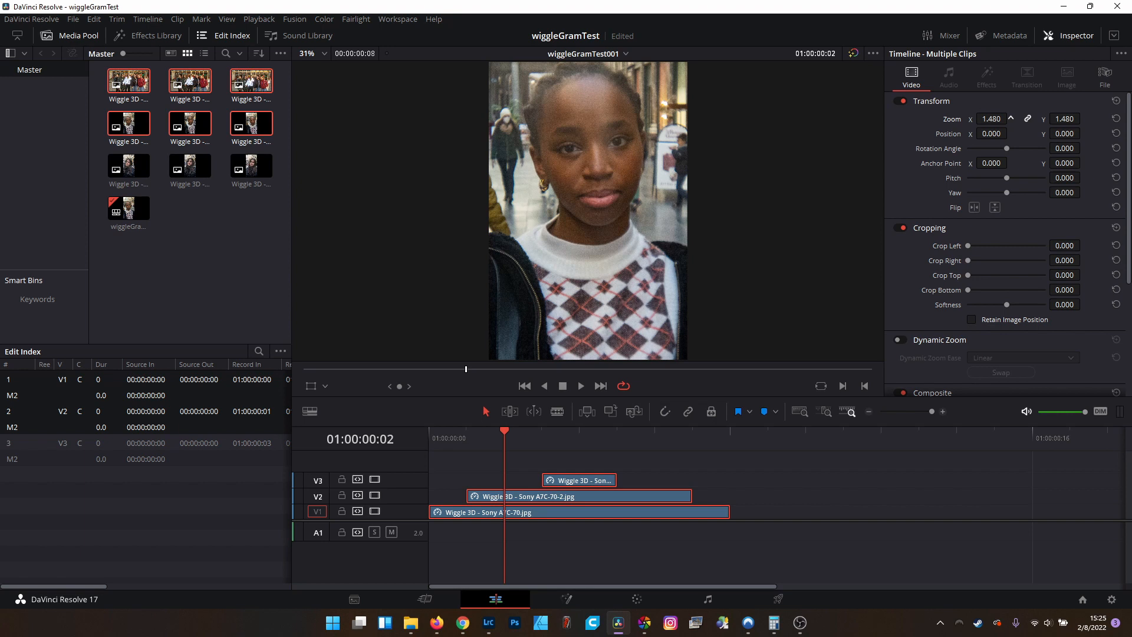
click(1012, 116)
text(-60.000)
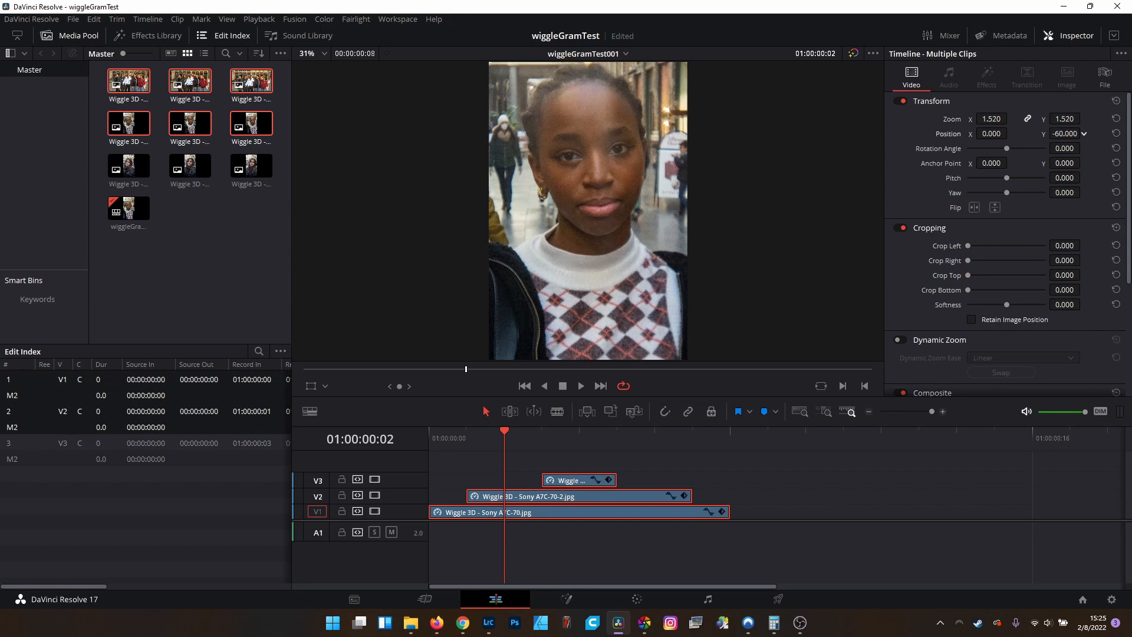
text(-200.000)
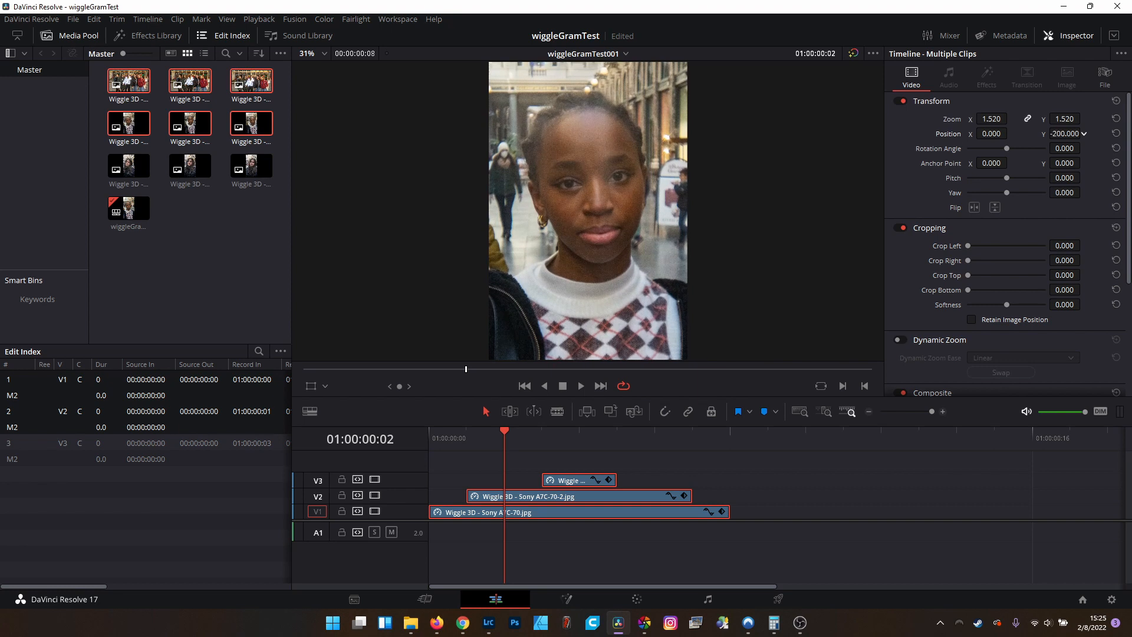
click(1087, 131)
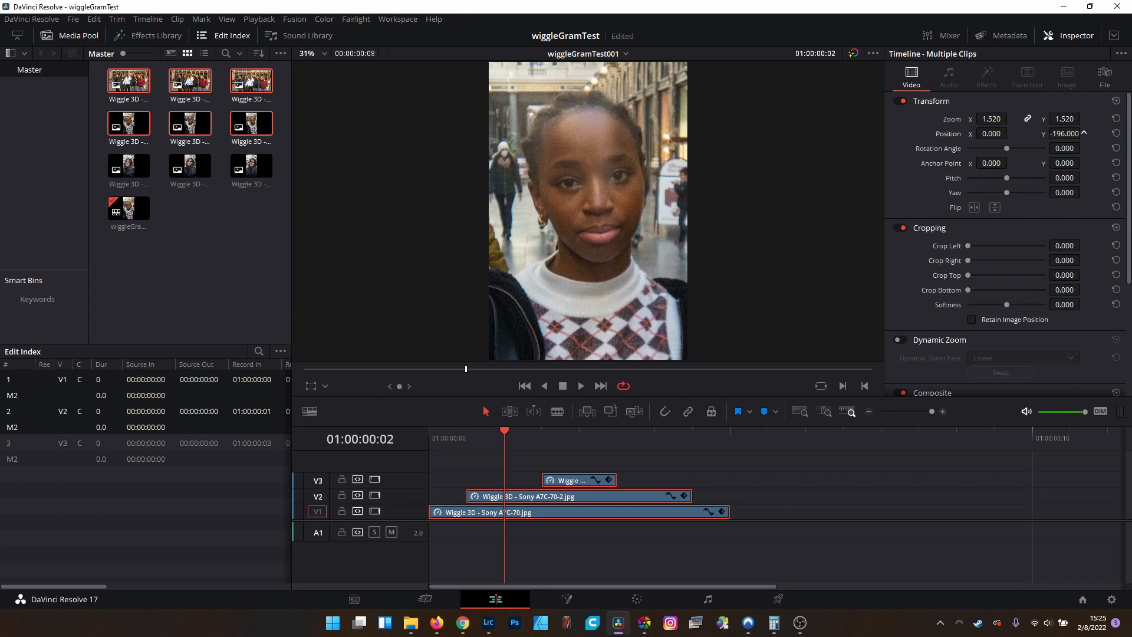
mouse_move(975, 170)
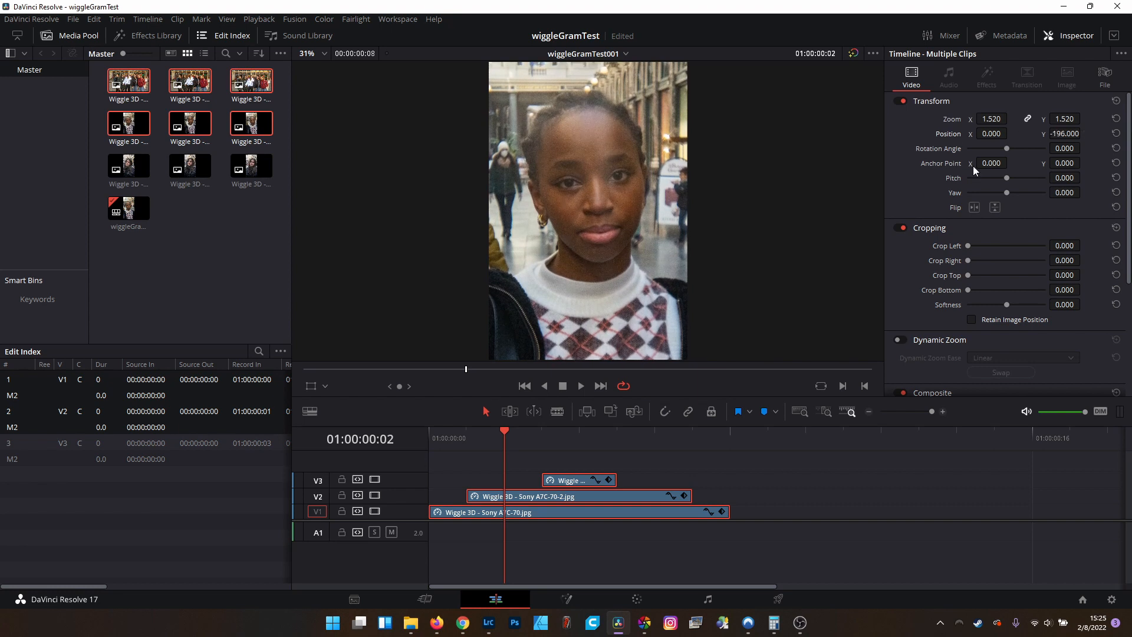
click(577, 496)
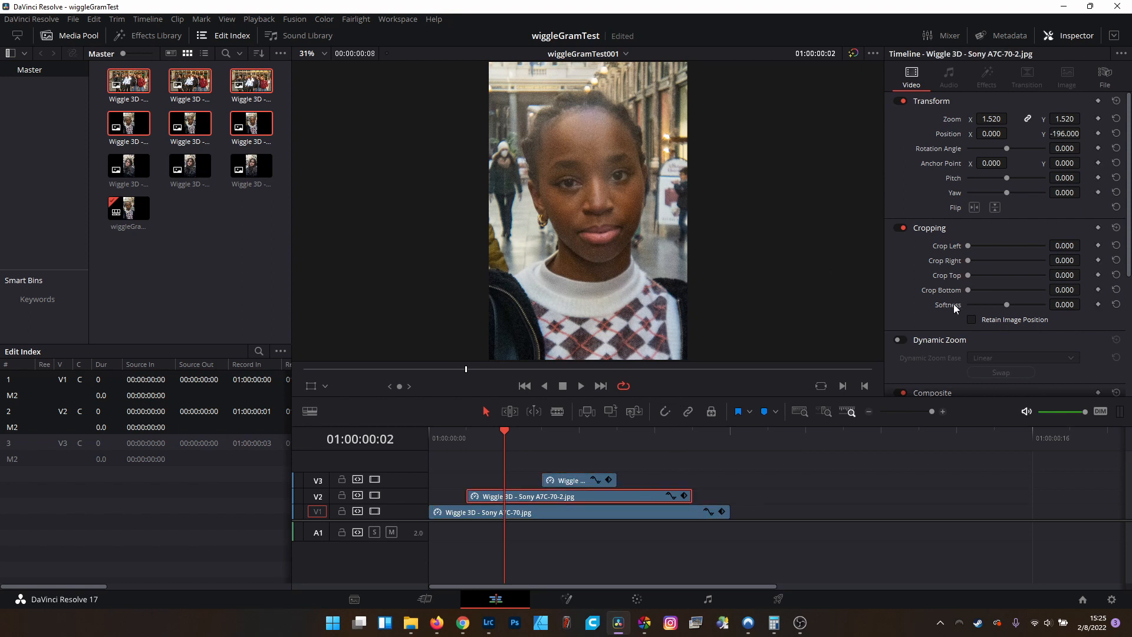
Step: Set the middle V2 clip's Composite Mode to Subtract
scroll(down, 3)
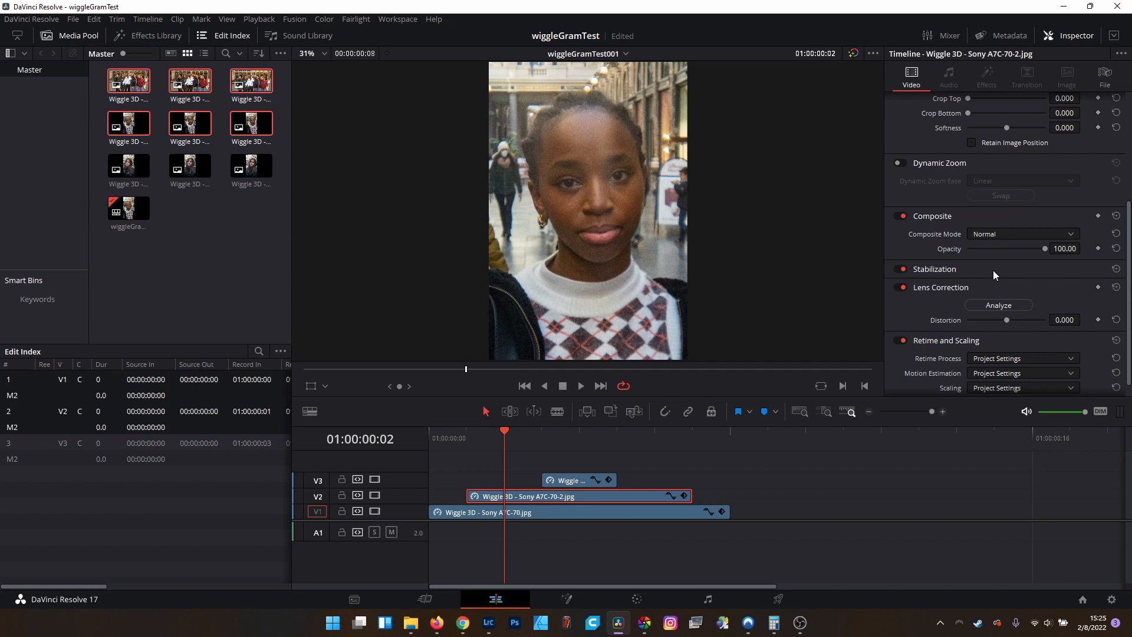
scroll(down, 3)
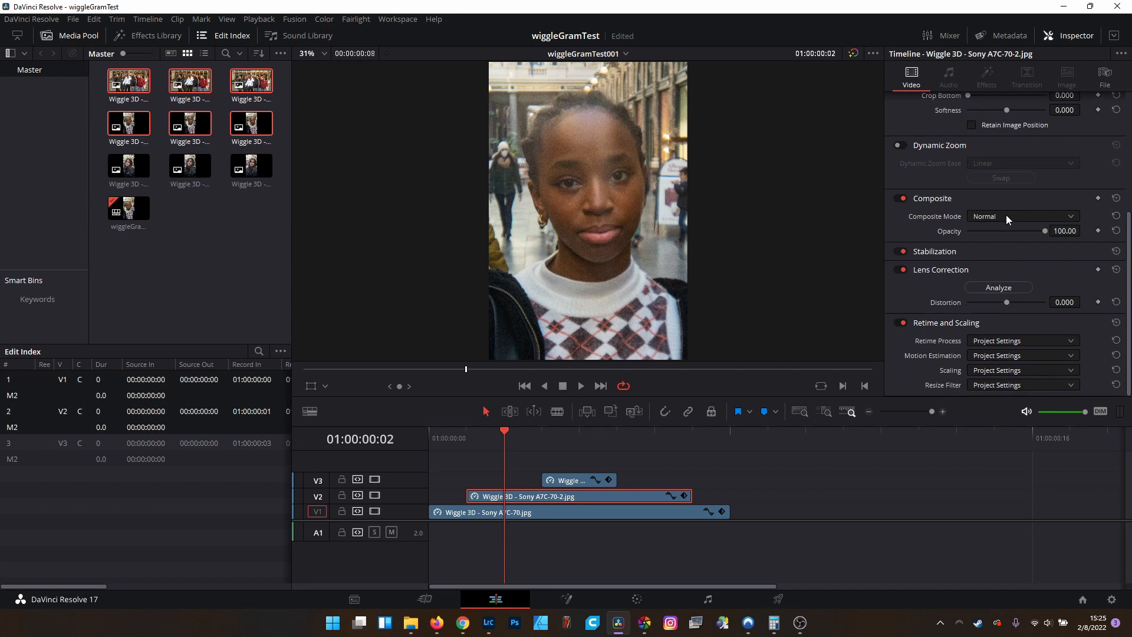
click(1021, 216)
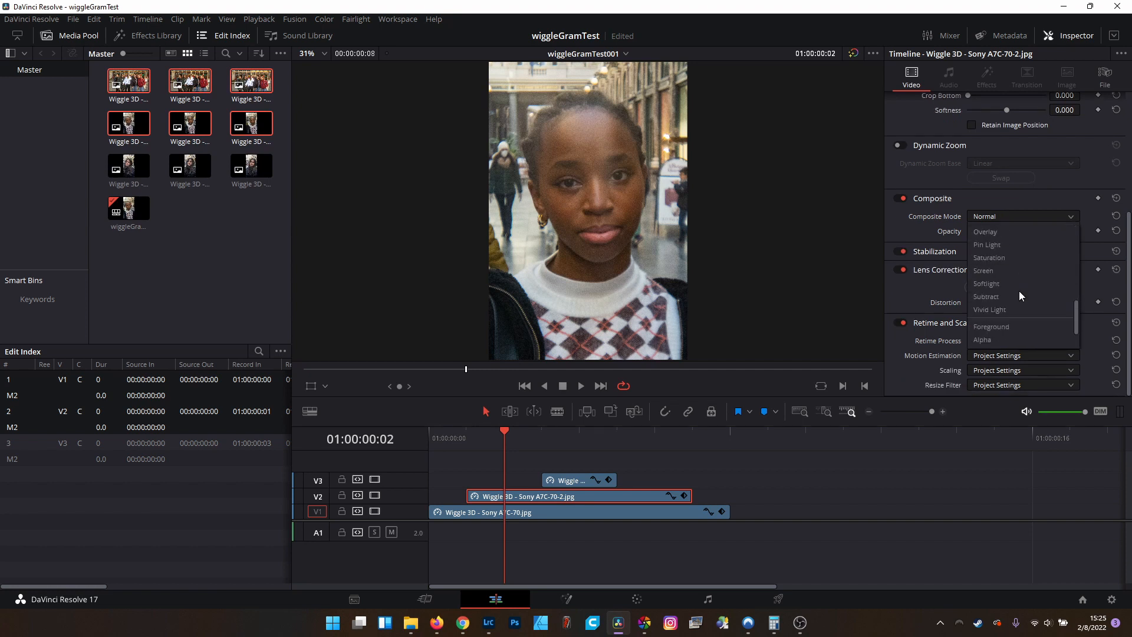
click(986, 296)
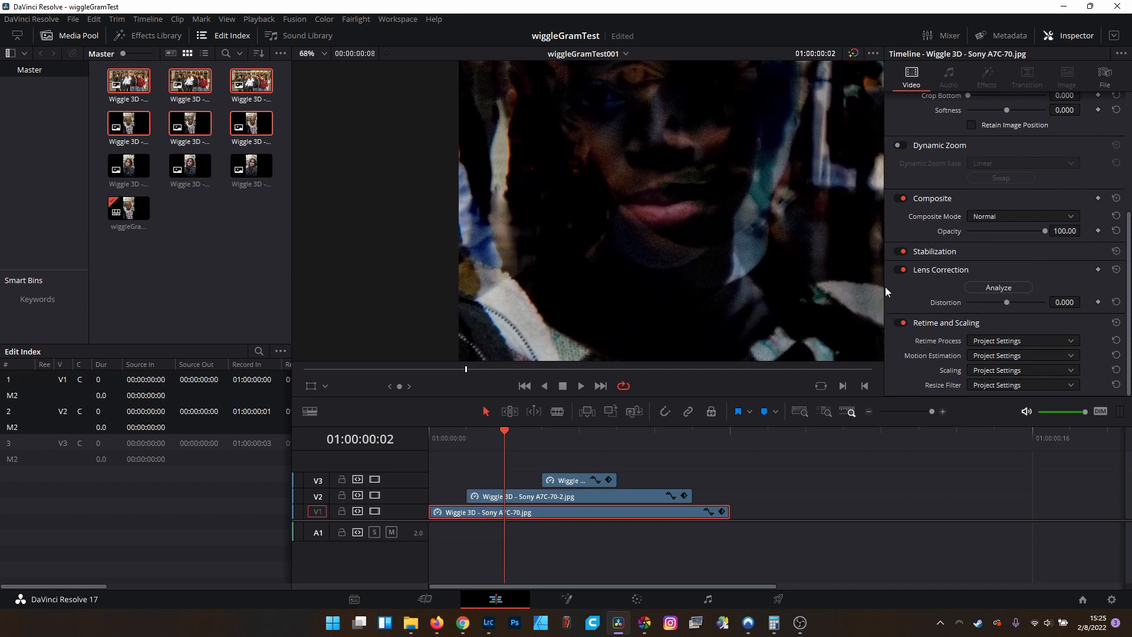
Step: Move the bottom V1 frame to Position X 93, Y -143 to align it
scroll(up, 3)
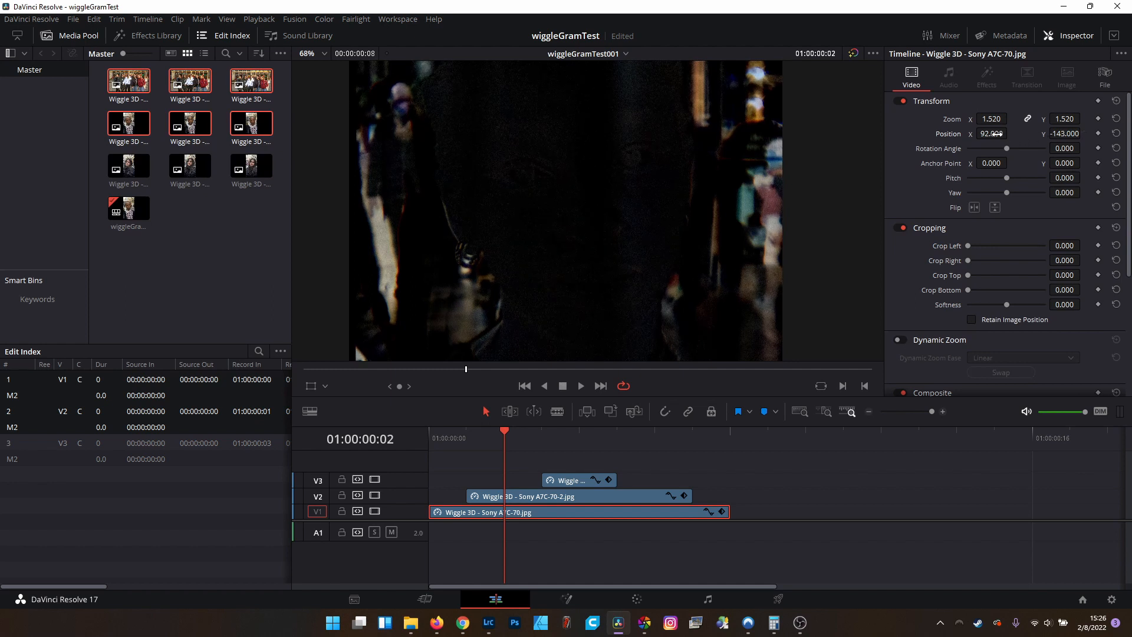
click(1007, 131)
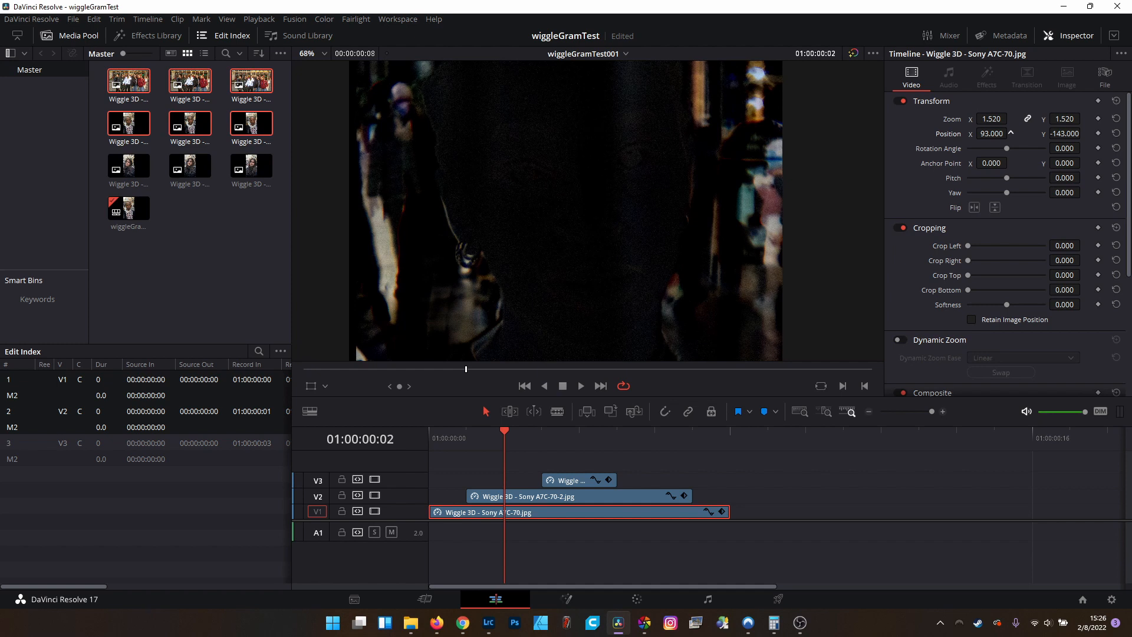
click(1003, 136)
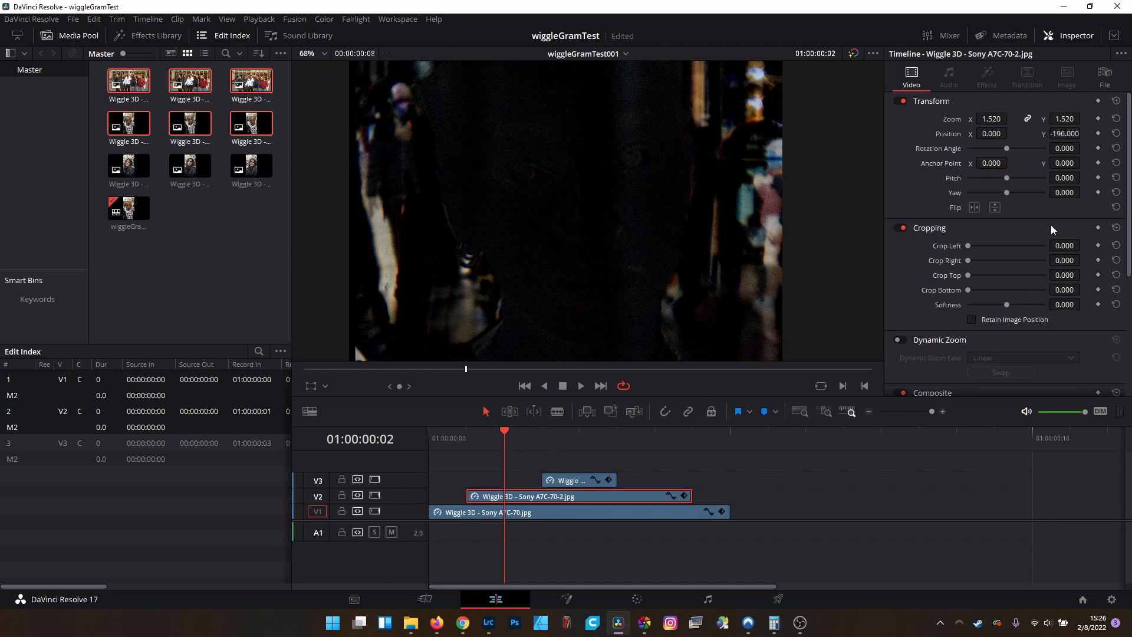
Step: Set the top V3 clip's Composite Mode to Subtract for alignment
click(1020, 269)
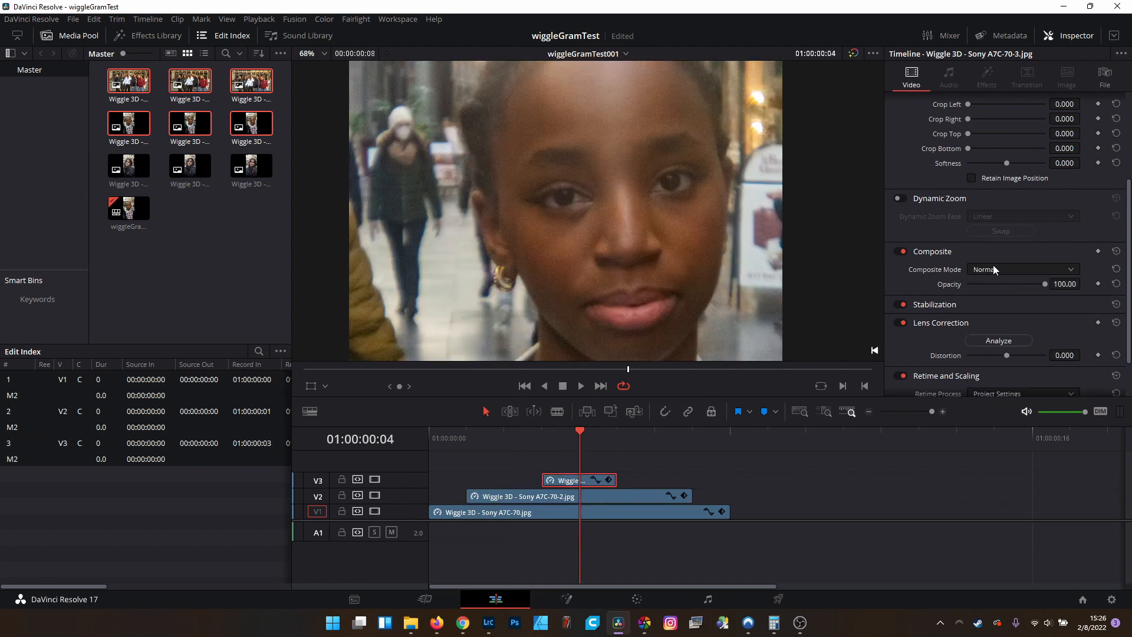
click(1022, 269)
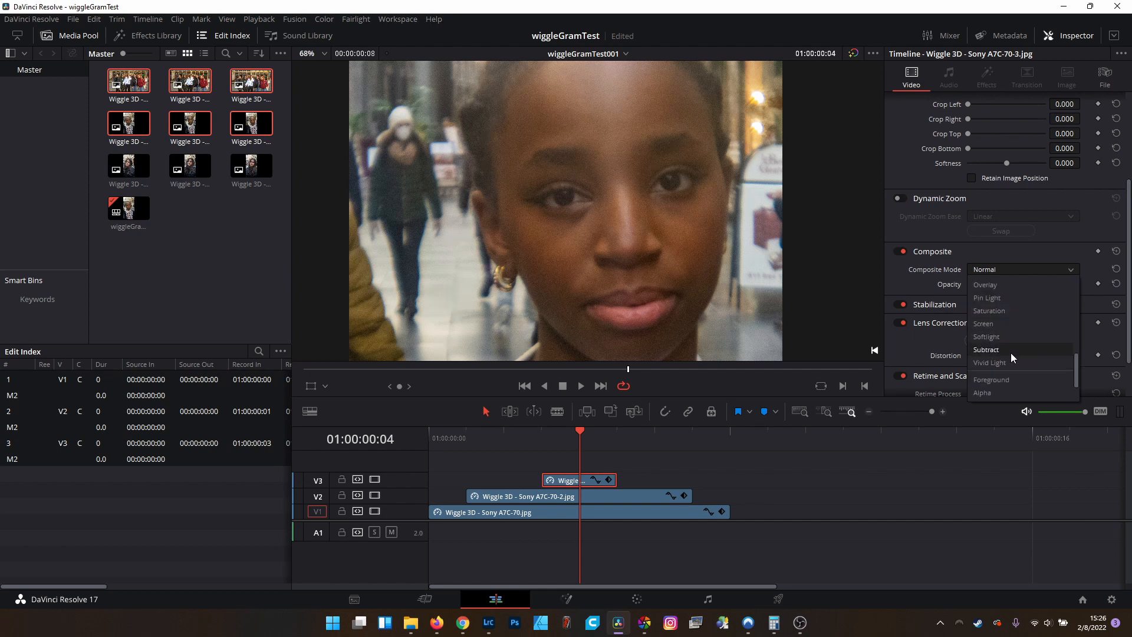
click(986, 350)
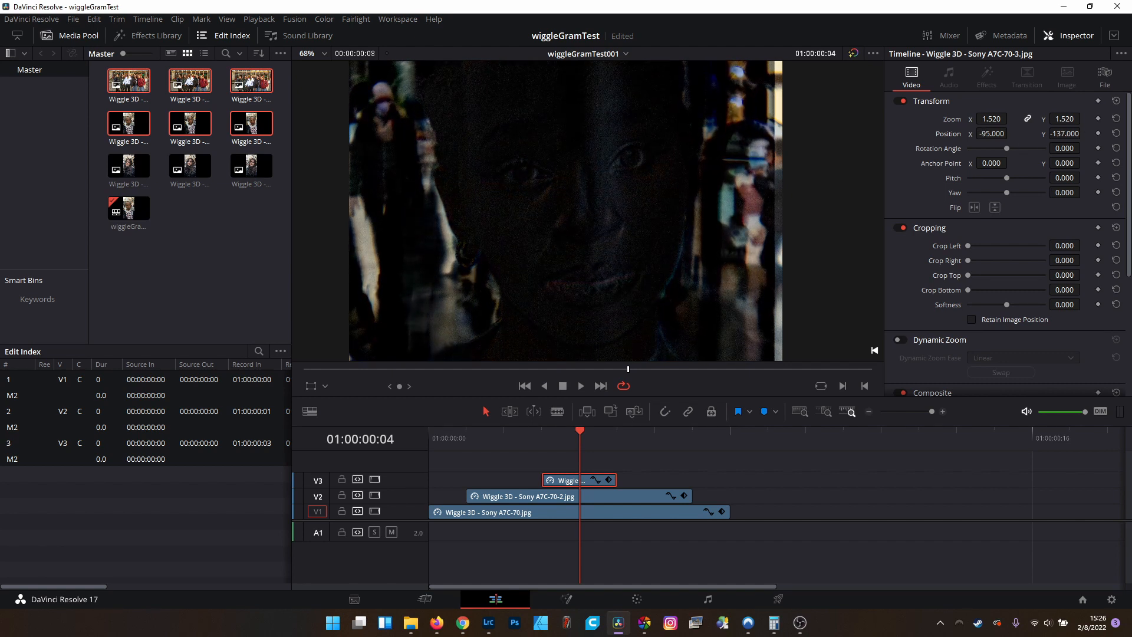
Step: Move the top frame to position -99, -133 and return its Composite Mode to Normal
triple_click(991, 134)
text(-98.000)
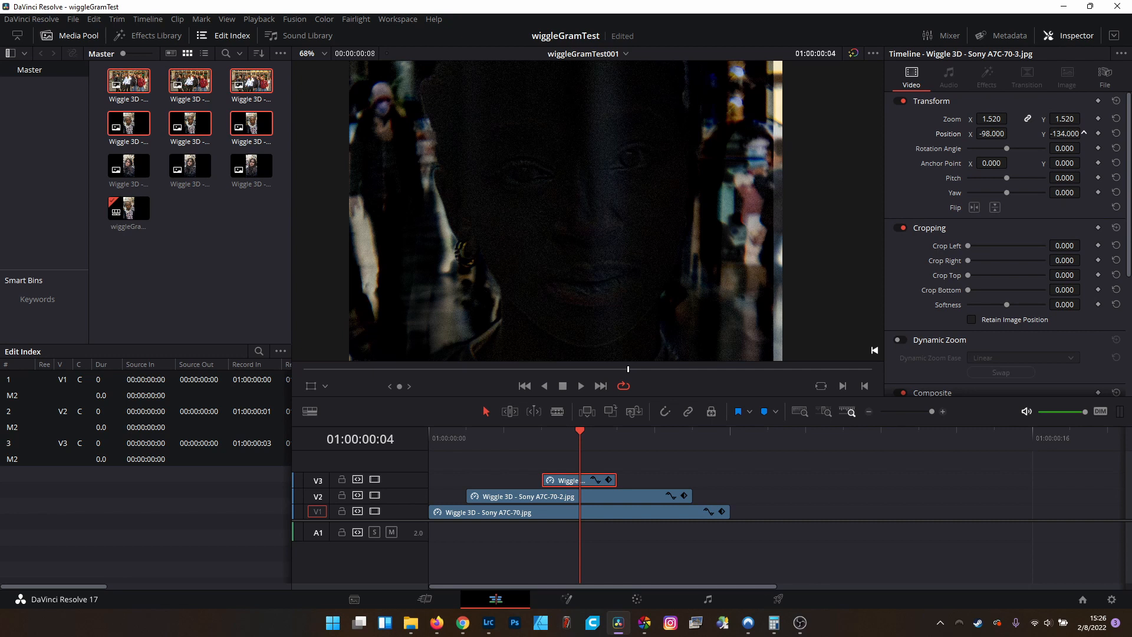
click(1084, 132)
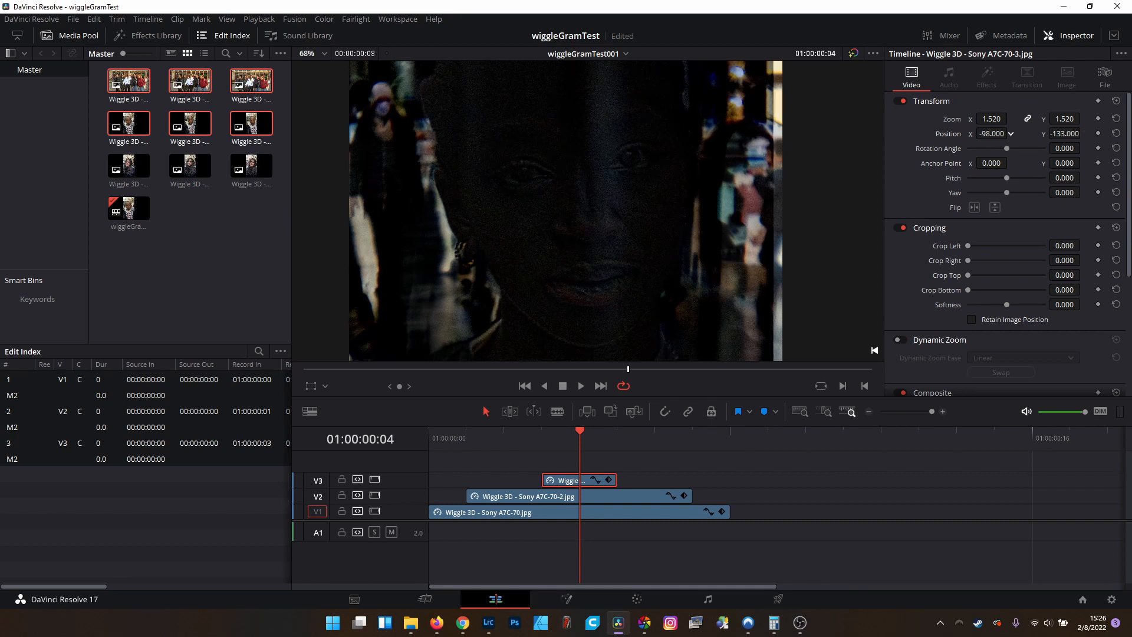
click(1009, 134)
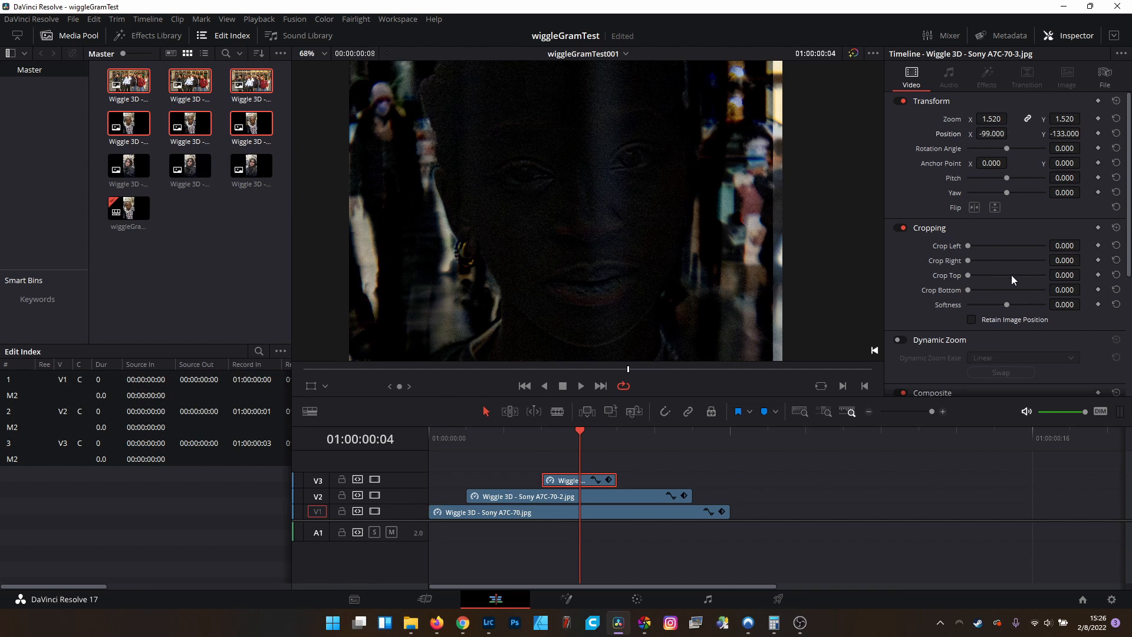
click(1021, 269)
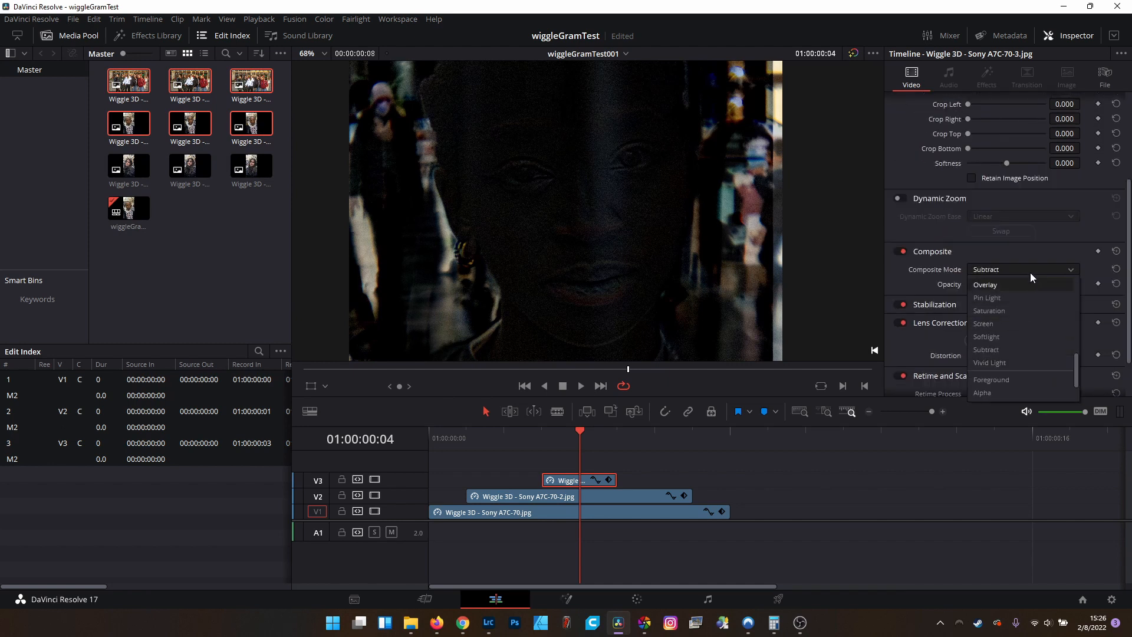
click(983, 269)
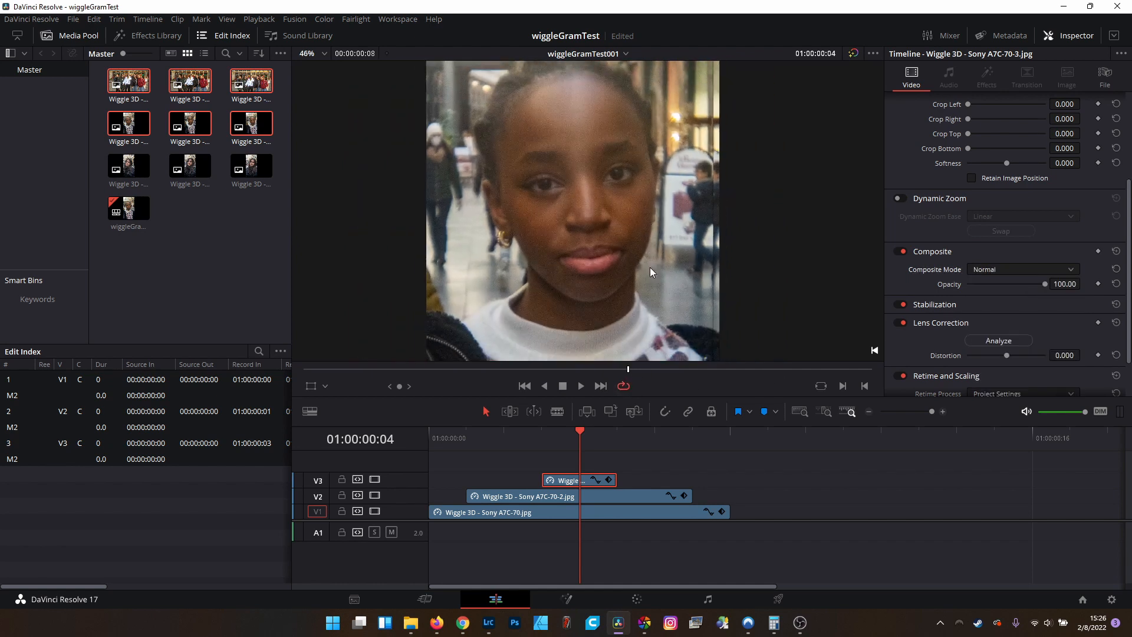
click(305, 53)
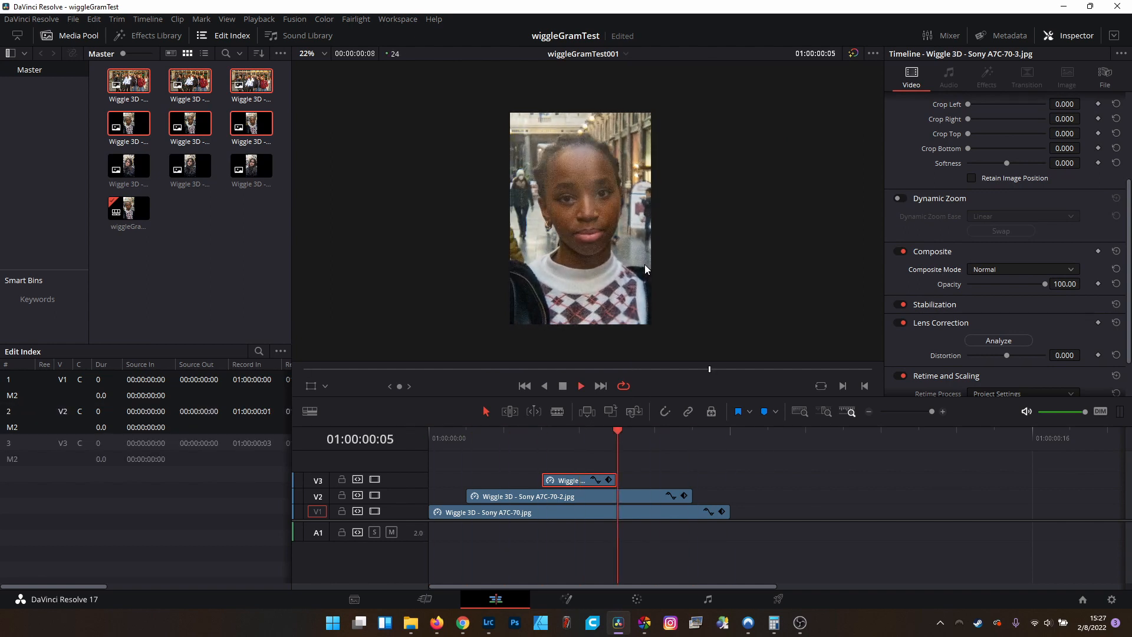
key(Right)
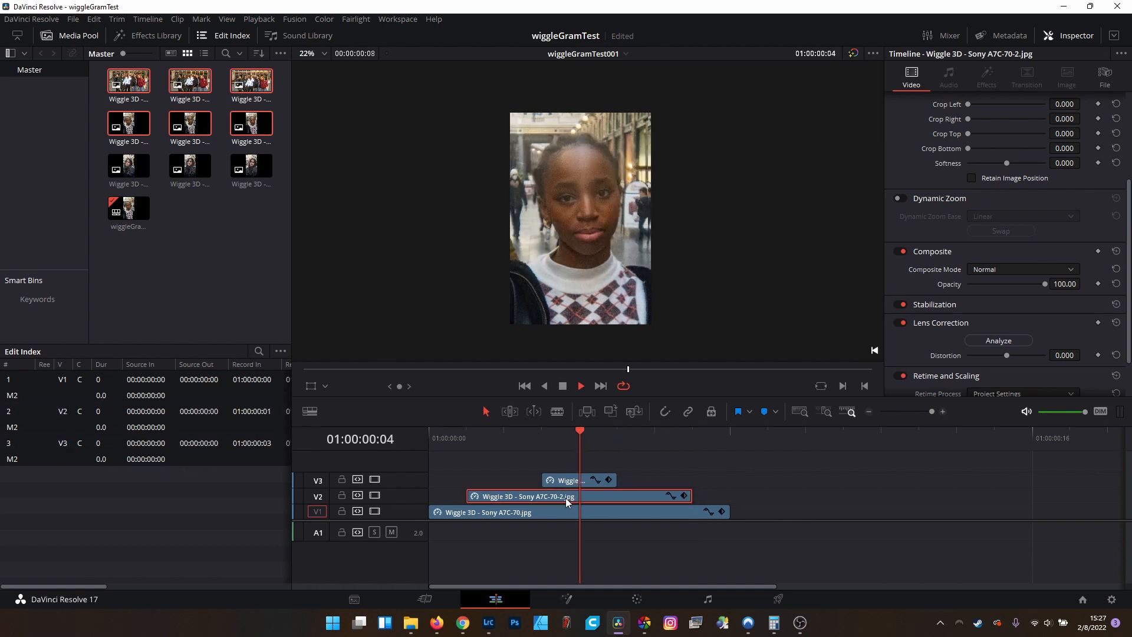
Step: Zoom all three selected frames to 1.64 and shift them vertically
click(502, 511)
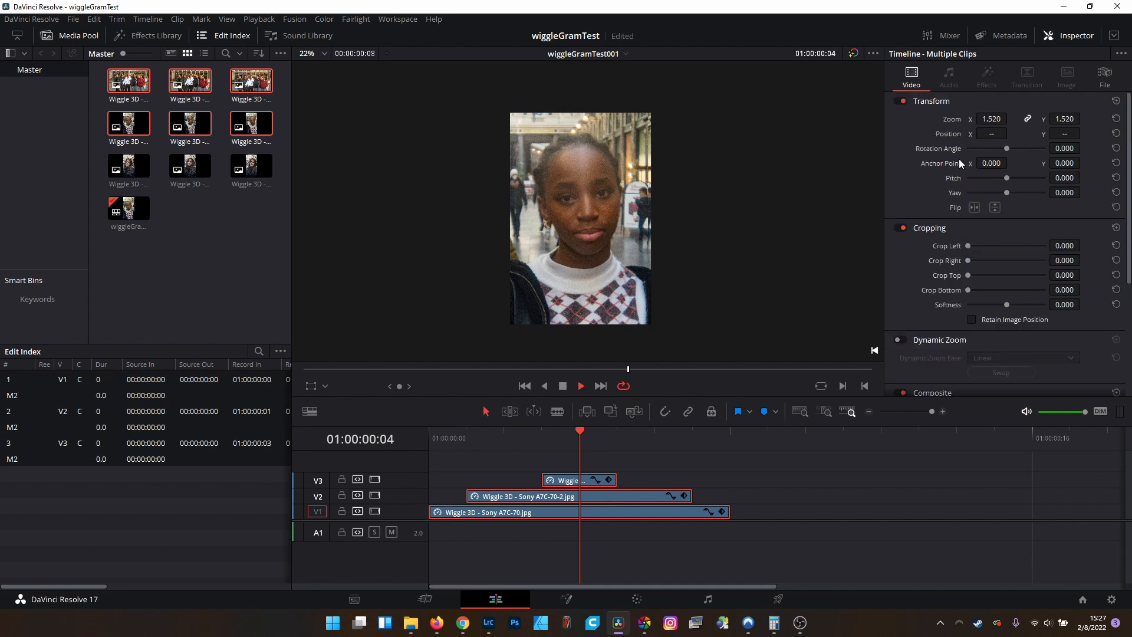
click(1010, 115)
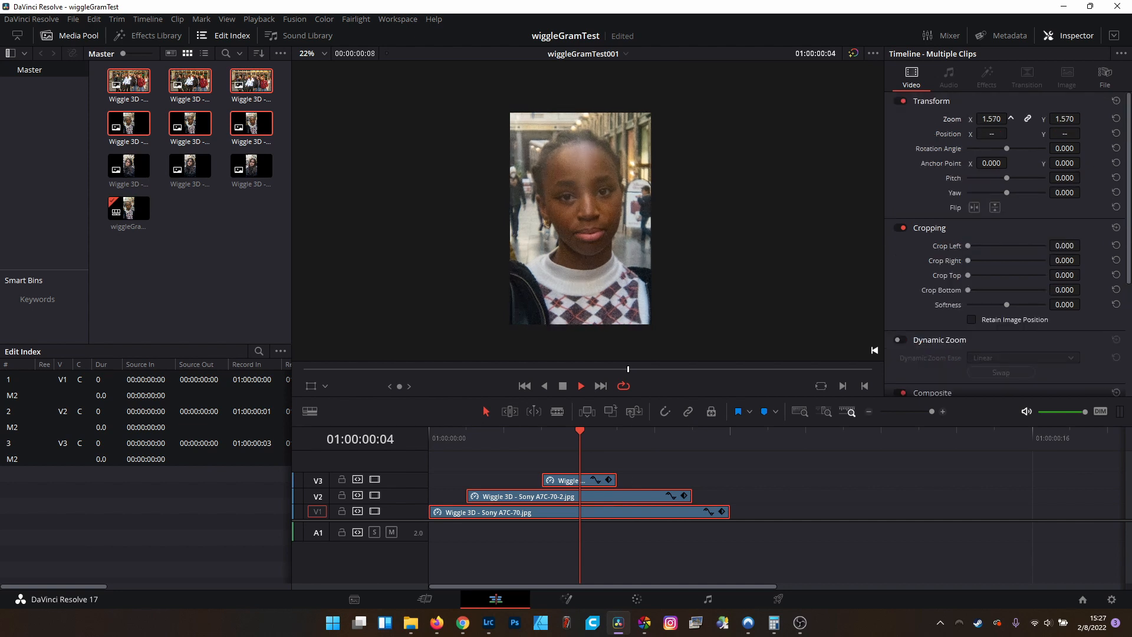
click(1012, 117)
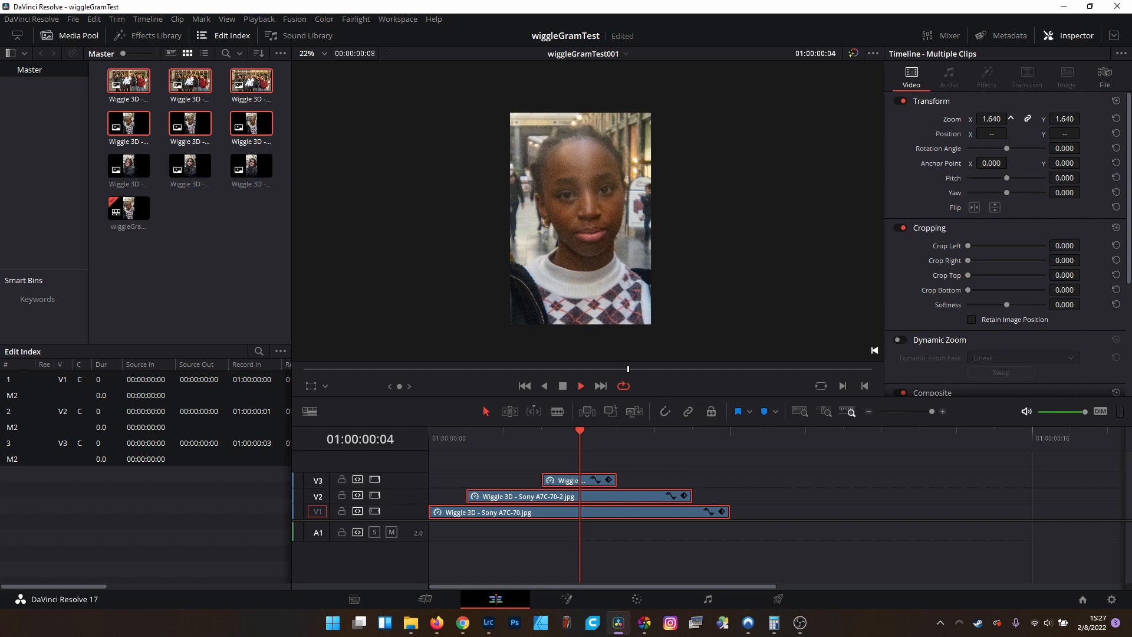
click(1083, 133)
text(26.000)
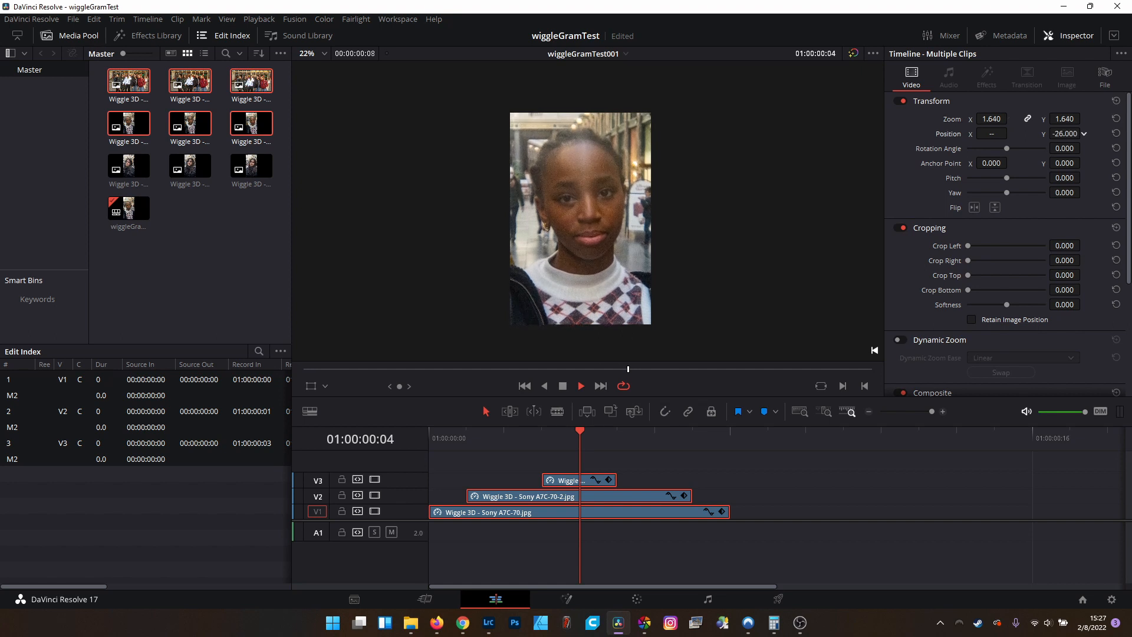
Step: Realign the middle, bottom and top frames, then return the top frame to Normal blending
click(520, 495)
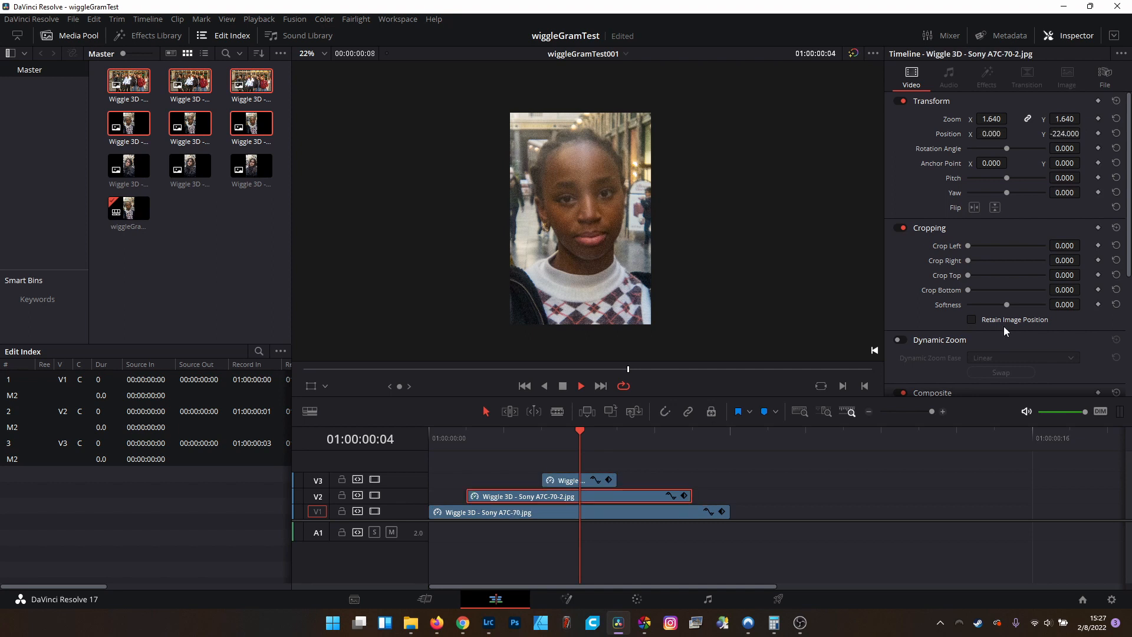
click(504, 438)
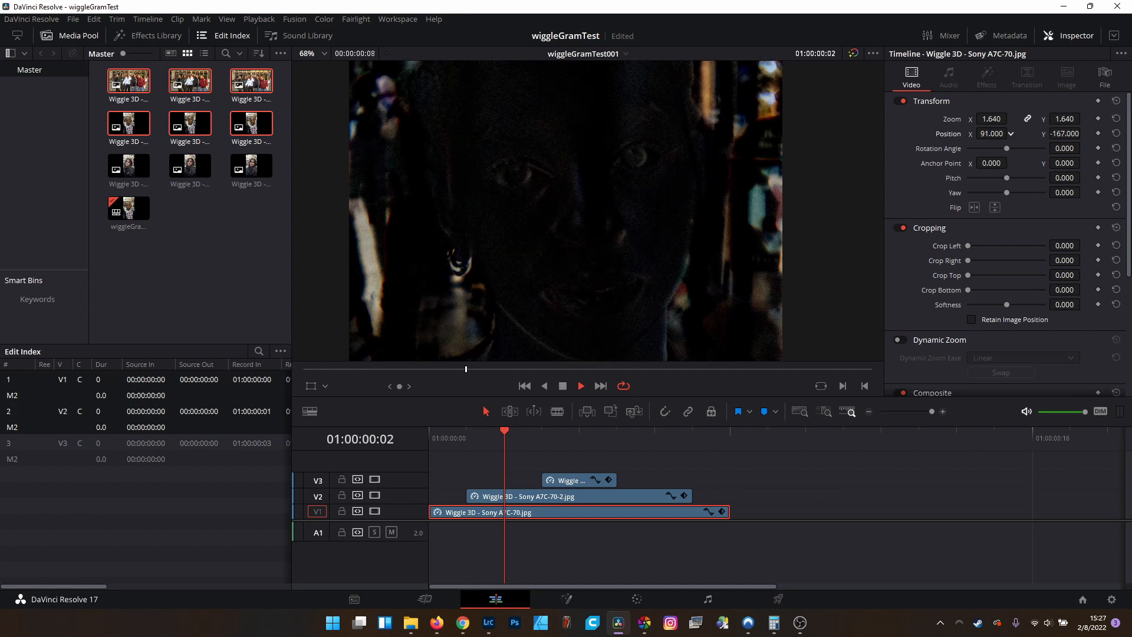
click(1019, 216)
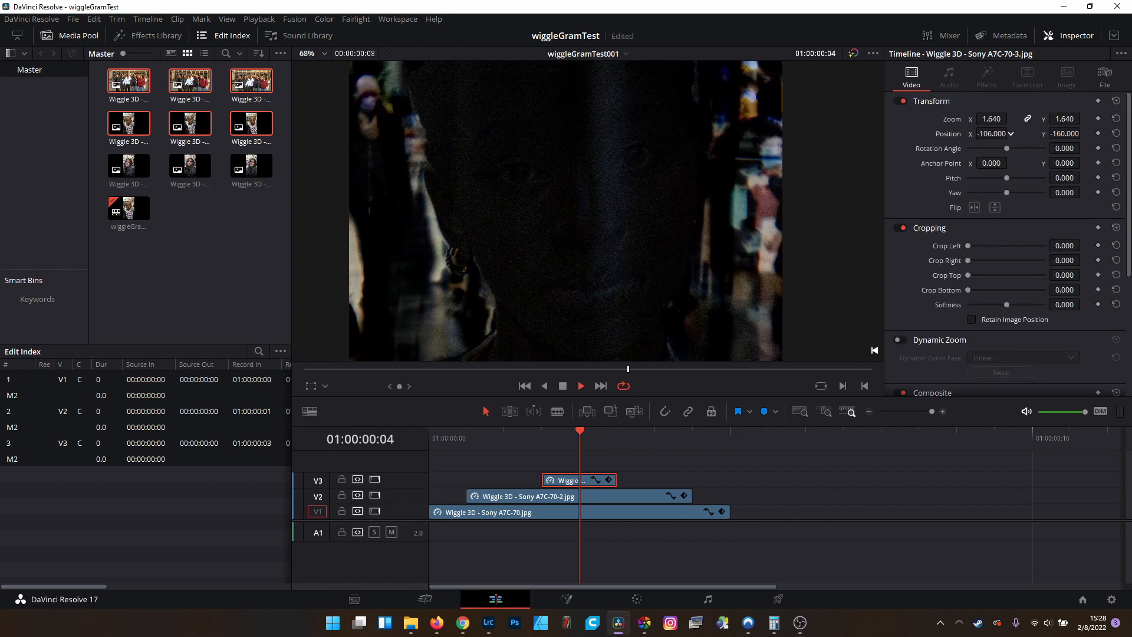
scroll(down, 3)
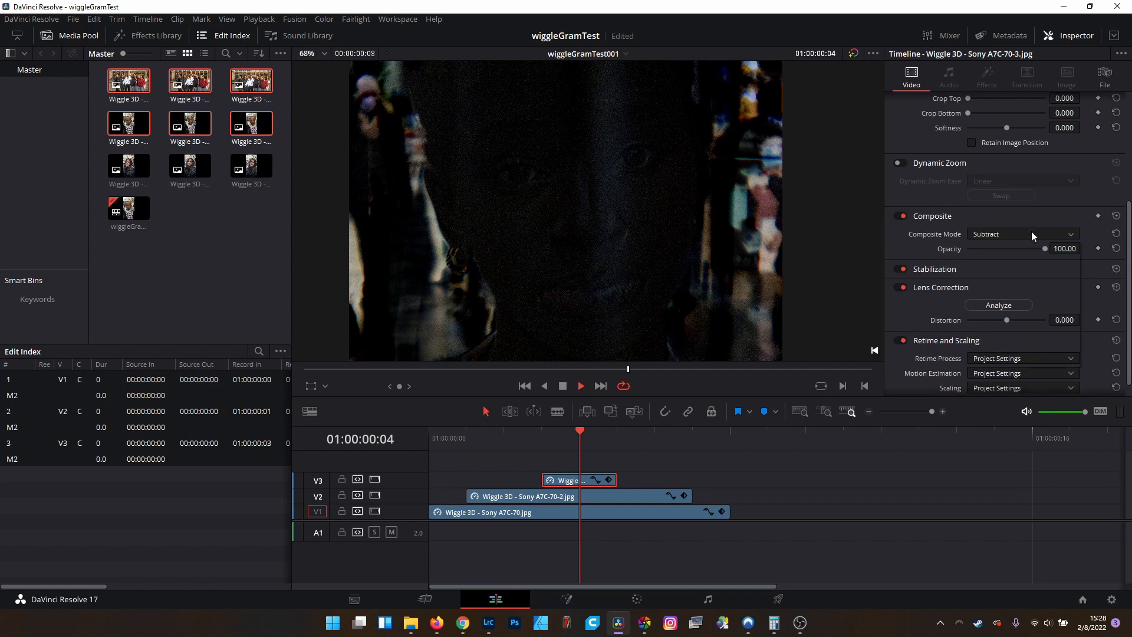
click(1020, 234)
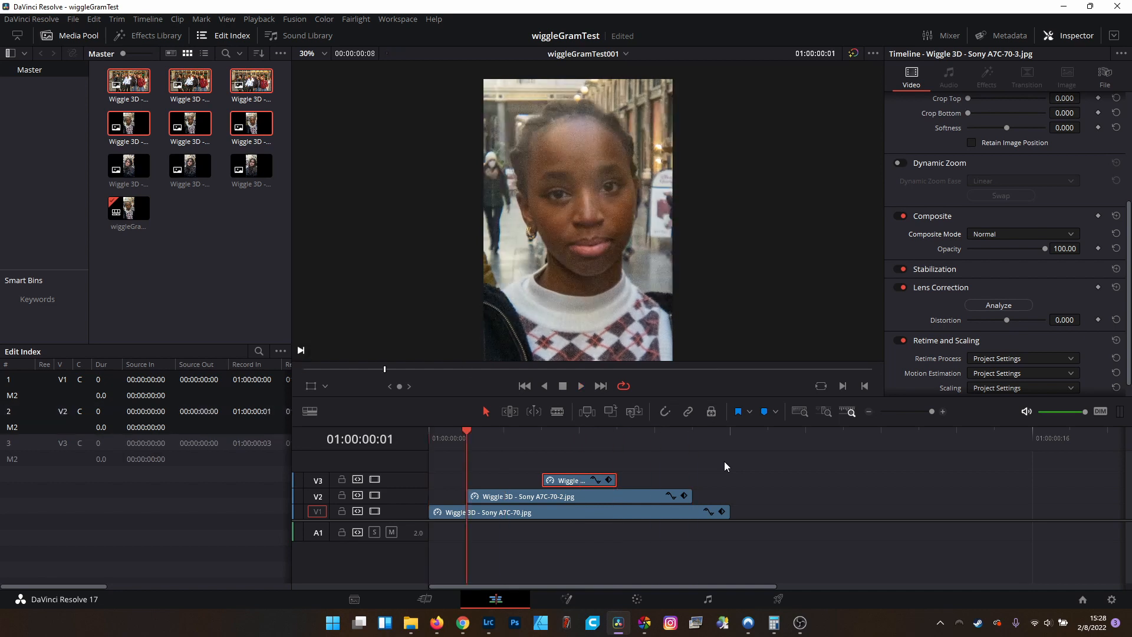
click(525, 385)
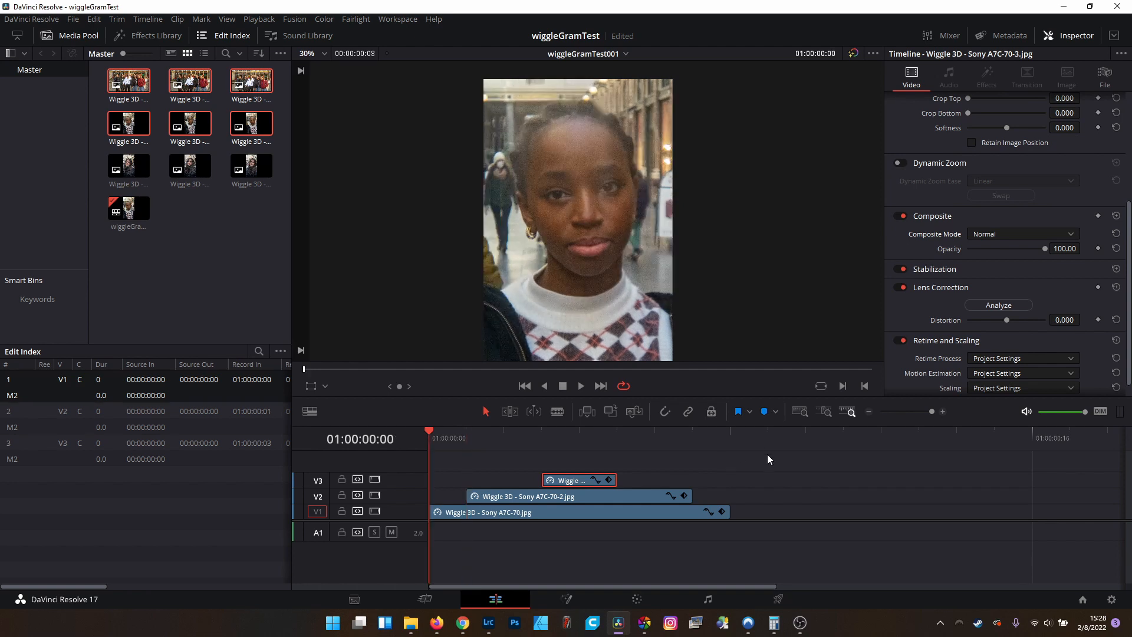
click(578, 511)
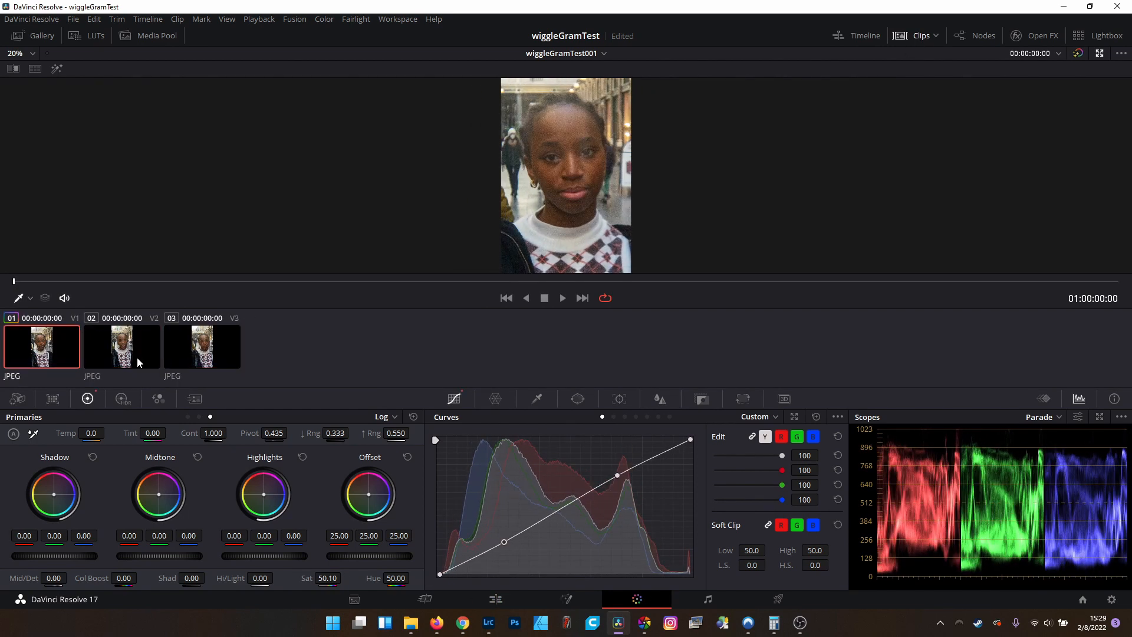
Step: Select the second portrait frame to start matching its colour to the others
click(121, 346)
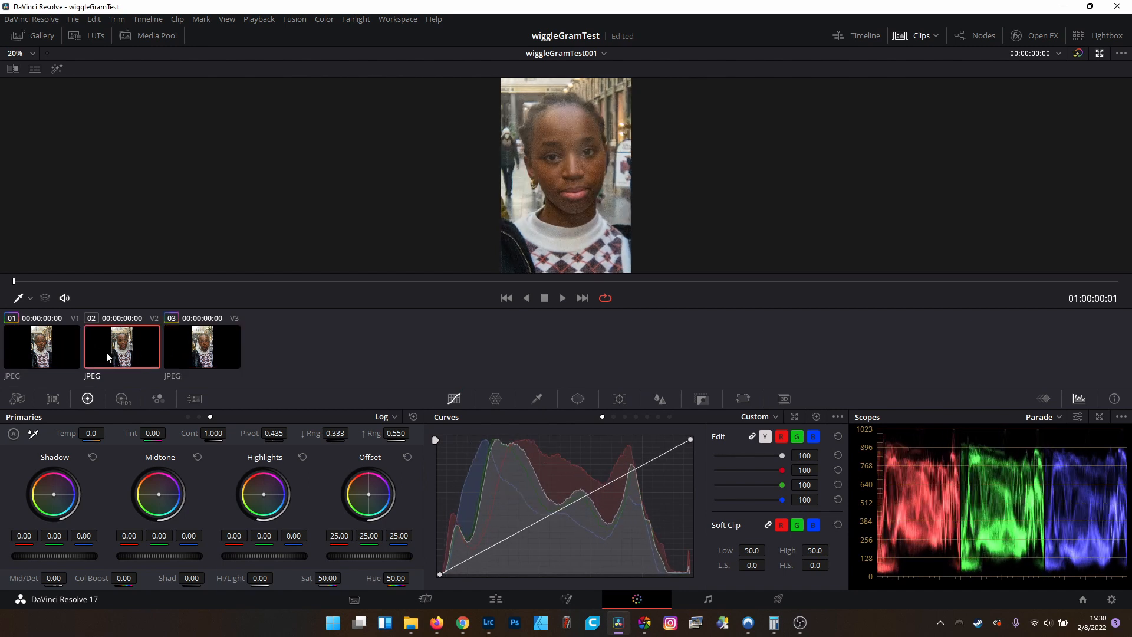
click(494, 598)
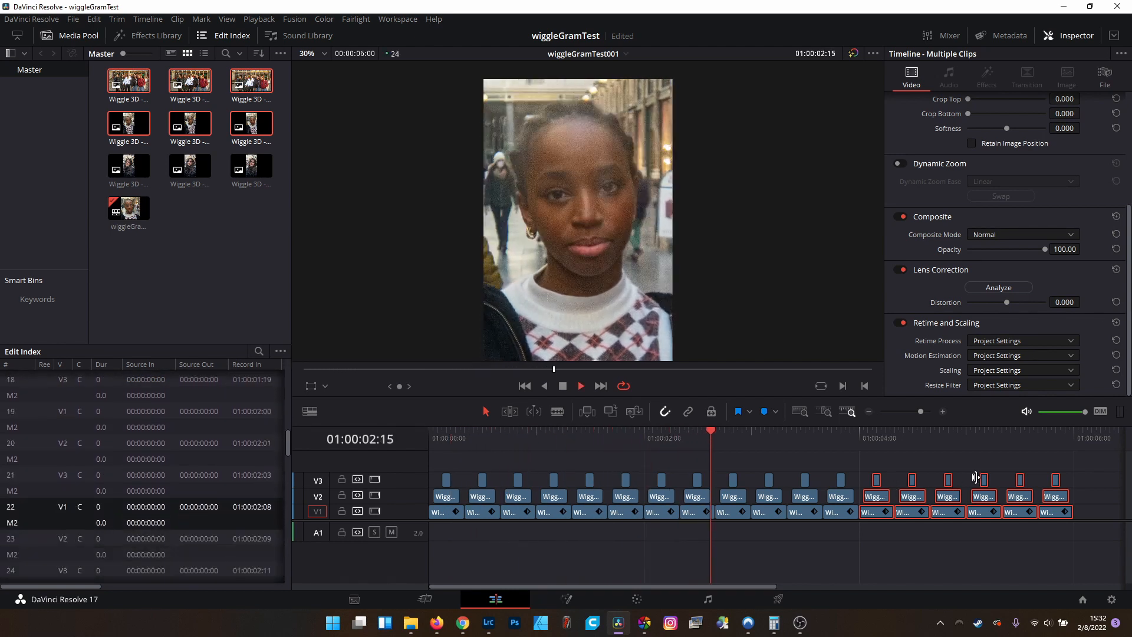
click(926, 431)
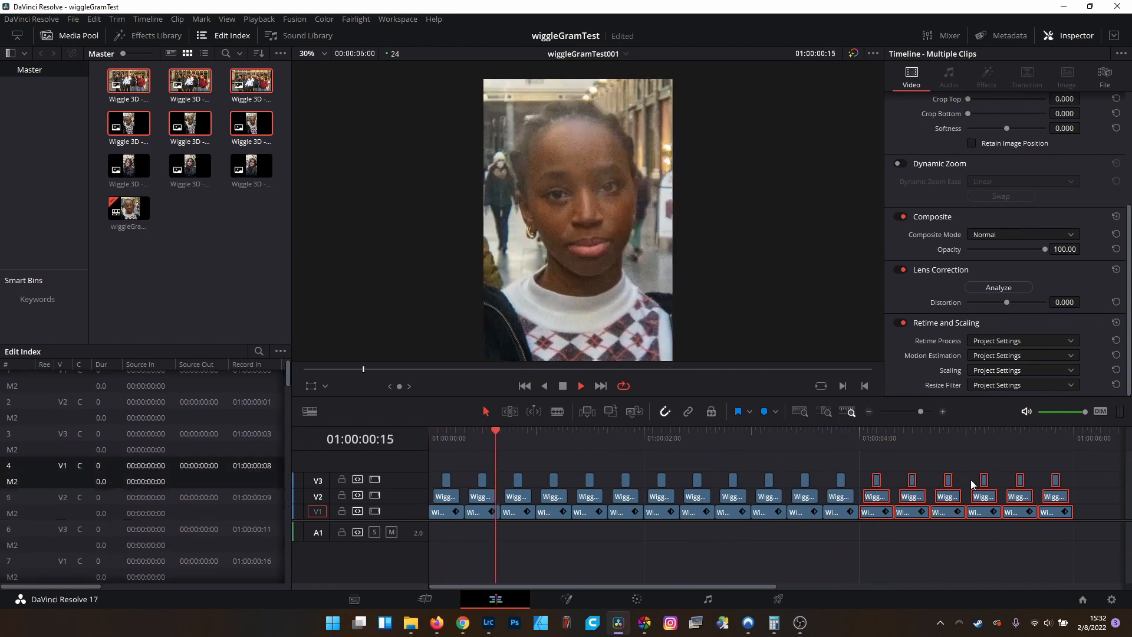
click(710, 437)
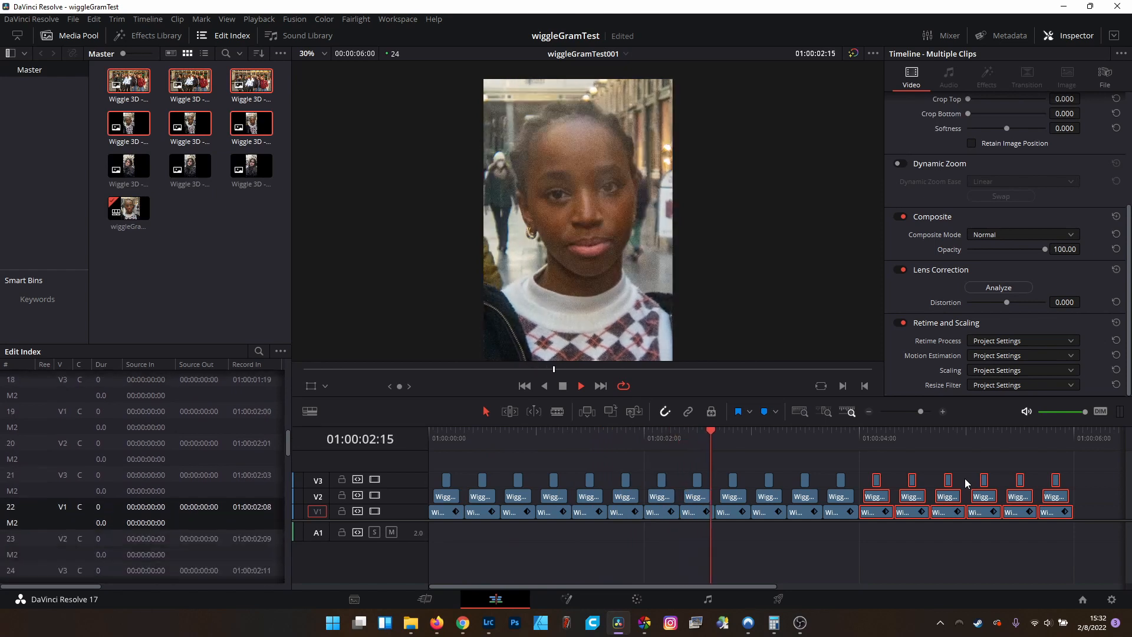
click(585, 429)
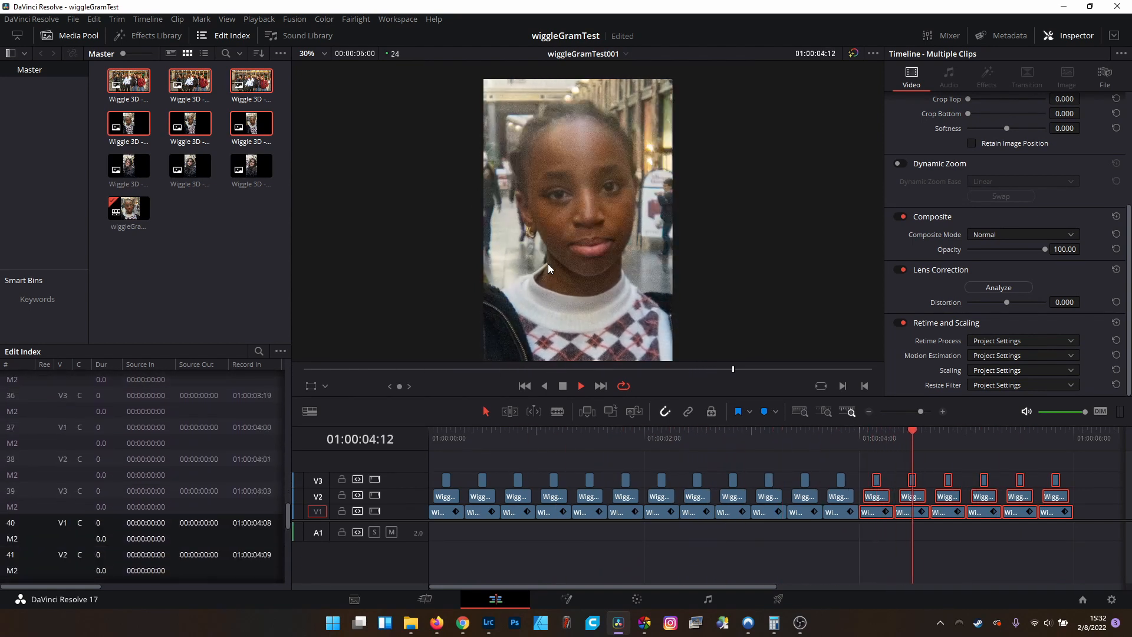
click(482, 438)
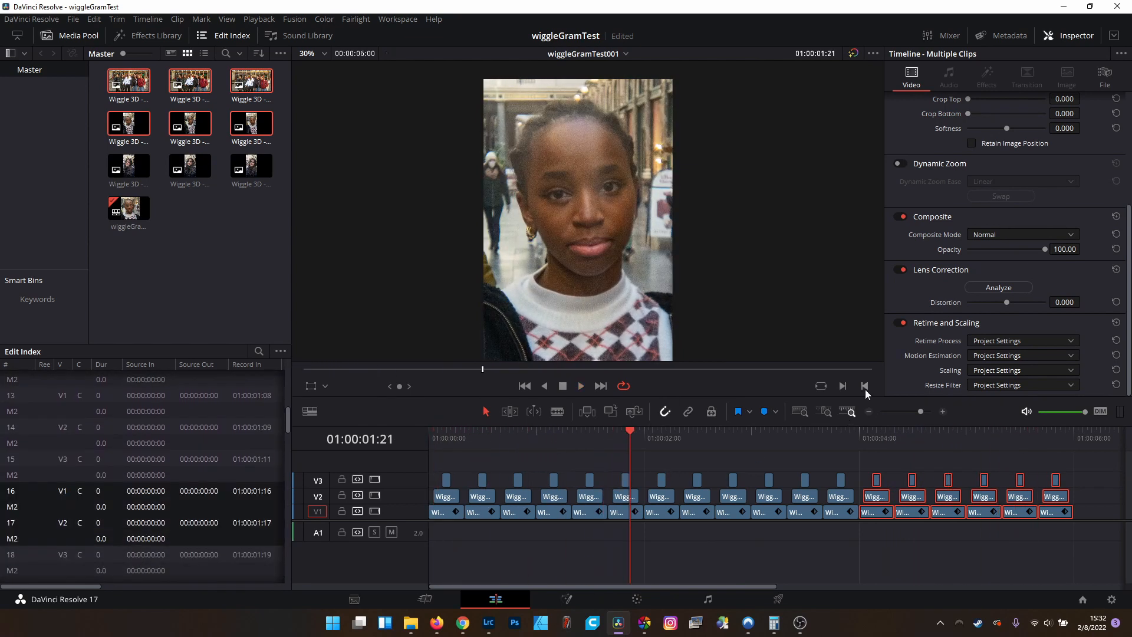
mouse_move(778, 598)
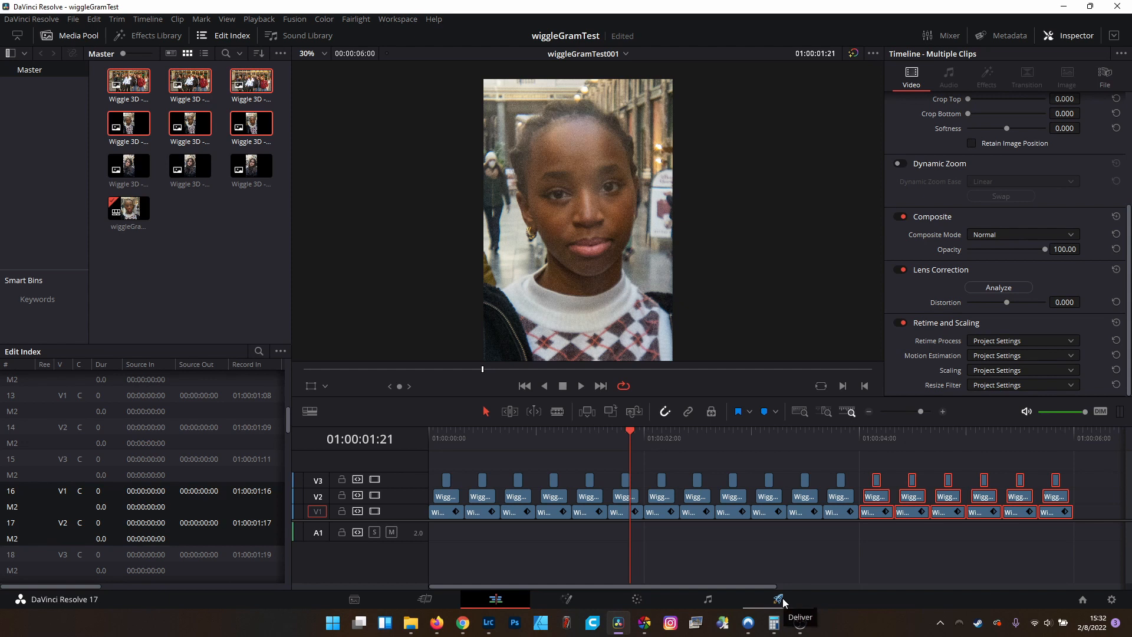
Step: Set the Deliver output format to MP4, check audio, then queue and render the job
click(778, 599)
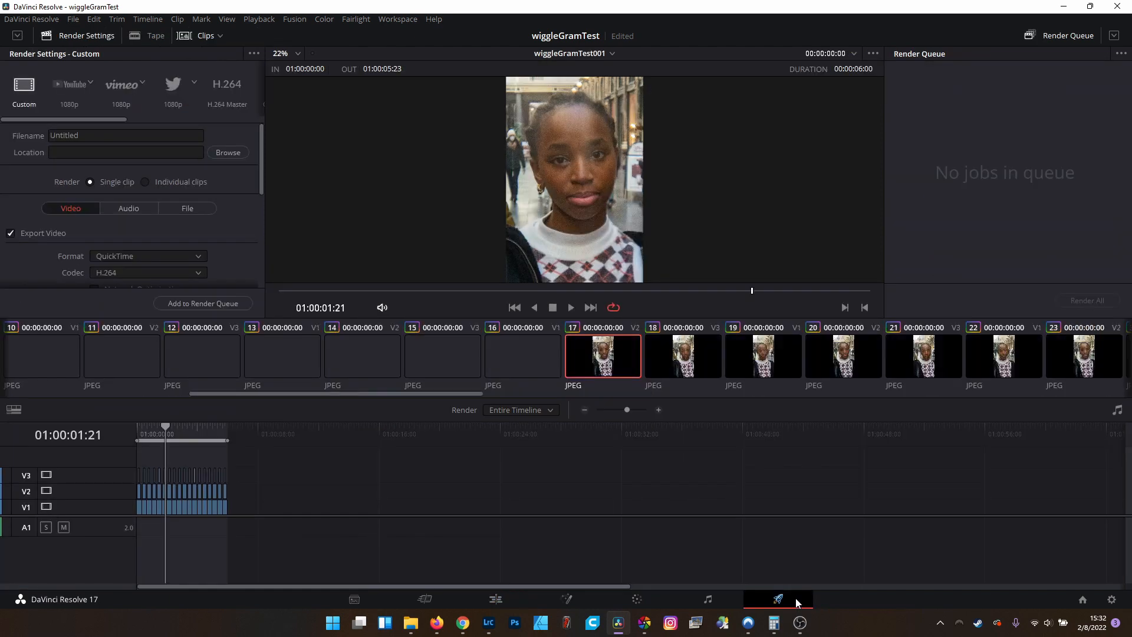
click(148, 255)
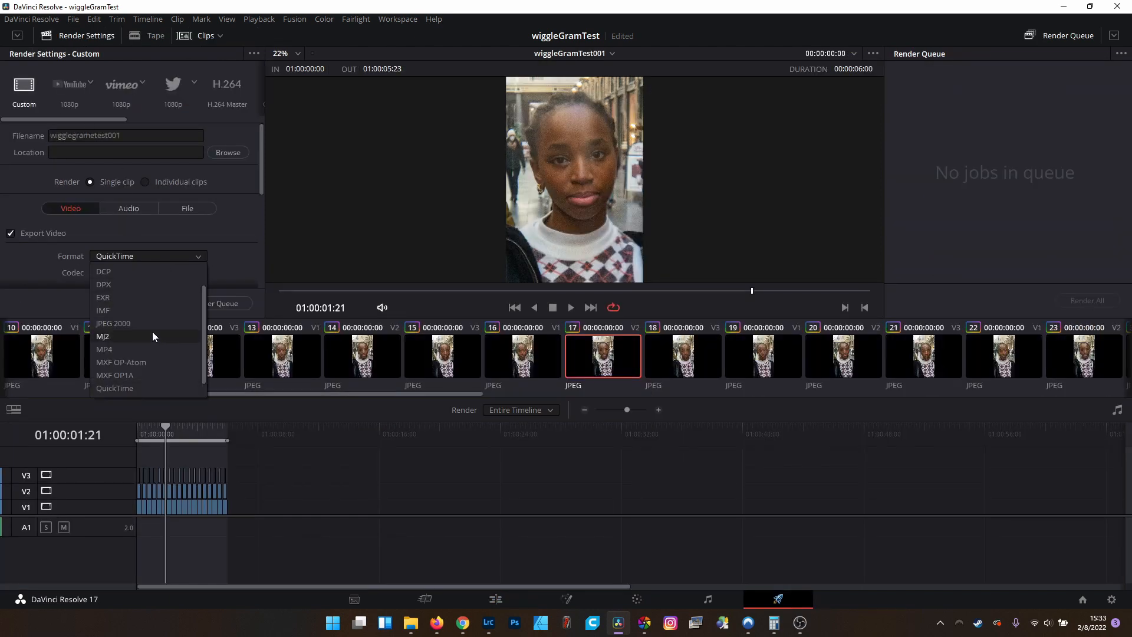
click(104, 348)
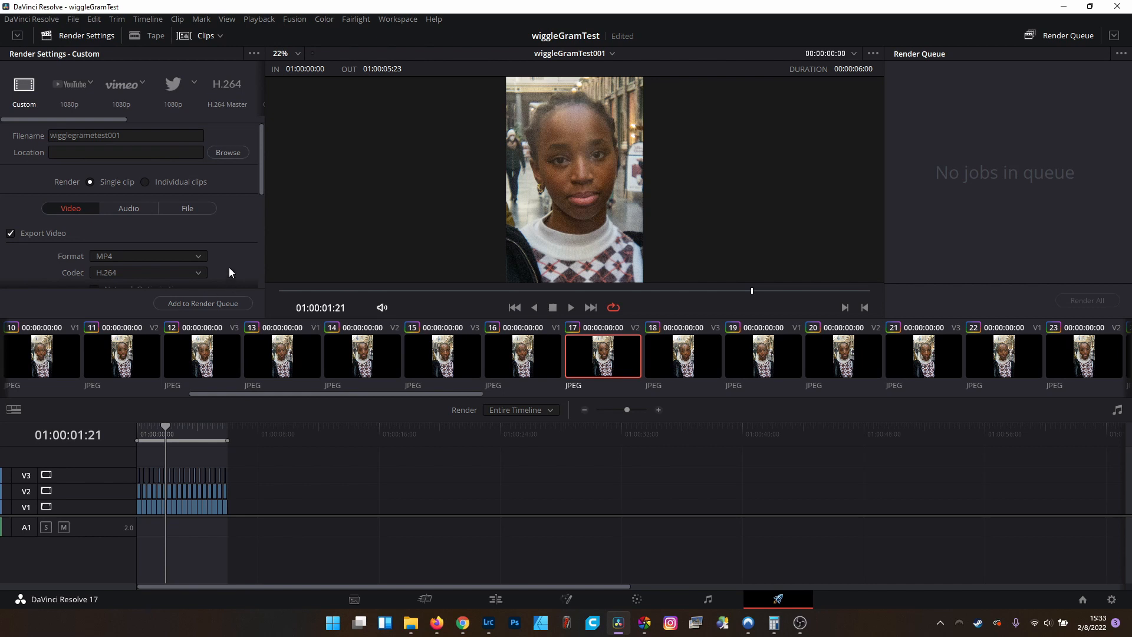
mouse_move(246, 220)
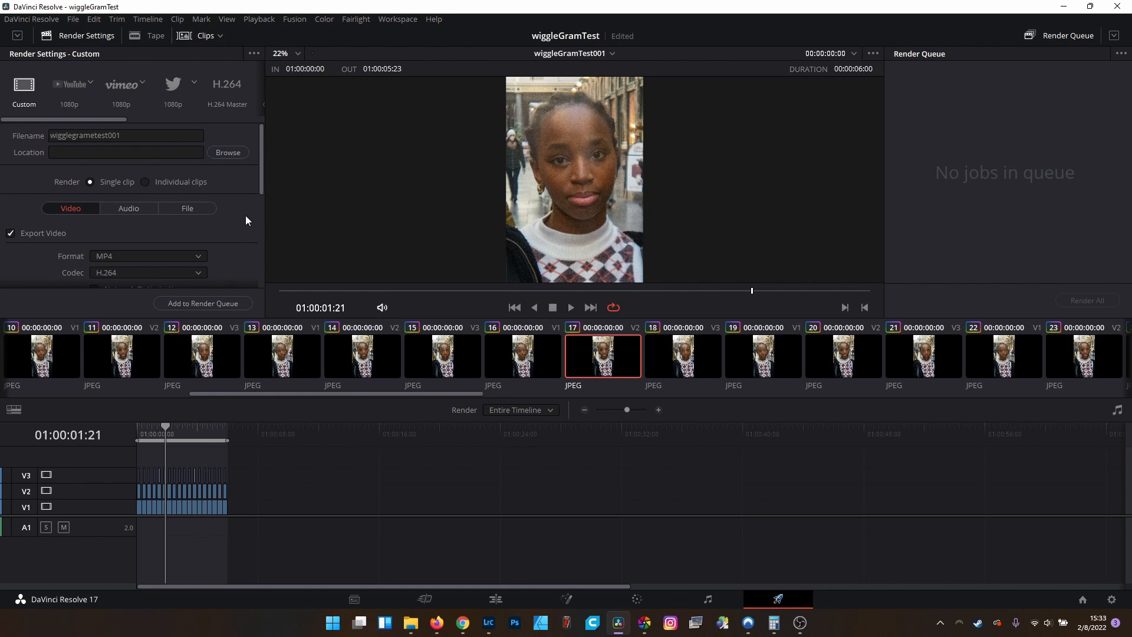
mouse_move(247, 222)
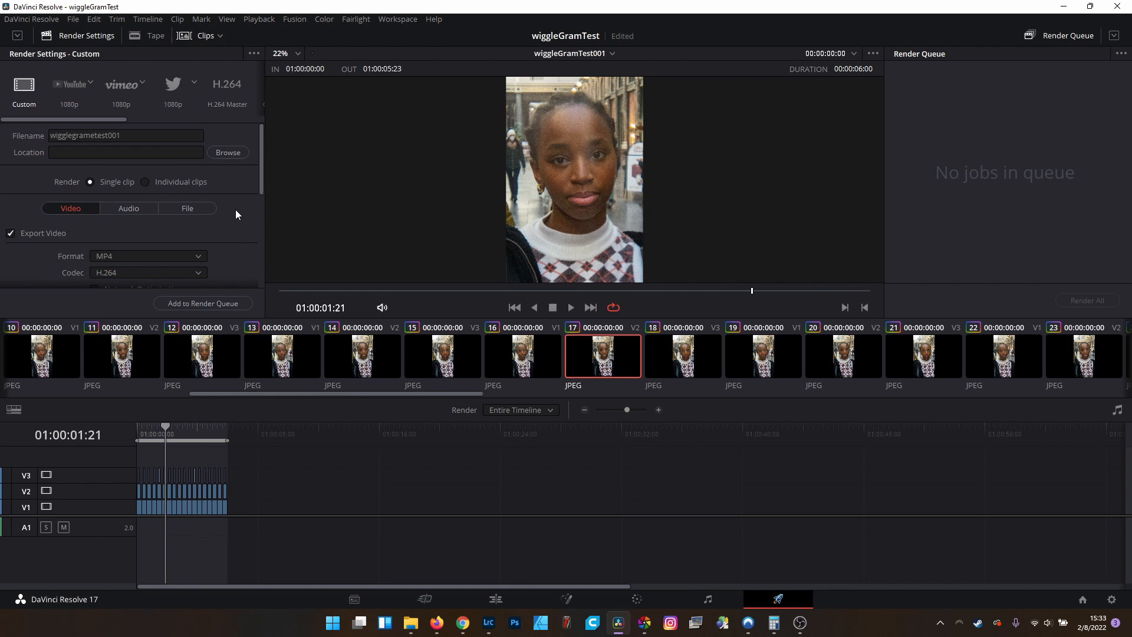
click(129, 208)
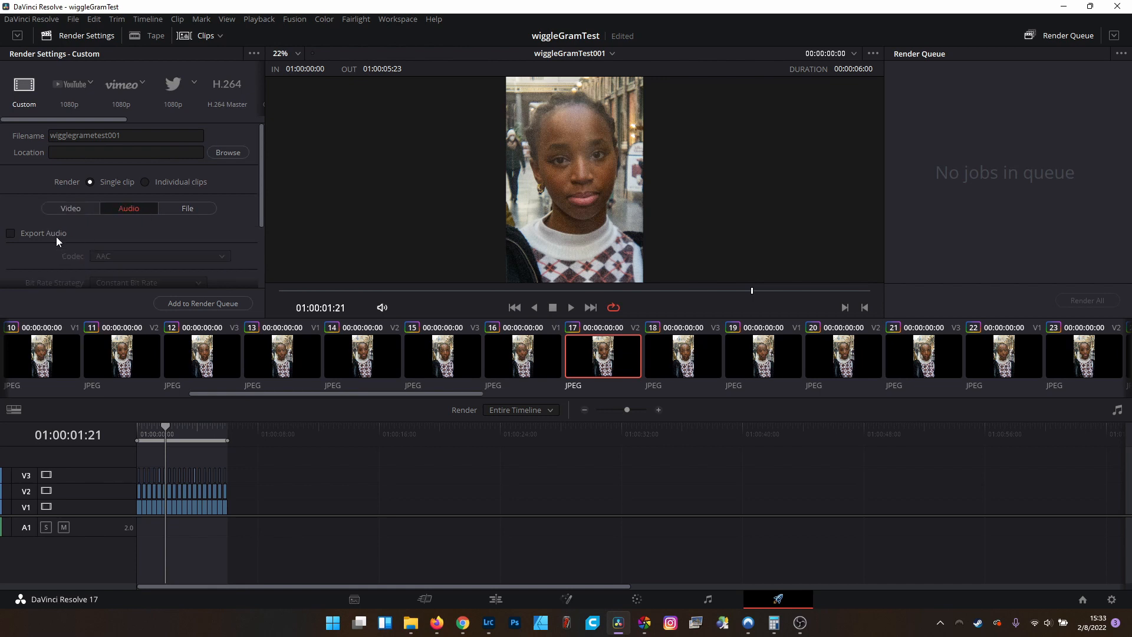
click(202, 302)
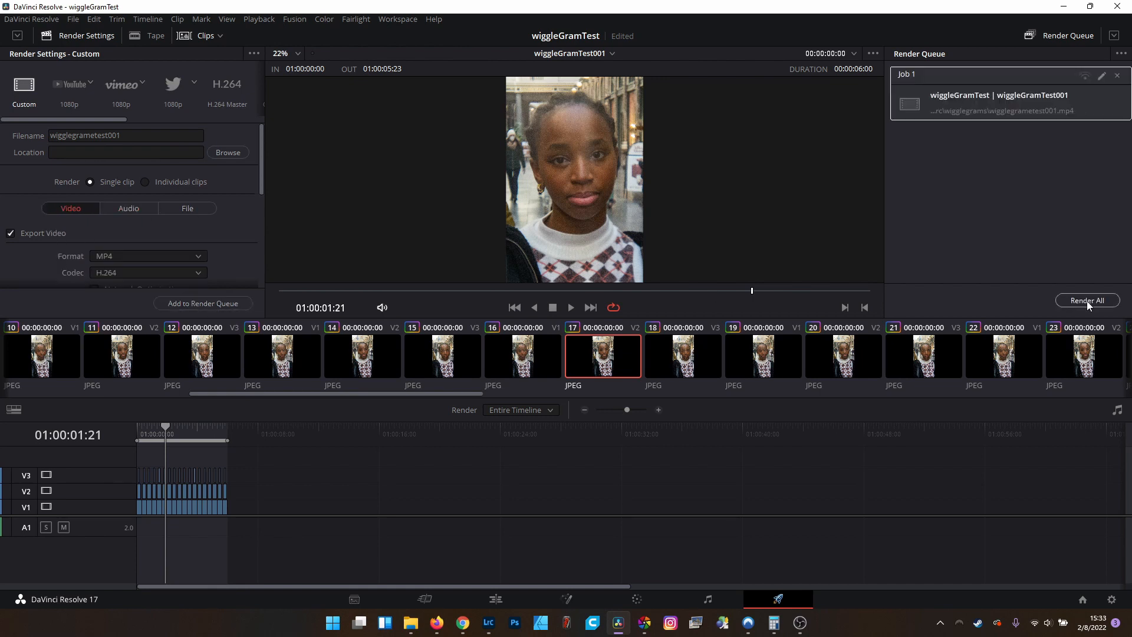
click(1086, 300)
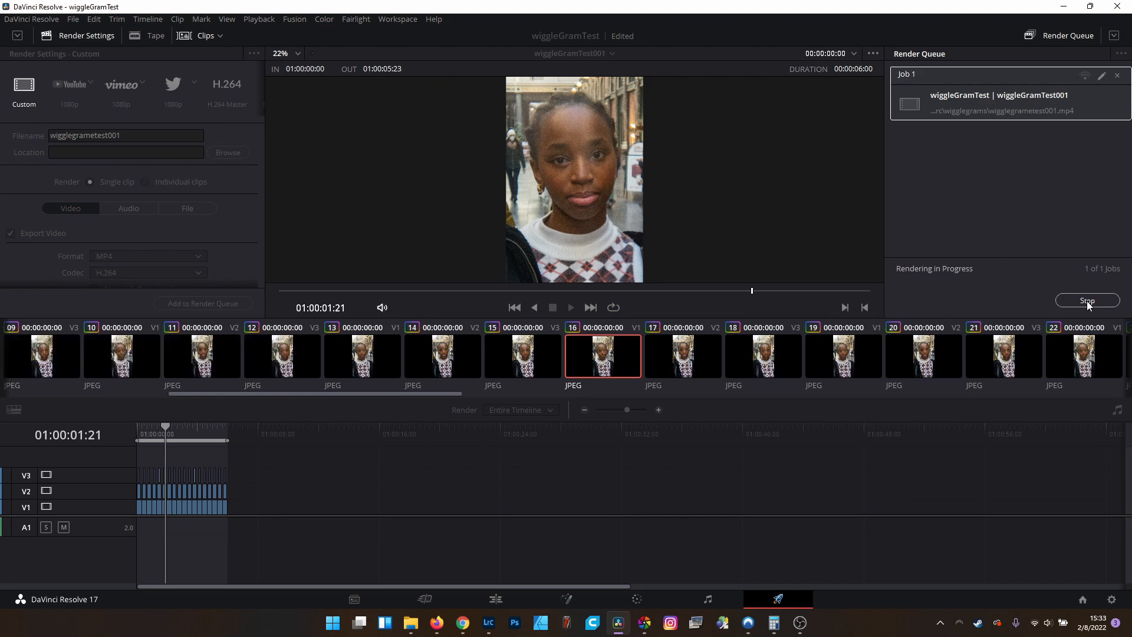